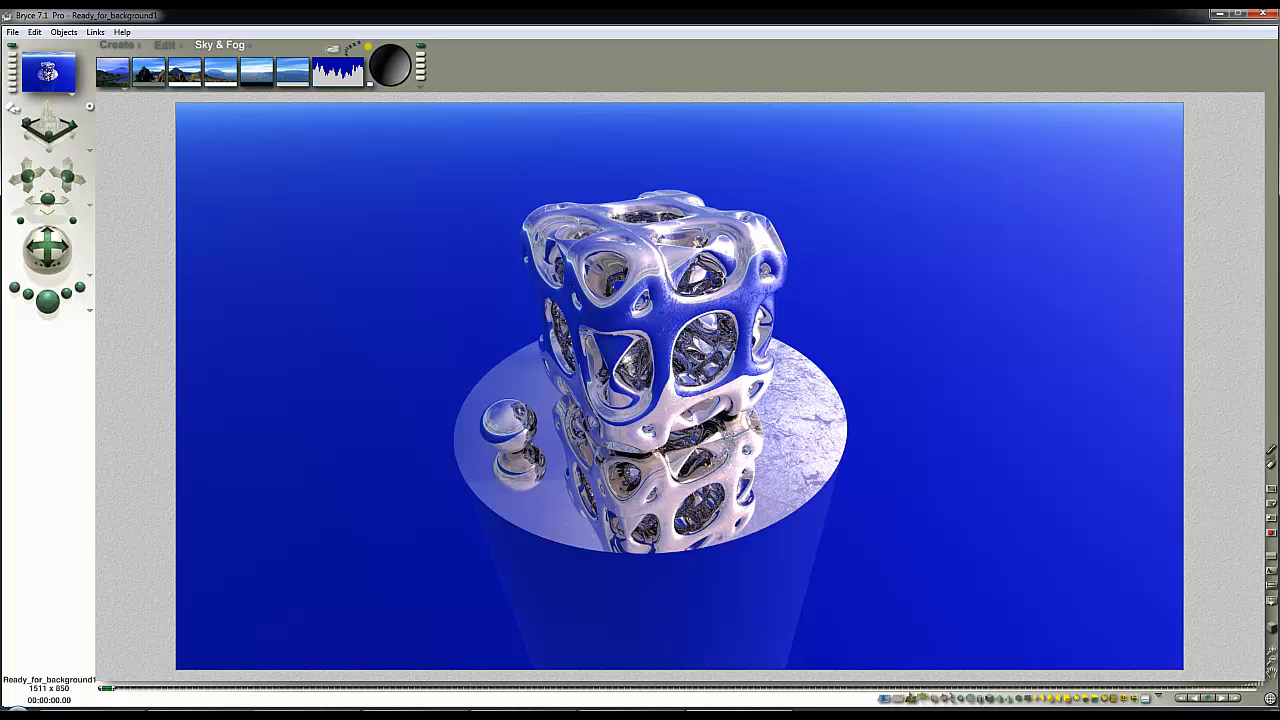
mouse_move(516, 170)
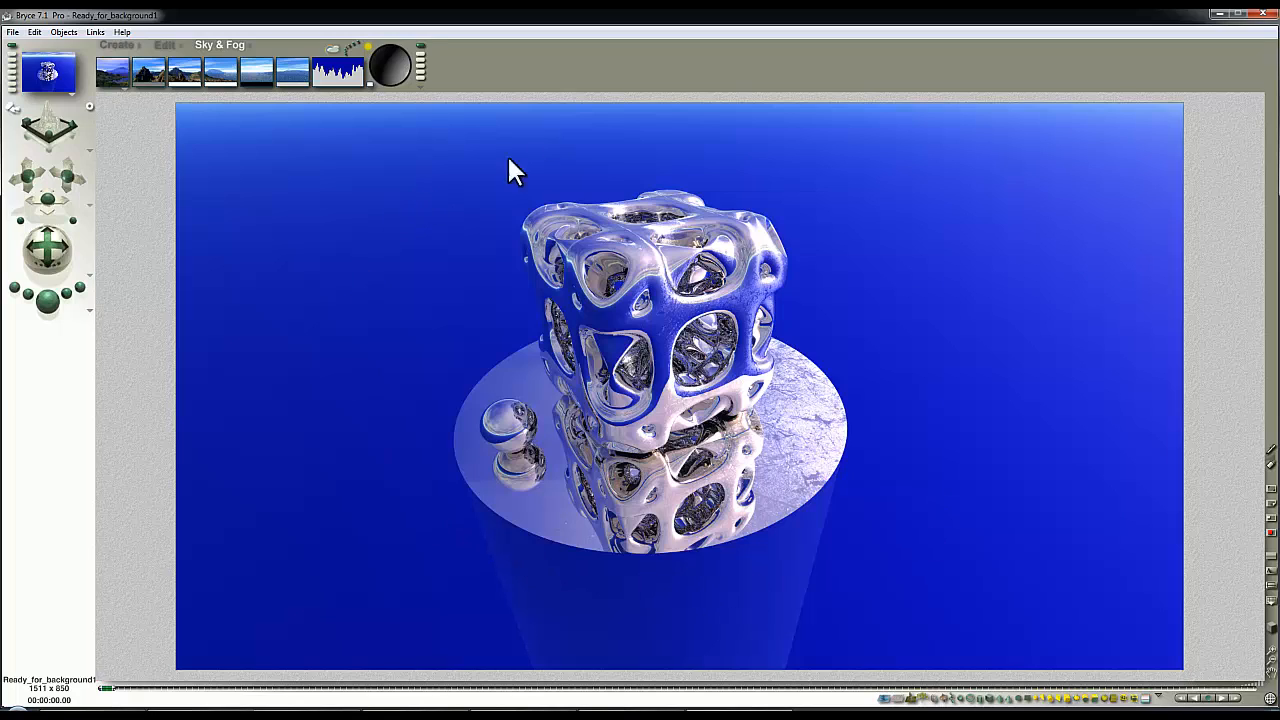
mouse_move(892, 220)
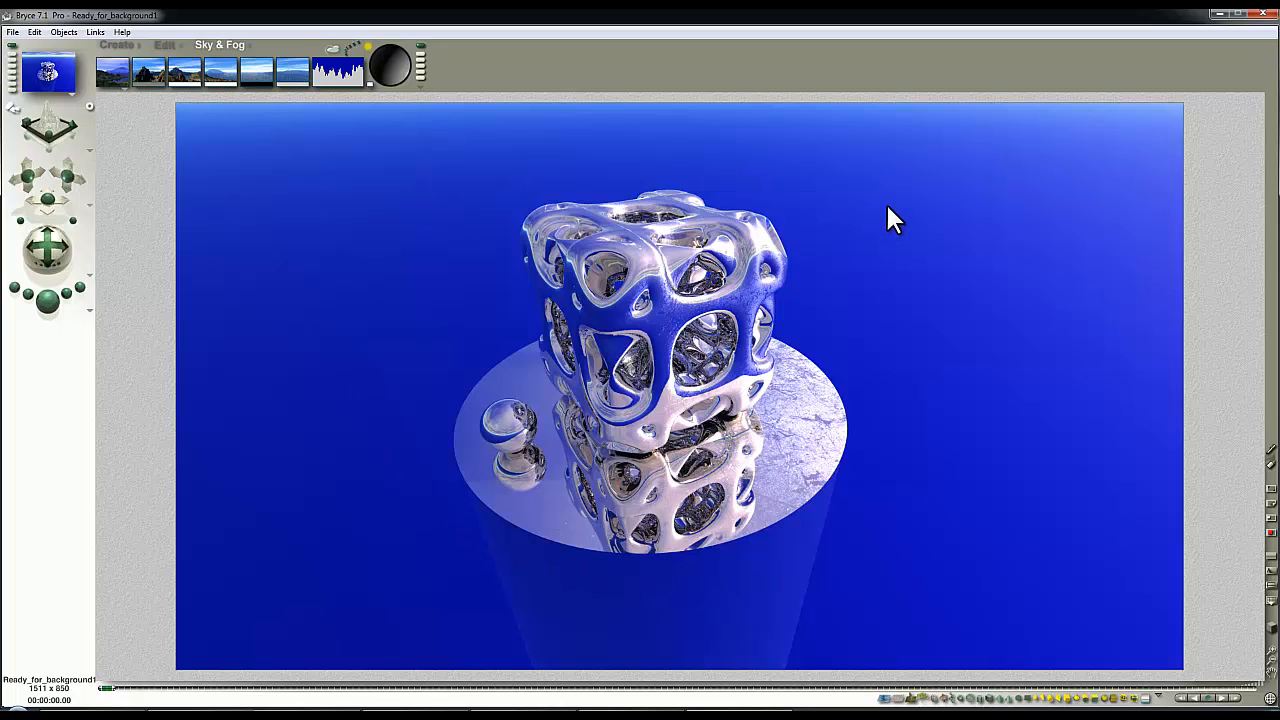
mouse_move(696, 376)
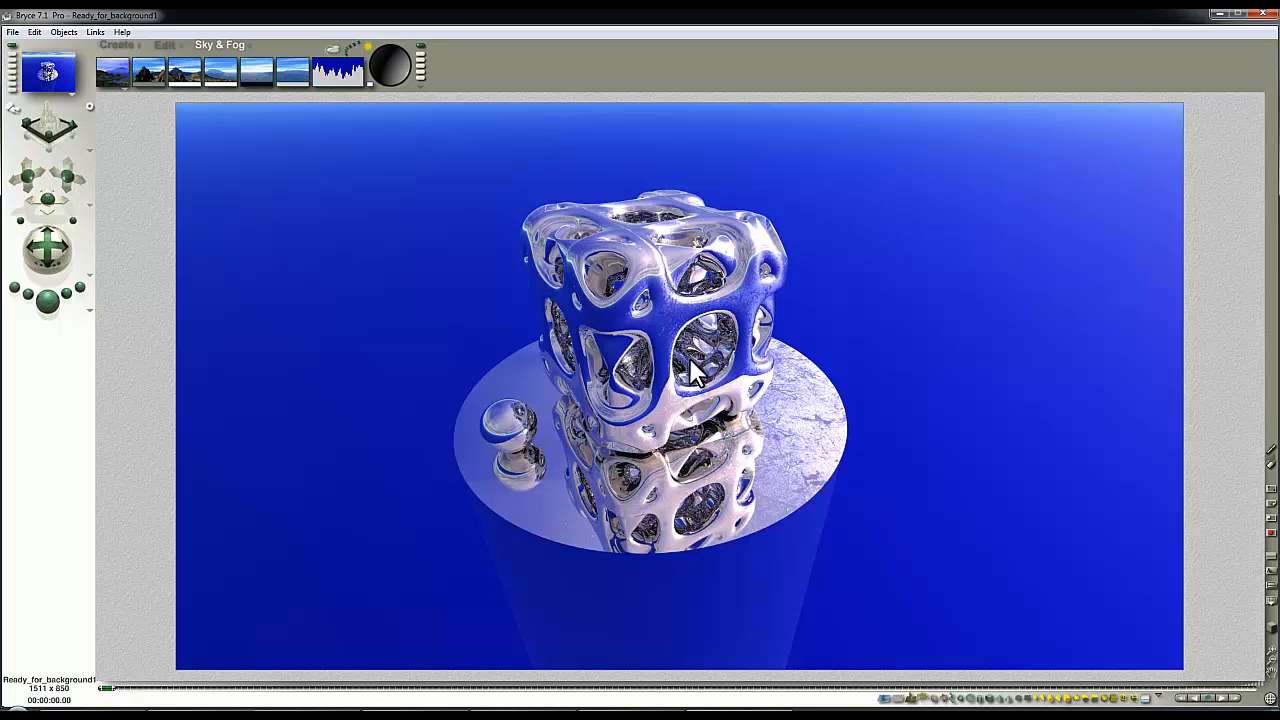
mouse_move(390, 284)
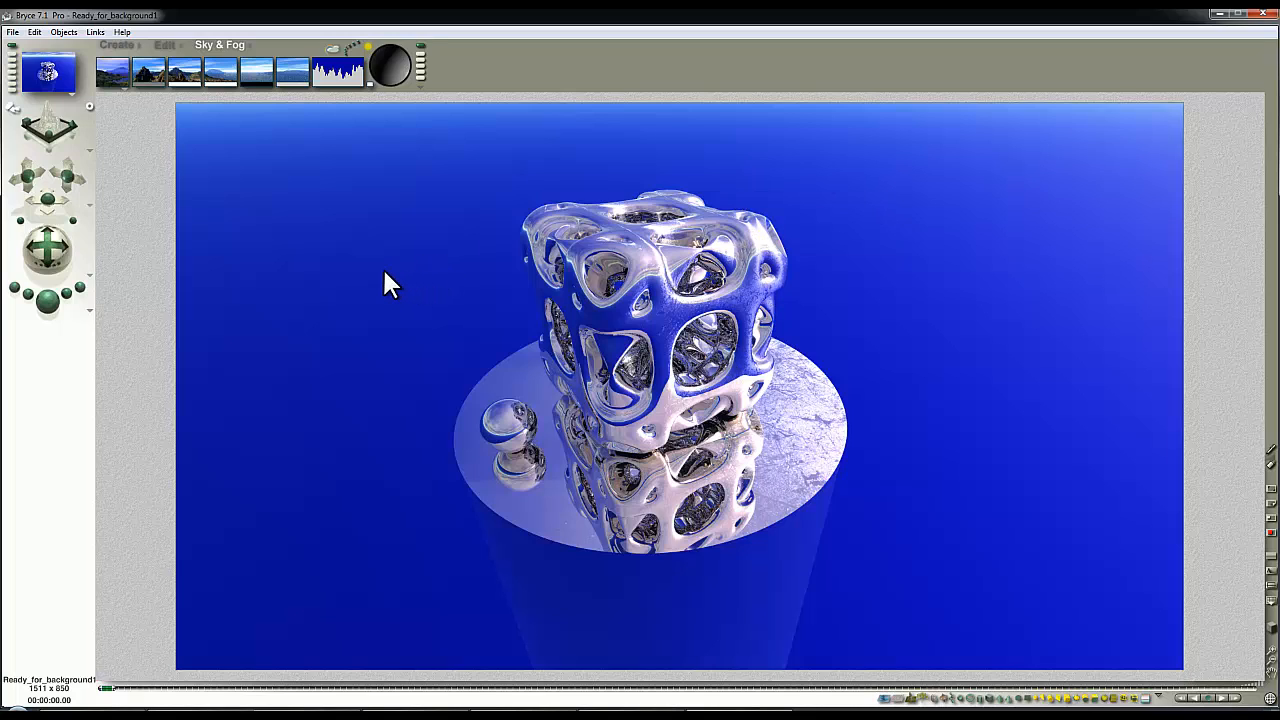
mouse_move(420, 308)
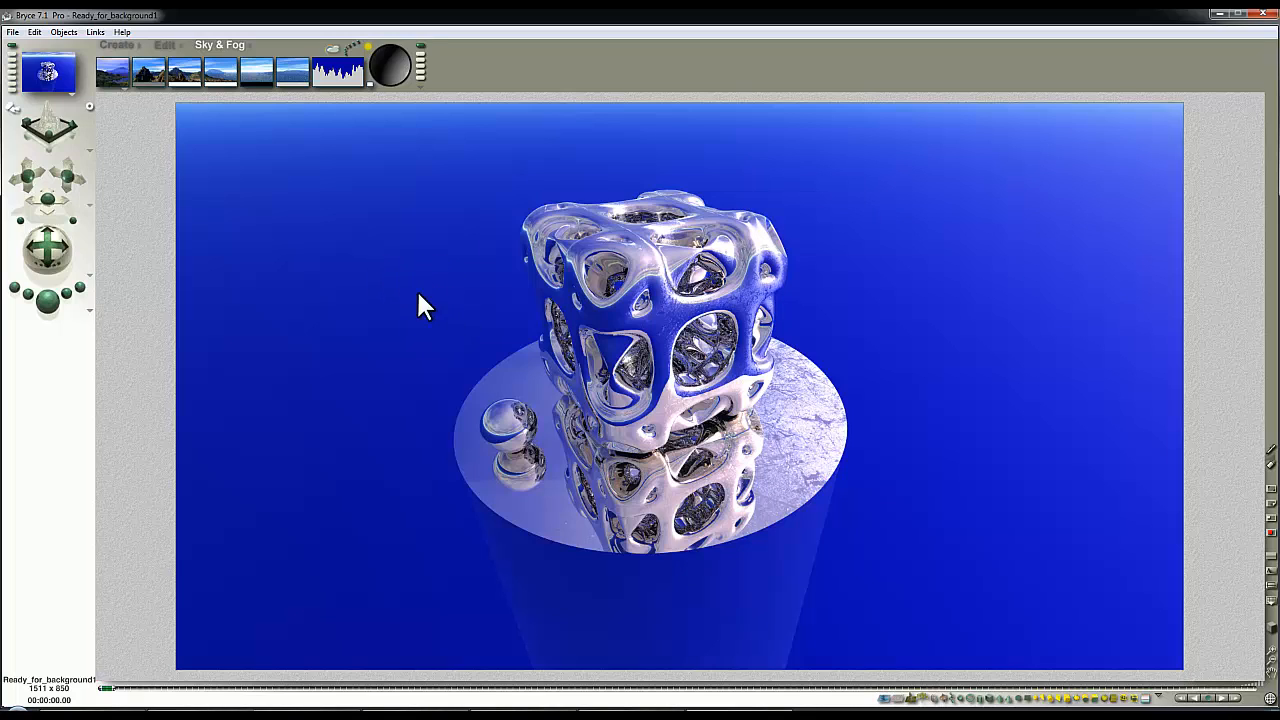
mouse_move(398, 264)
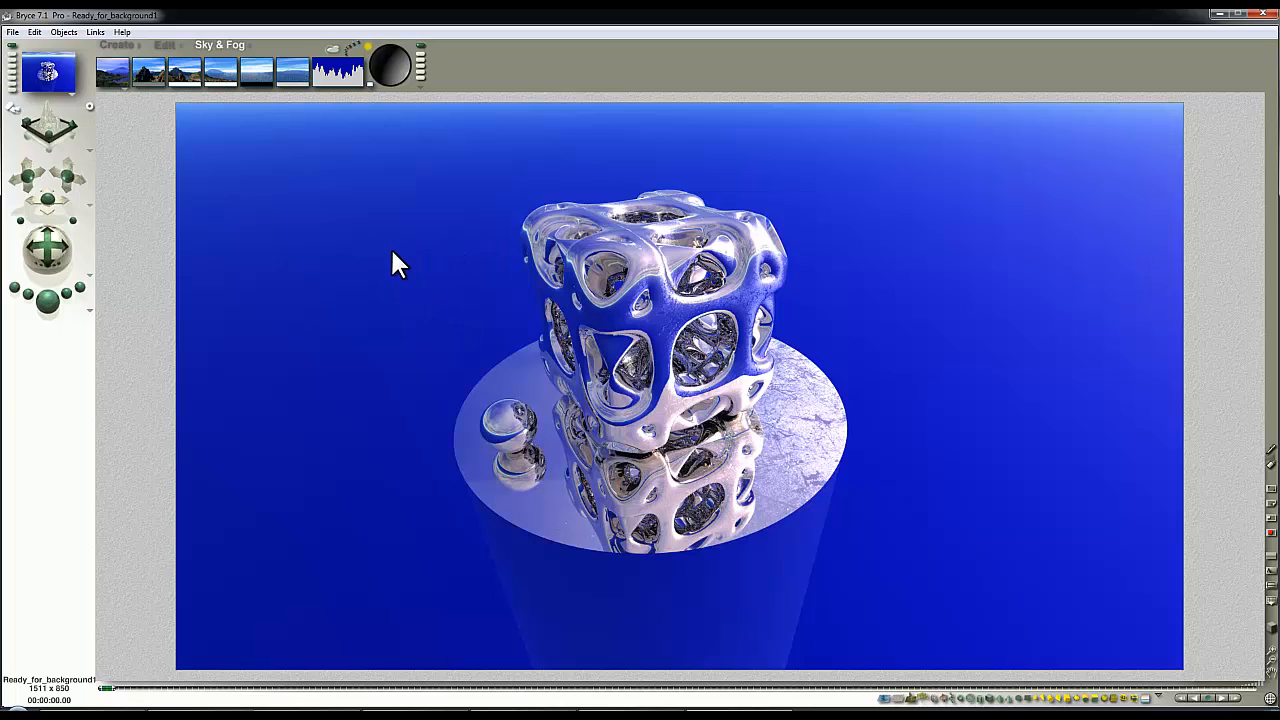
mouse_move(390, 276)
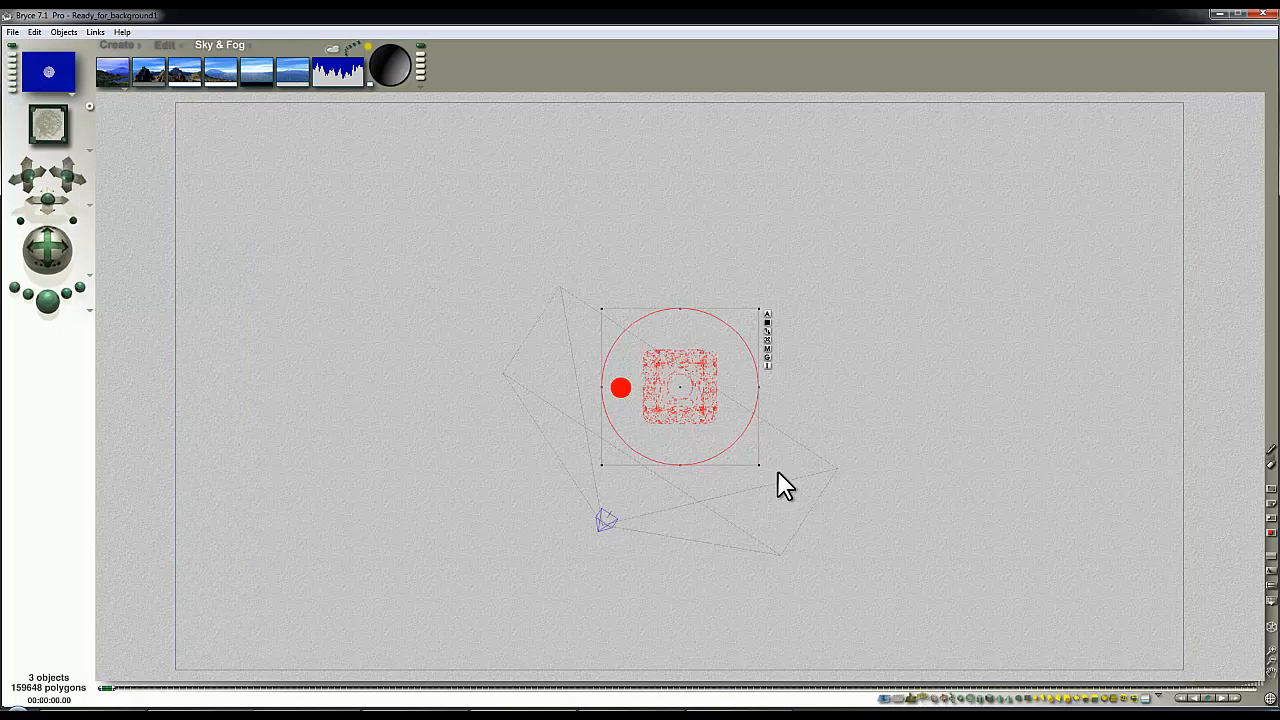
mouse_move(516, 540)
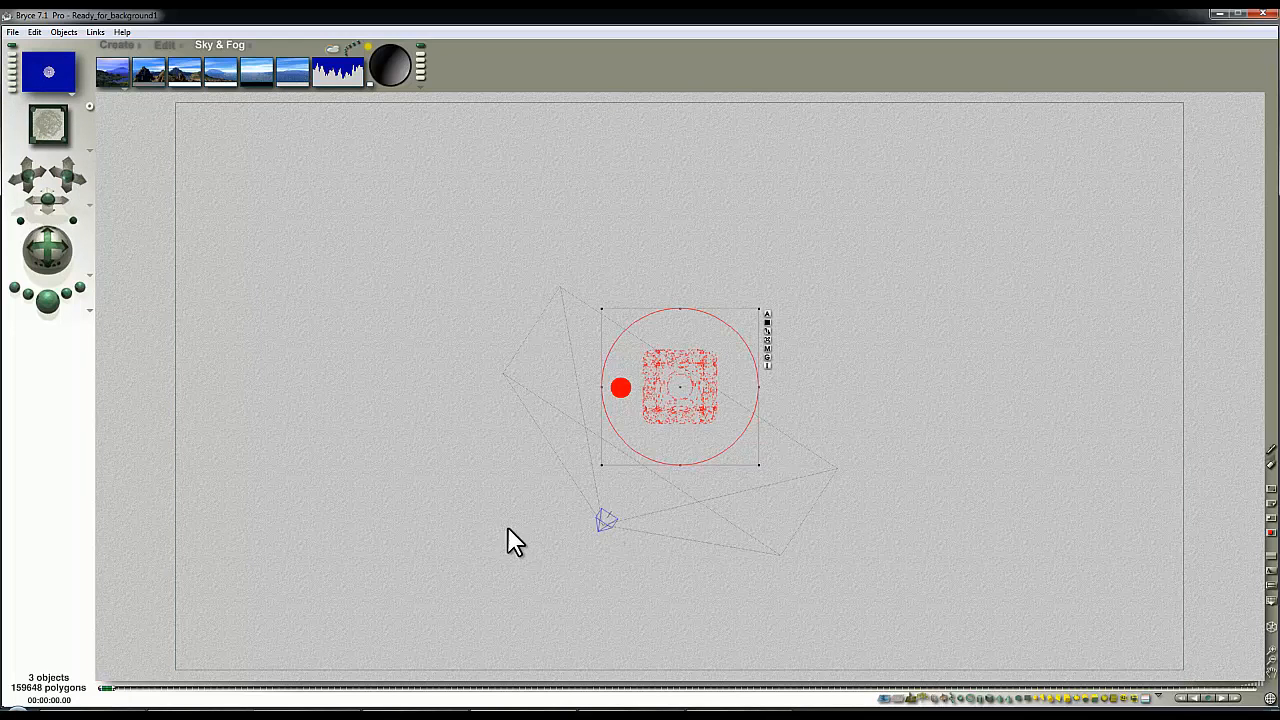
mouse_move(590, 524)
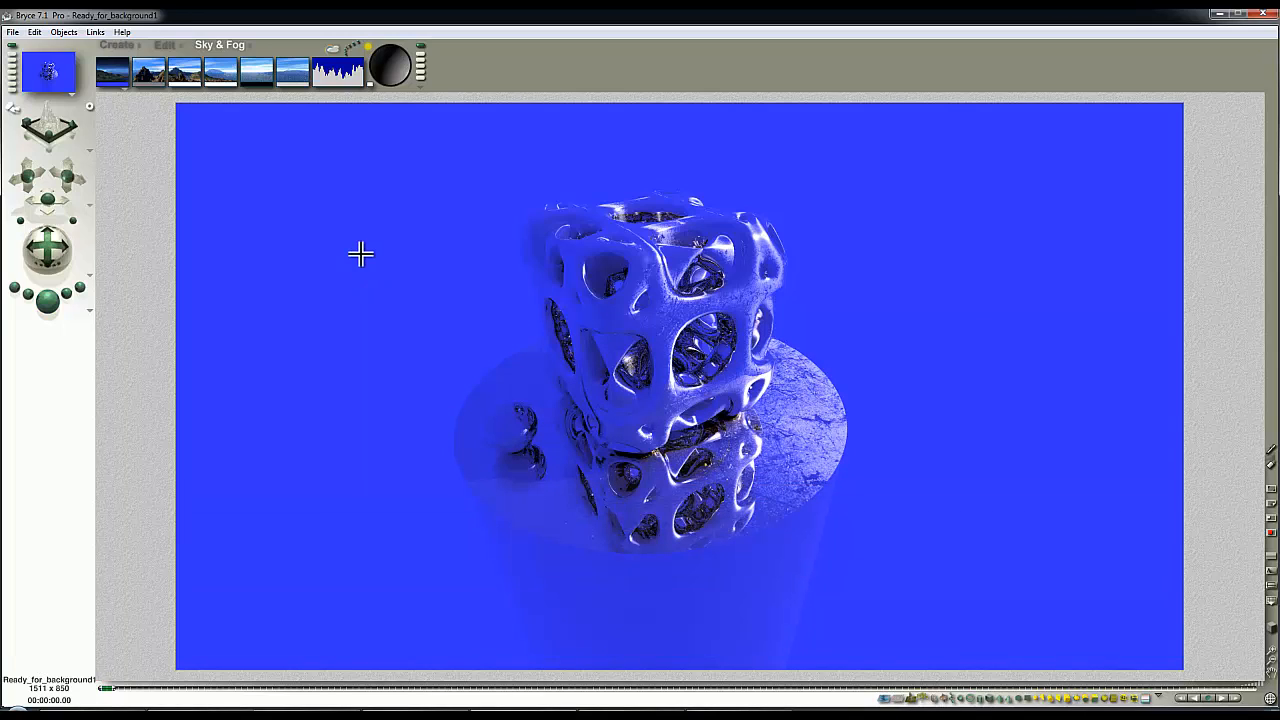
mouse_move(308, 256)
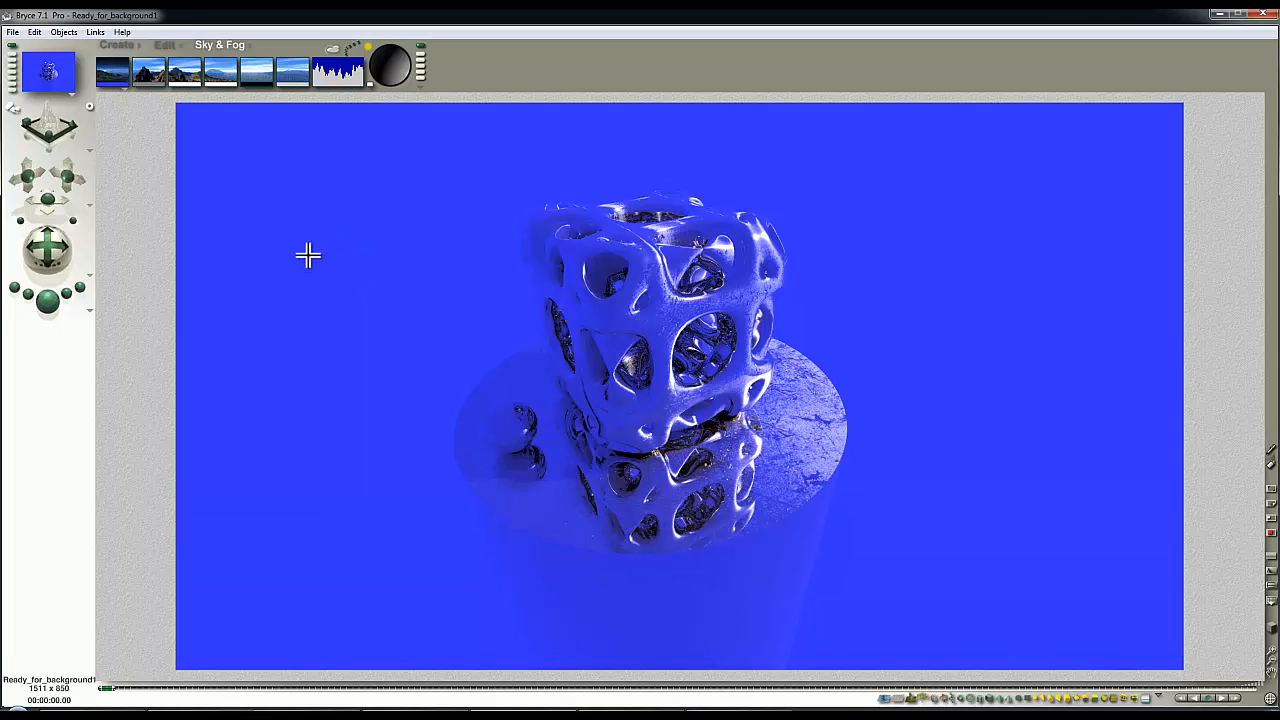
mouse_move(136, 224)
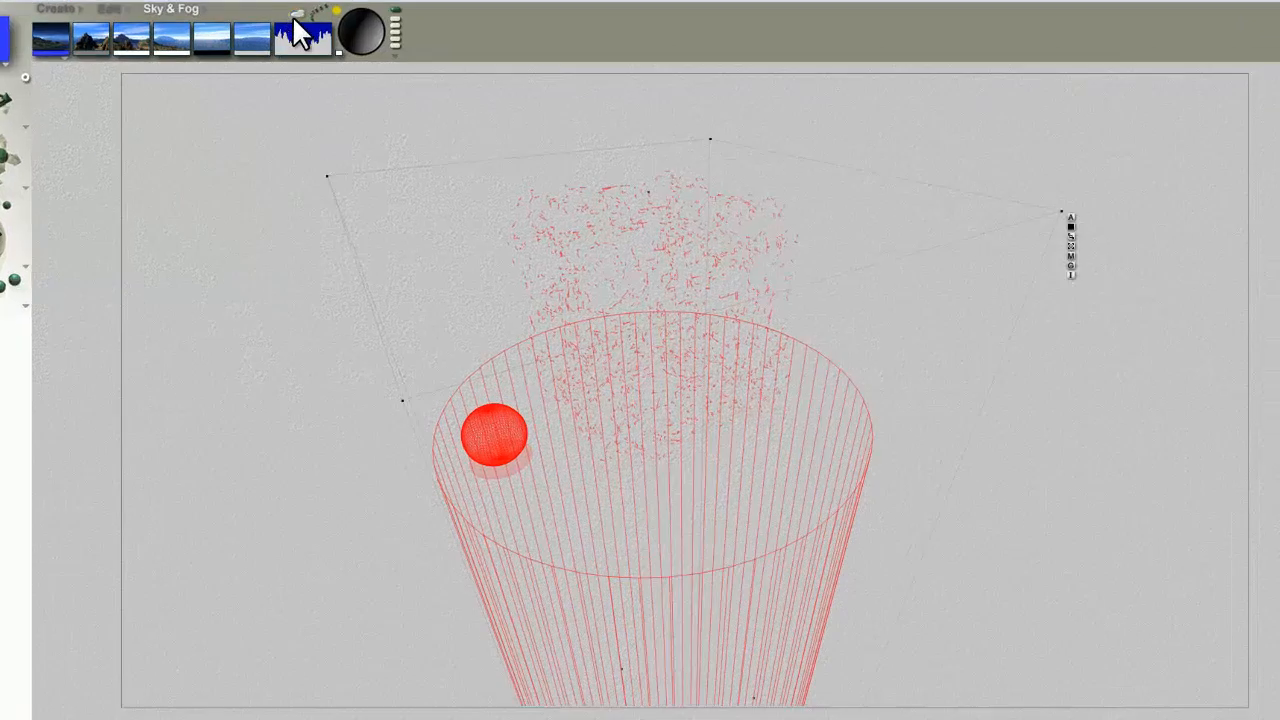
Load GarageClosed_3840.hdr as the IBL sky image in the Sky Lab.
click(304, 36)
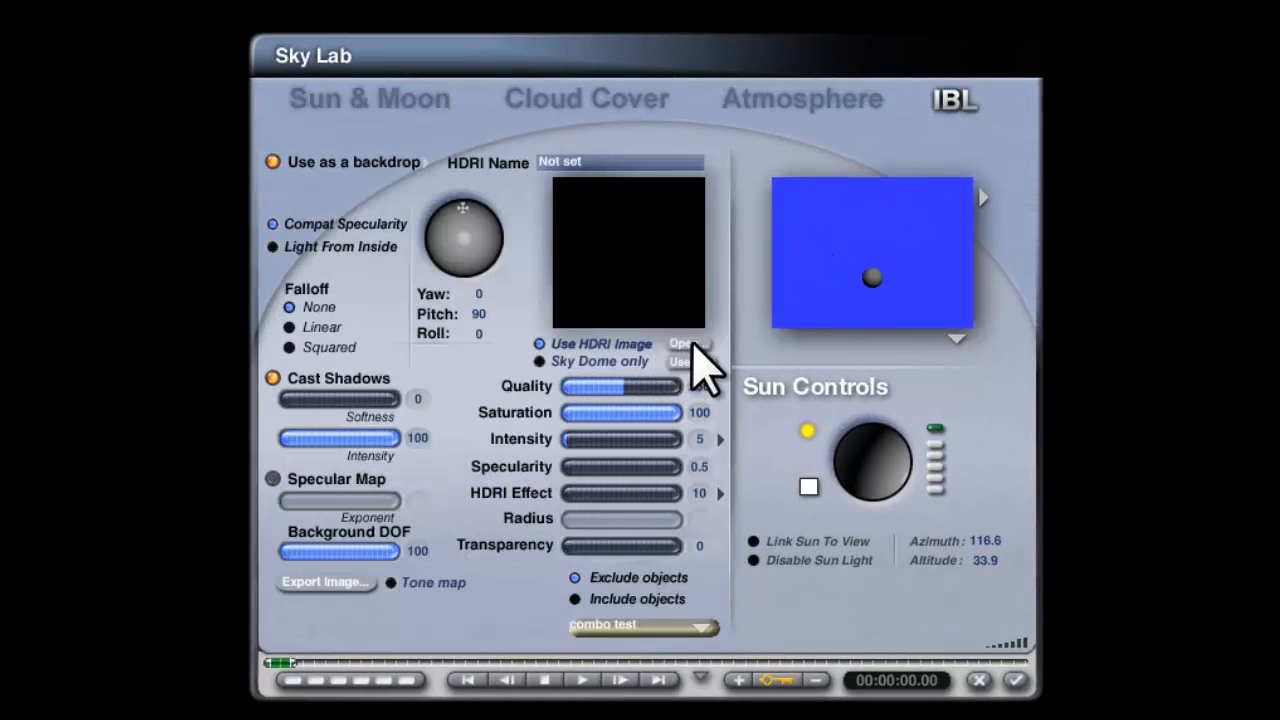
click(688, 344)
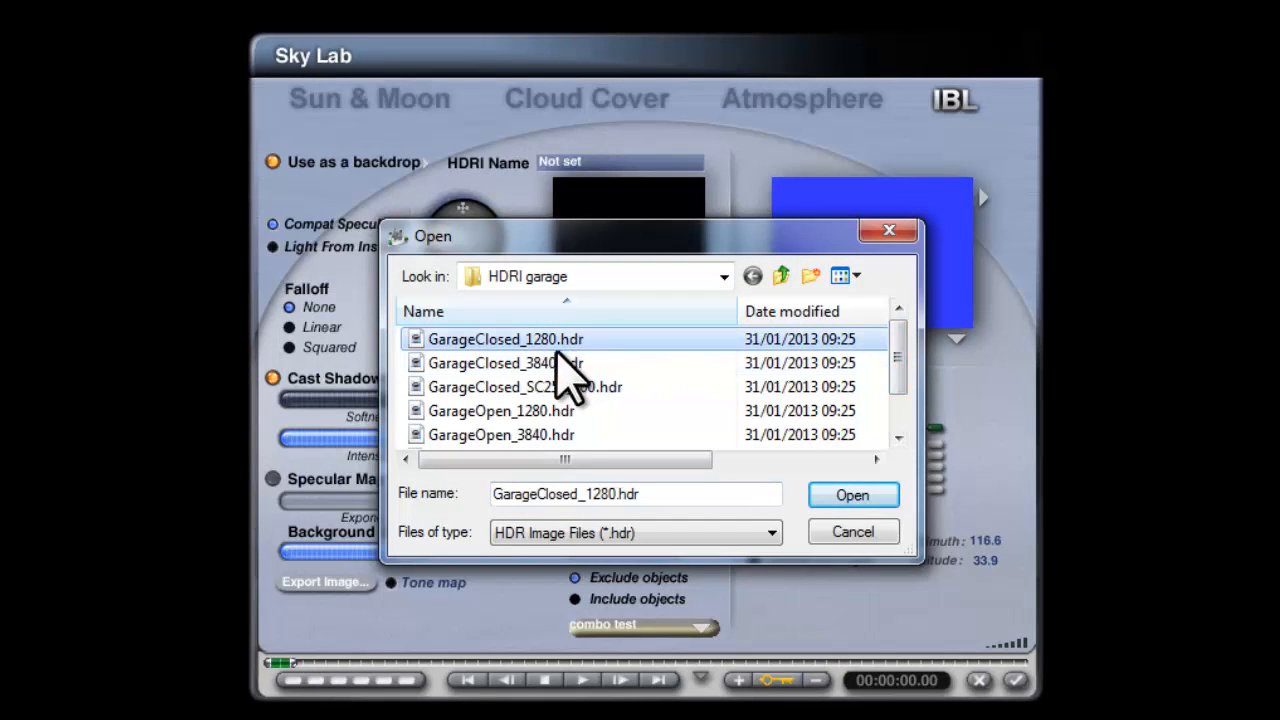
click(504, 362)
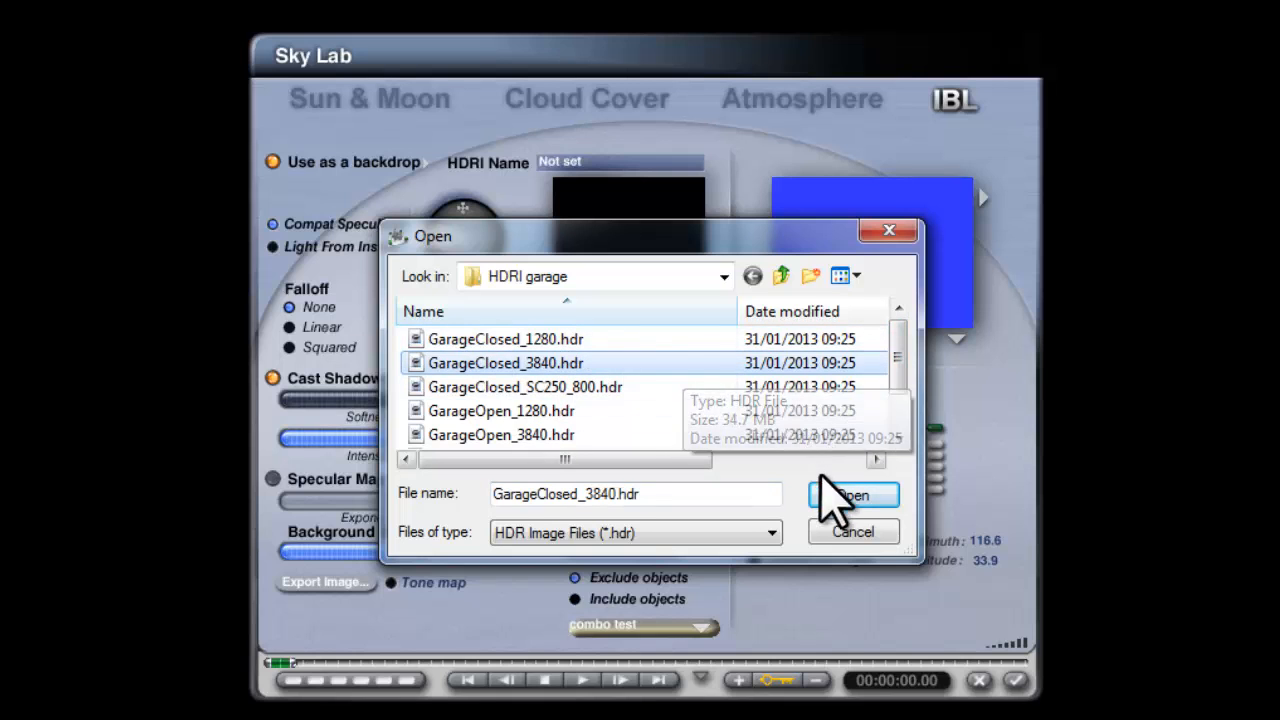
click(852, 496)
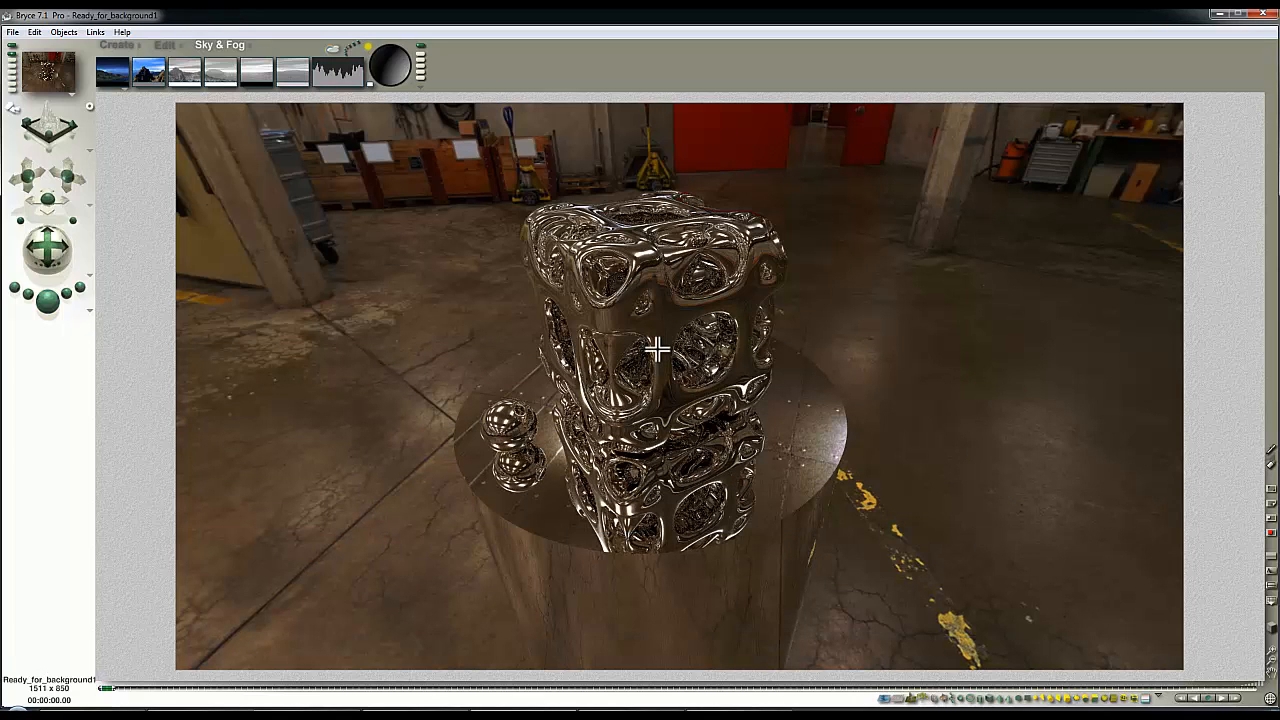
mouse_move(410, 214)
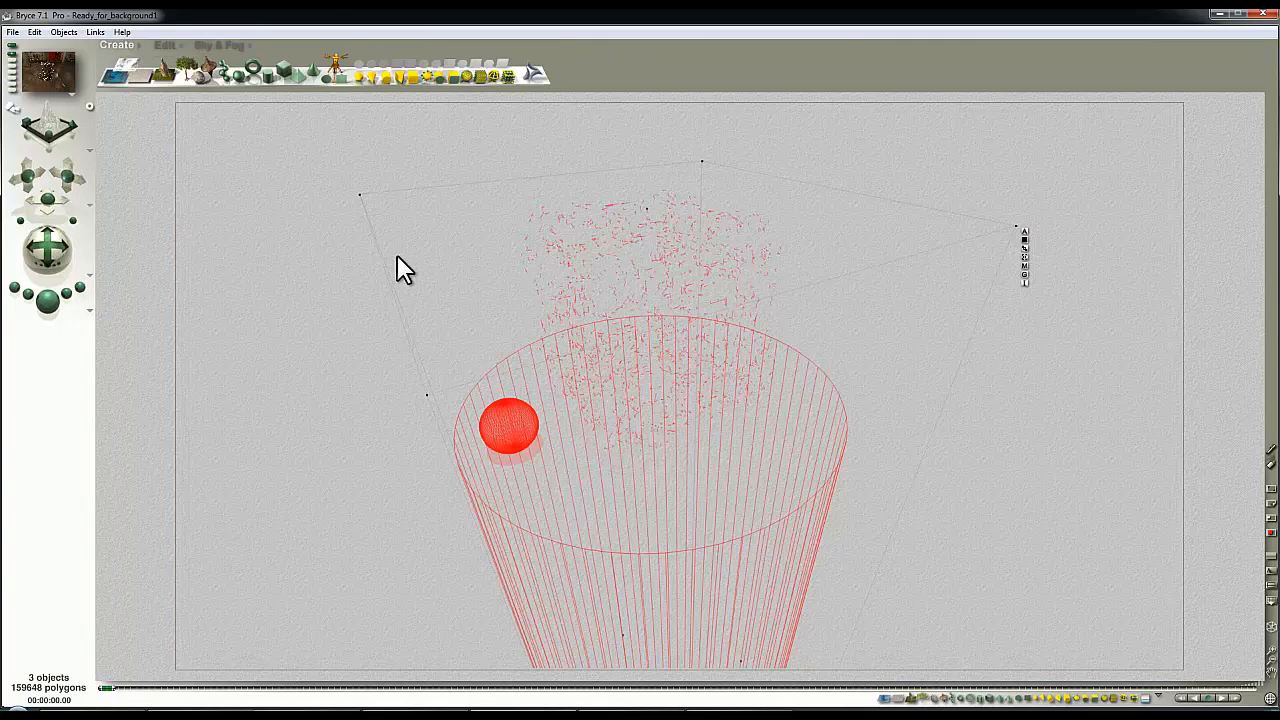
mouse_move(360, 240)
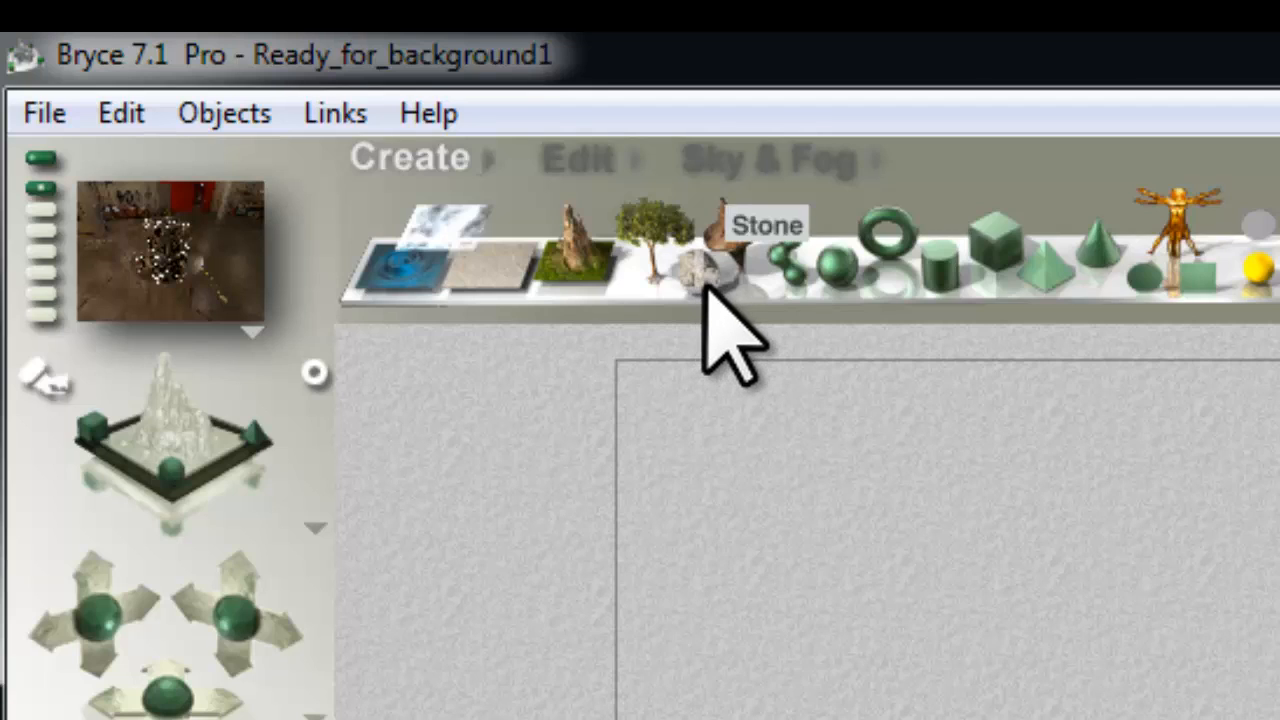
Add a stone to the scene and accept its Alien22 material.
click(710, 270)
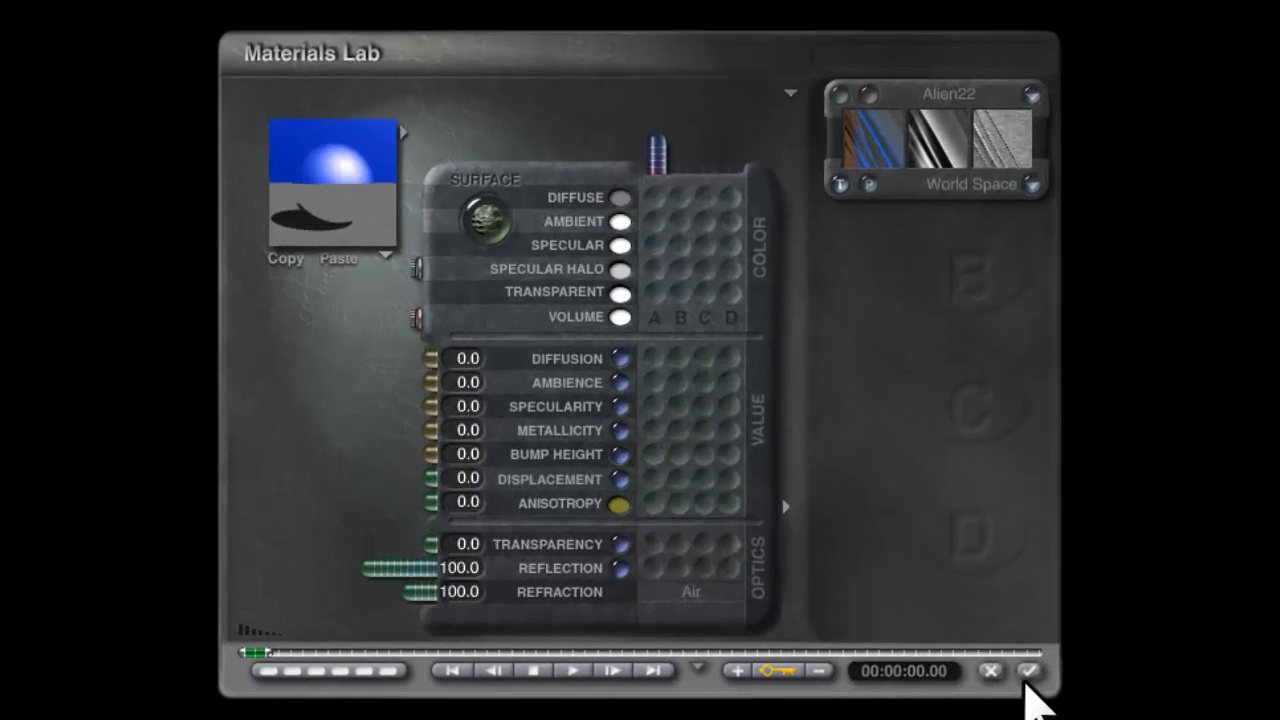
click(1028, 672)
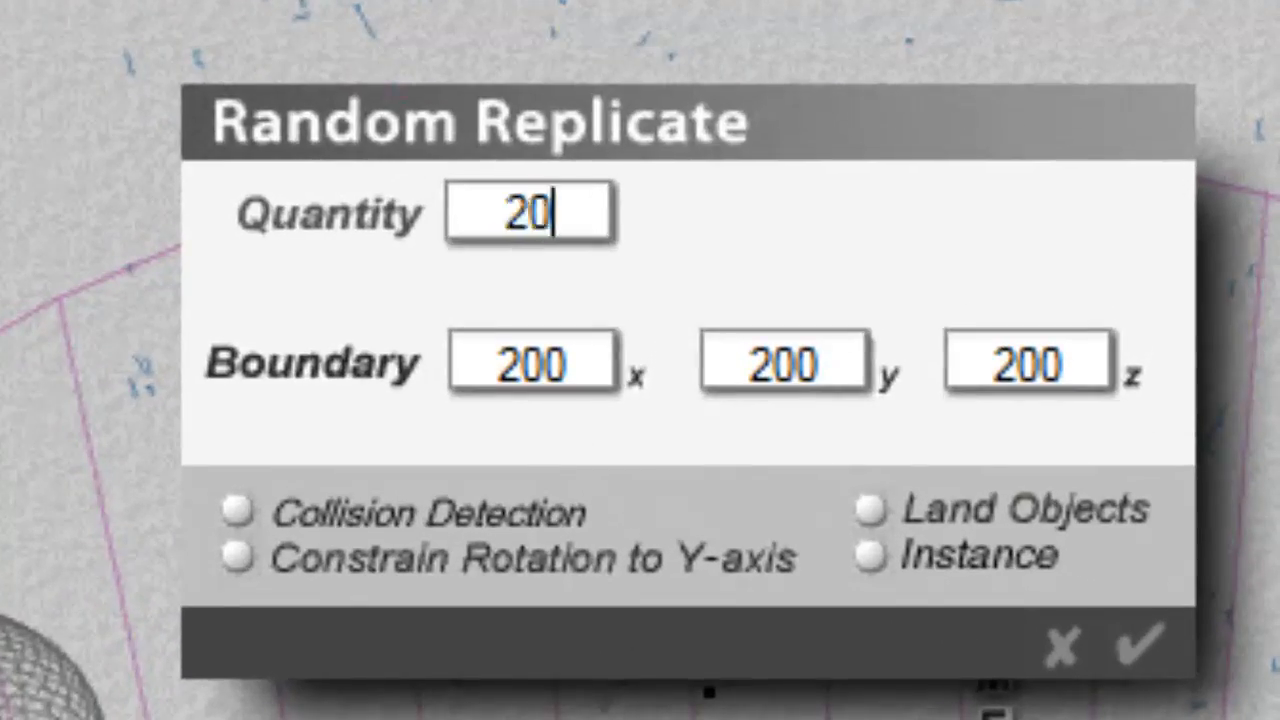
Create the 20 replicated stones, randomize them and render the scattered chrome stones.
click(1136, 644)
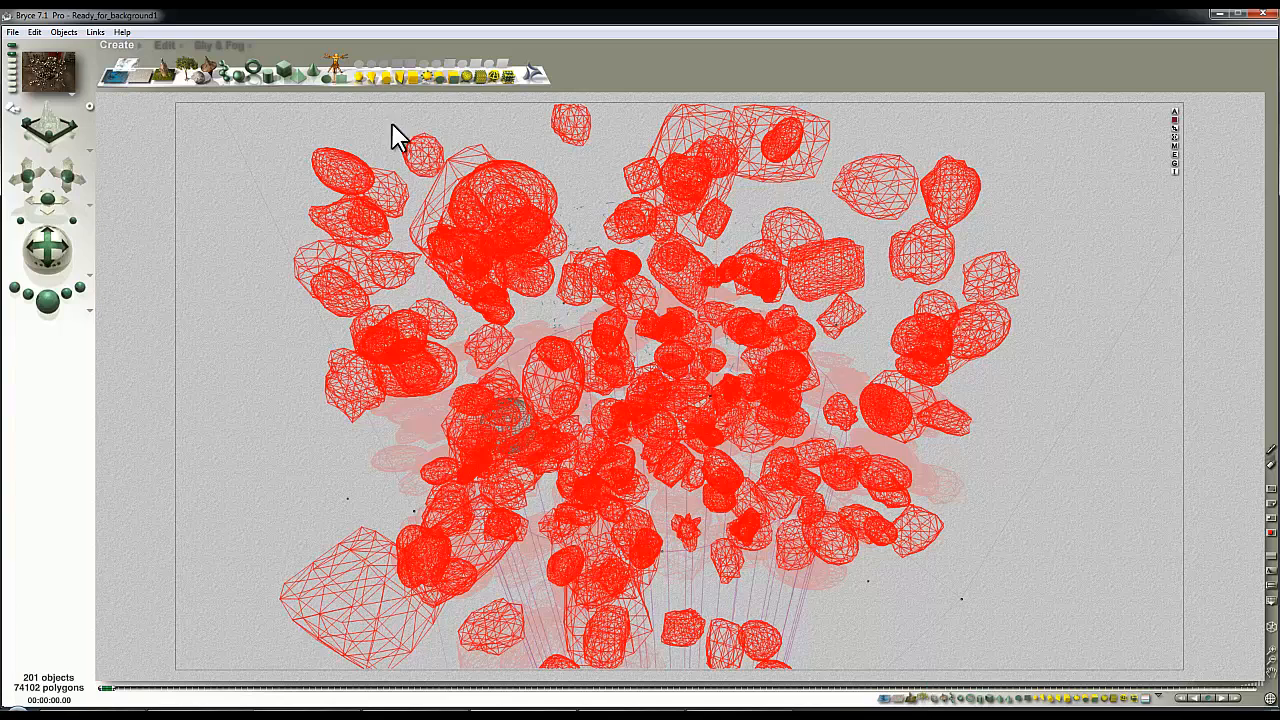
click(164, 44)
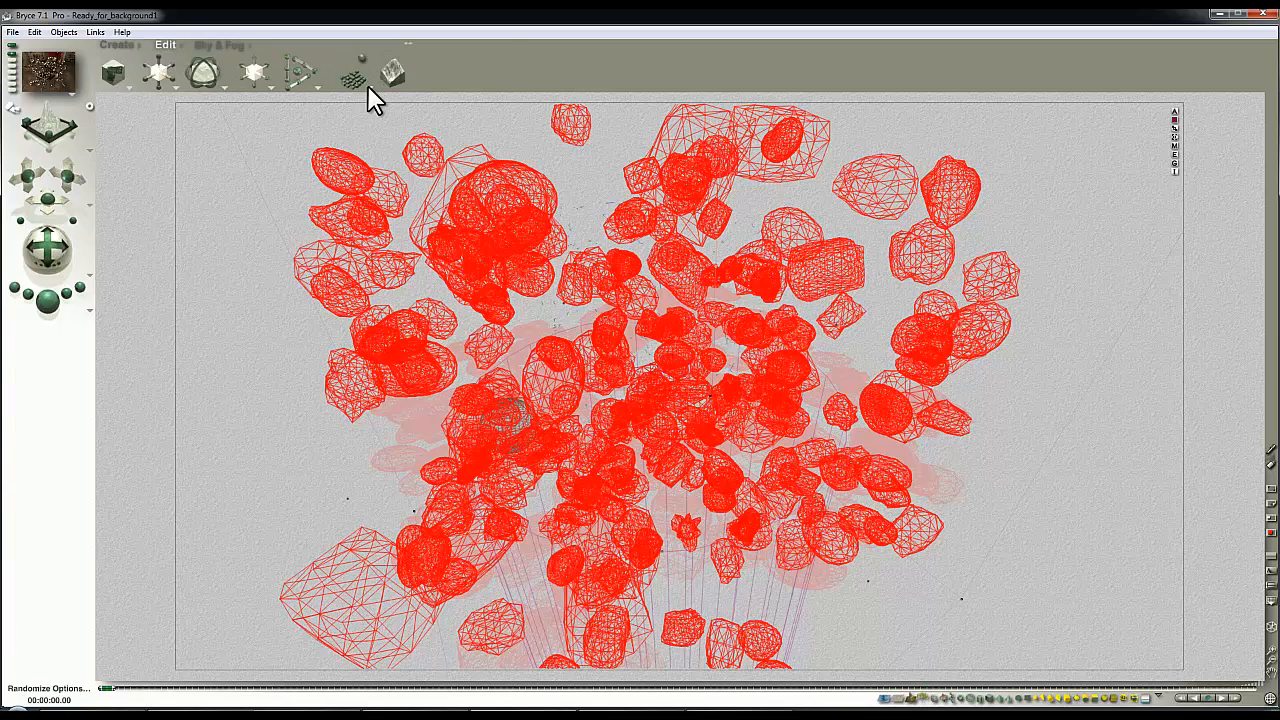
click(356, 70)
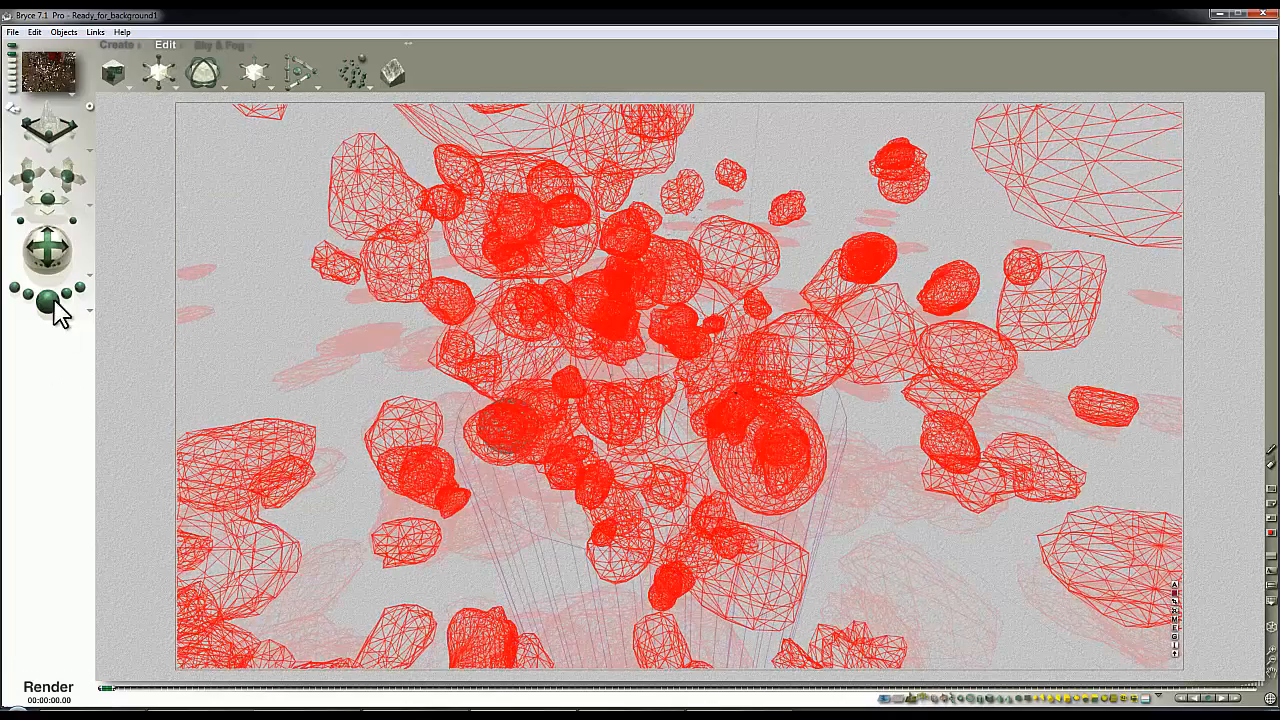
click(48, 300)
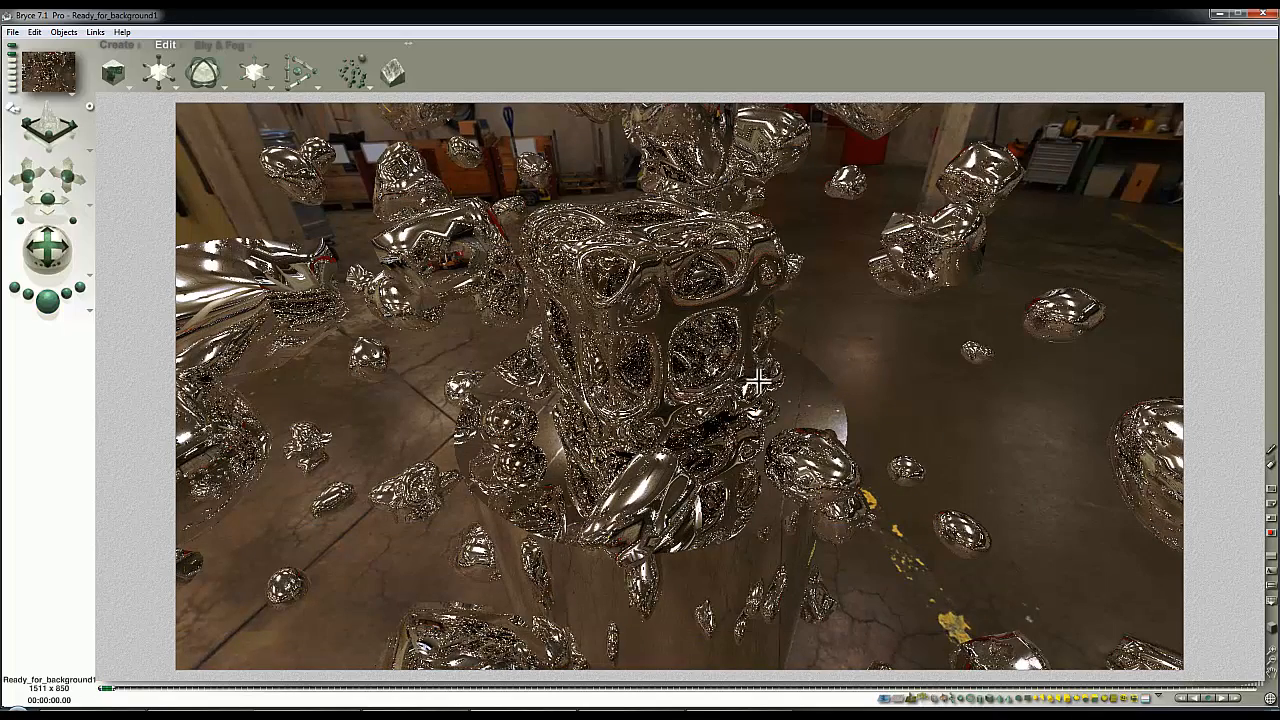
mouse_move(760, 420)
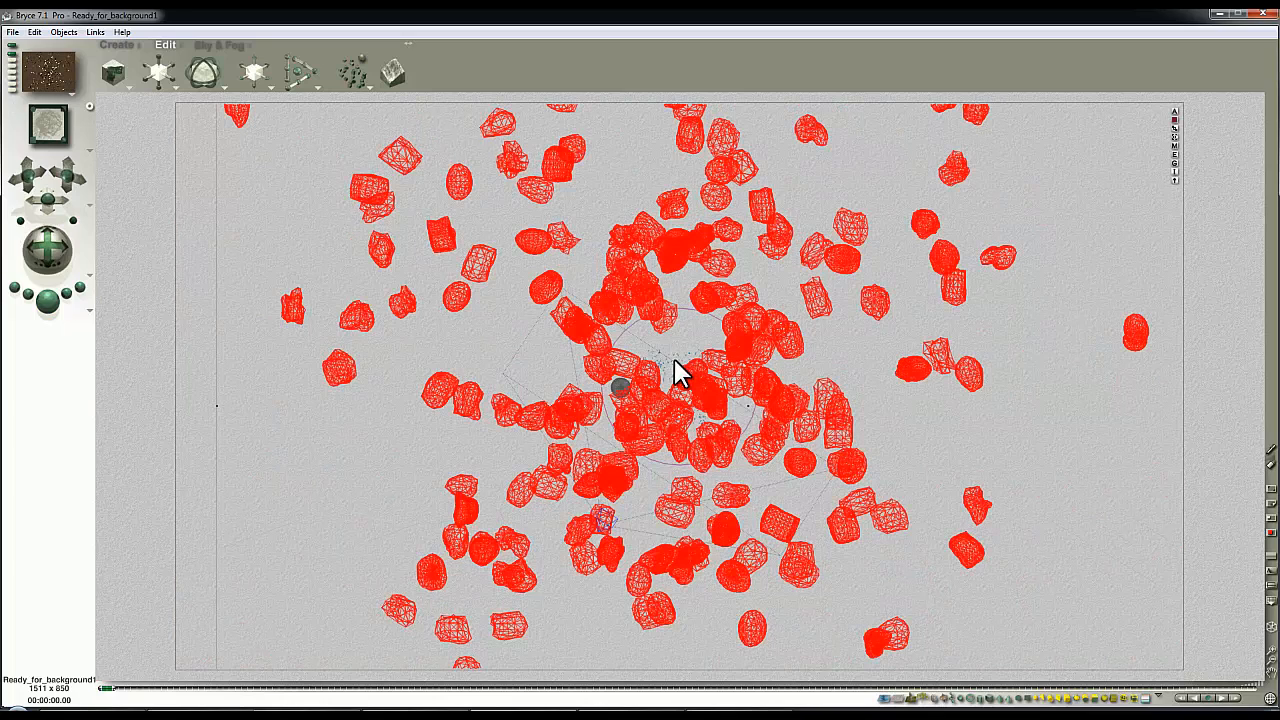
Select the camera and zero its X/Y origin, position and rotation, leaving Z at -146.171.
right_click(676, 384)
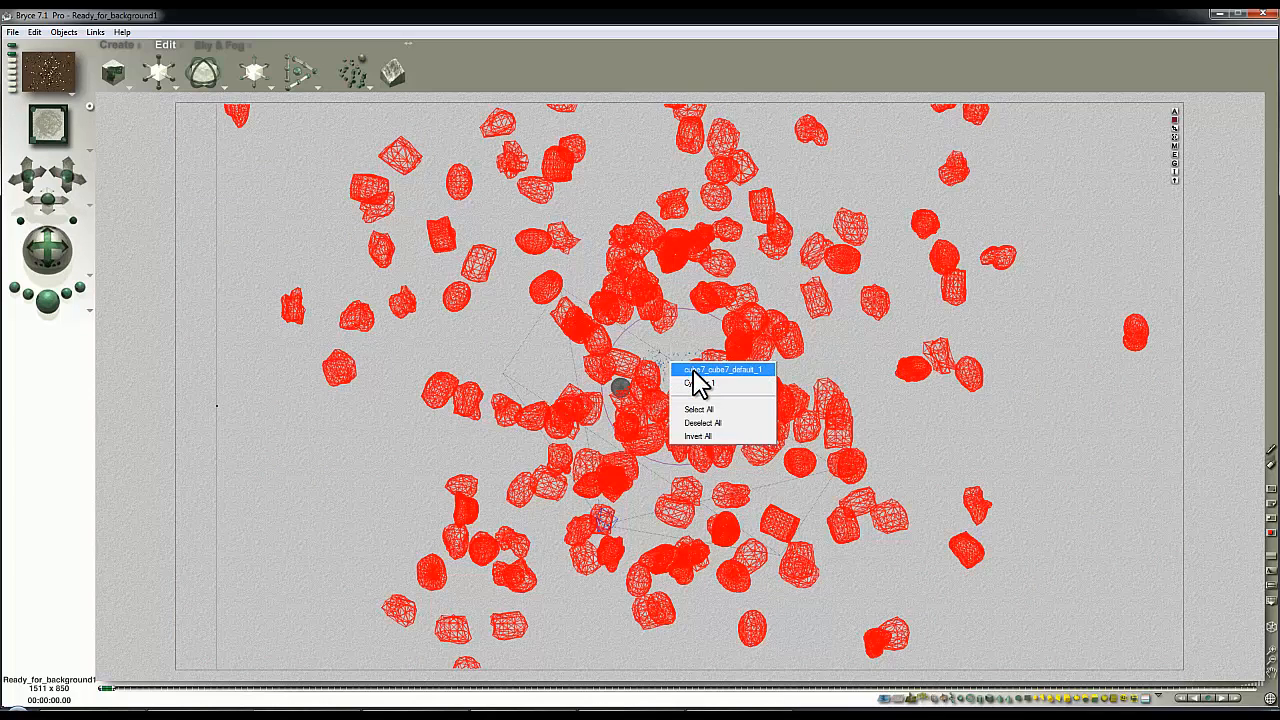
click(698, 408)
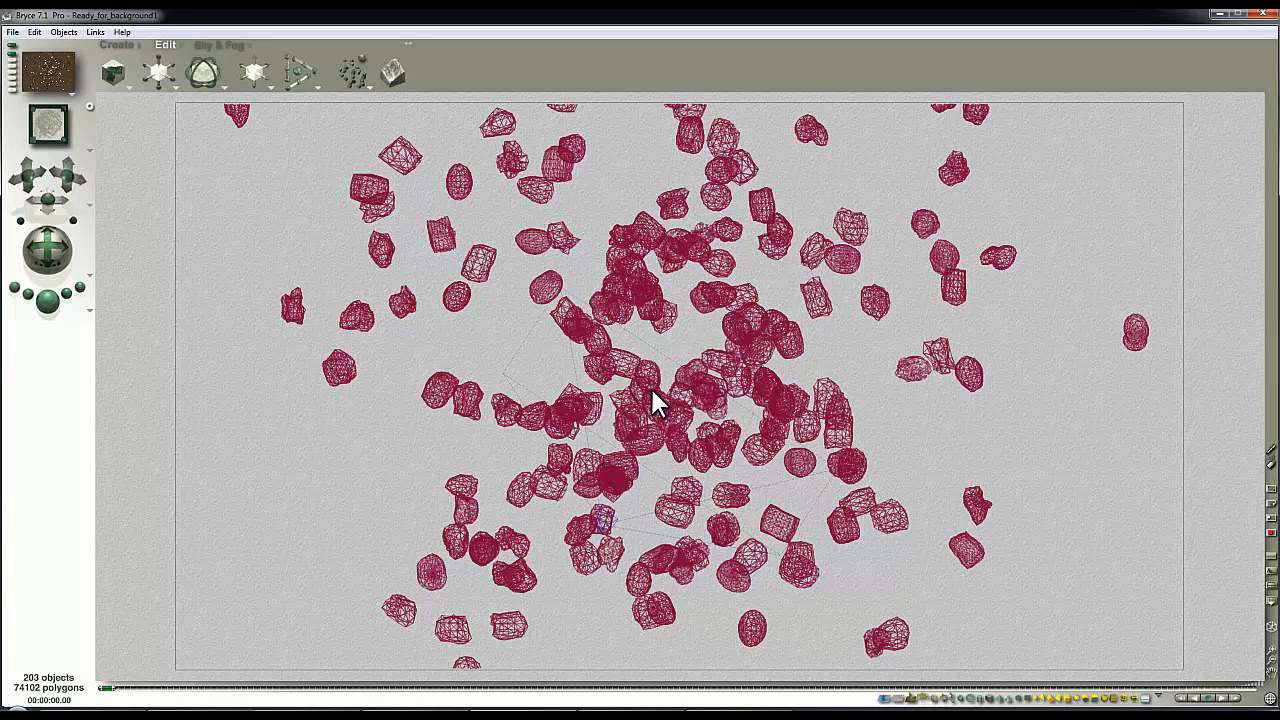
mouse_move(360, 336)
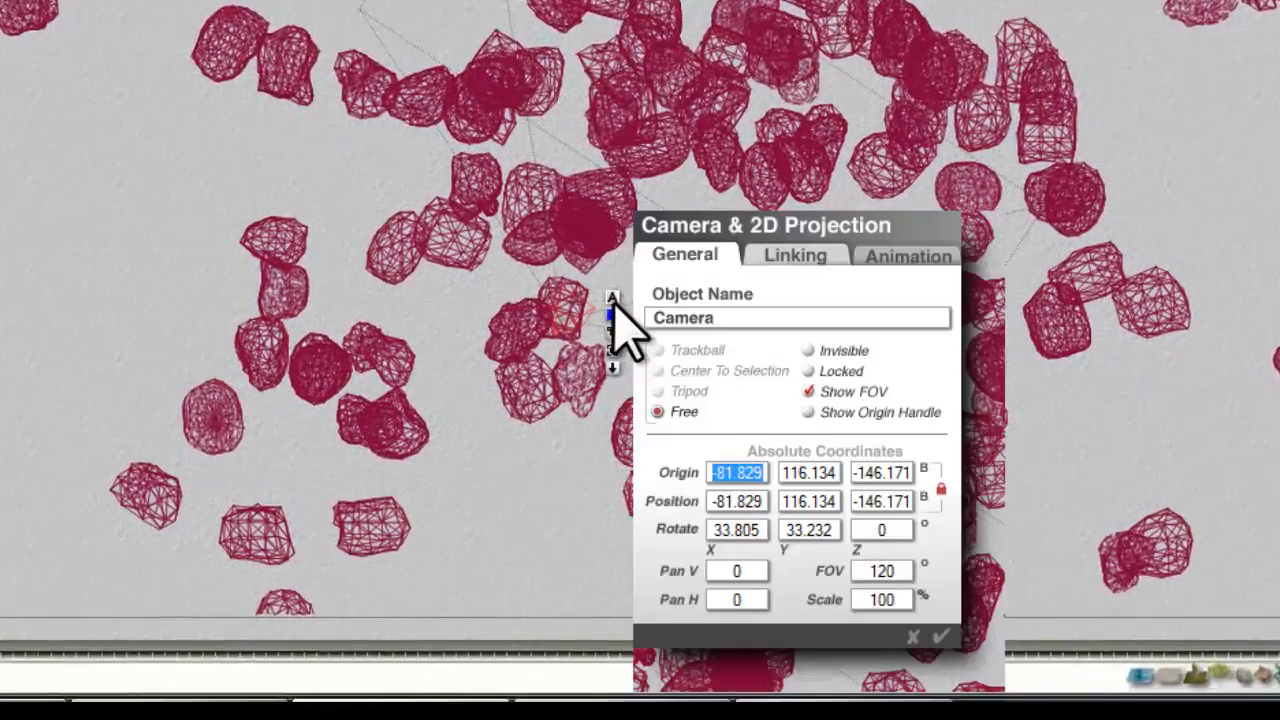
text(0)
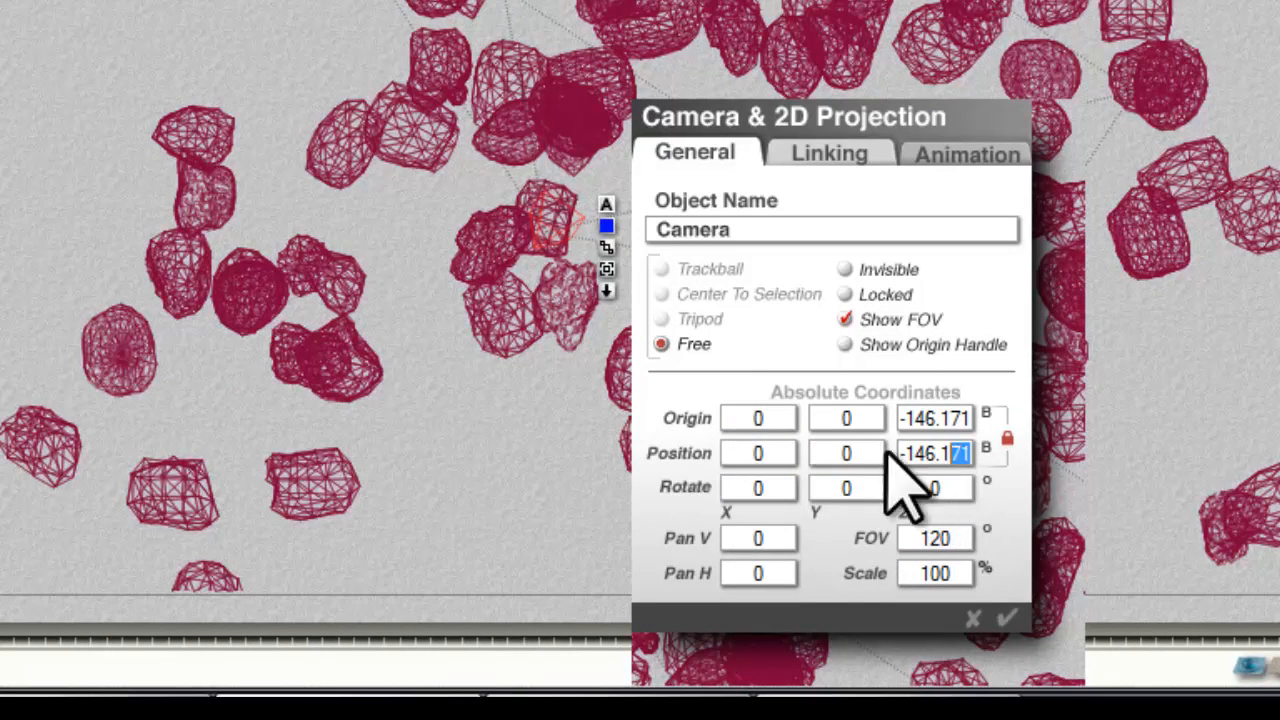
click(1006, 616)
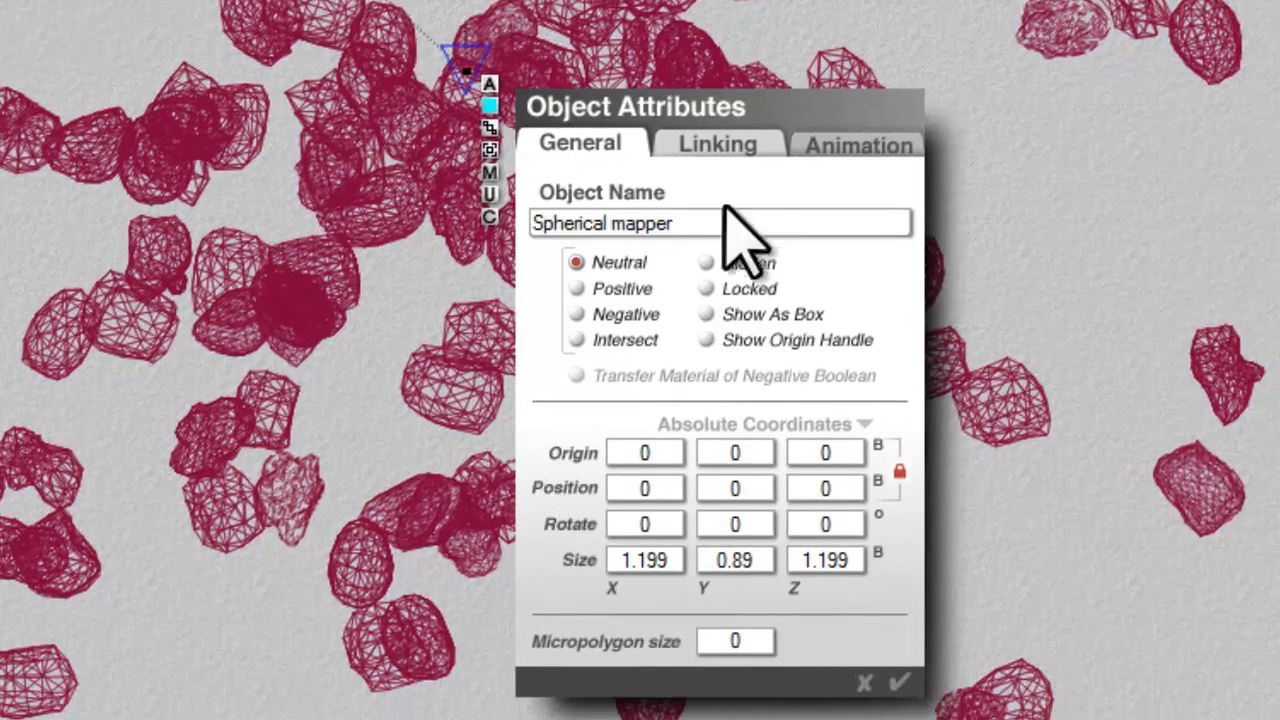
Parent the Spherical mapper to the Perspective Camera in its Linking attributes and confirm.
click(716, 144)
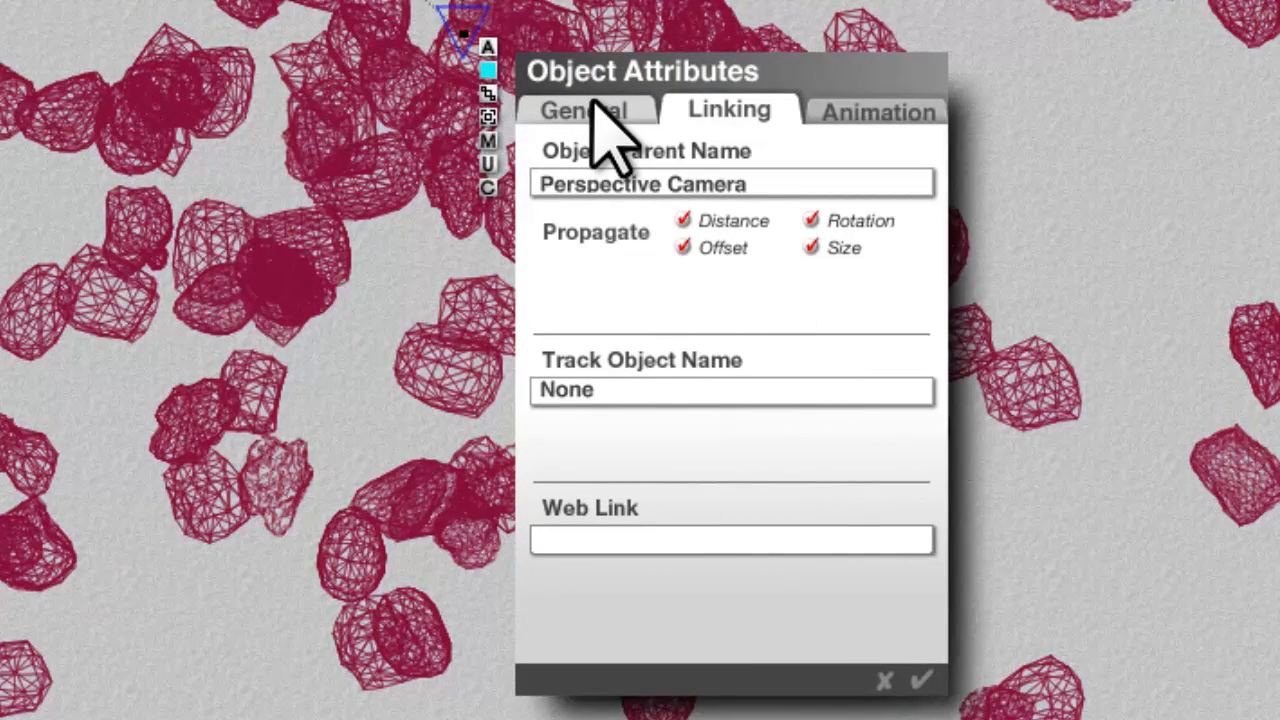
click(584, 110)
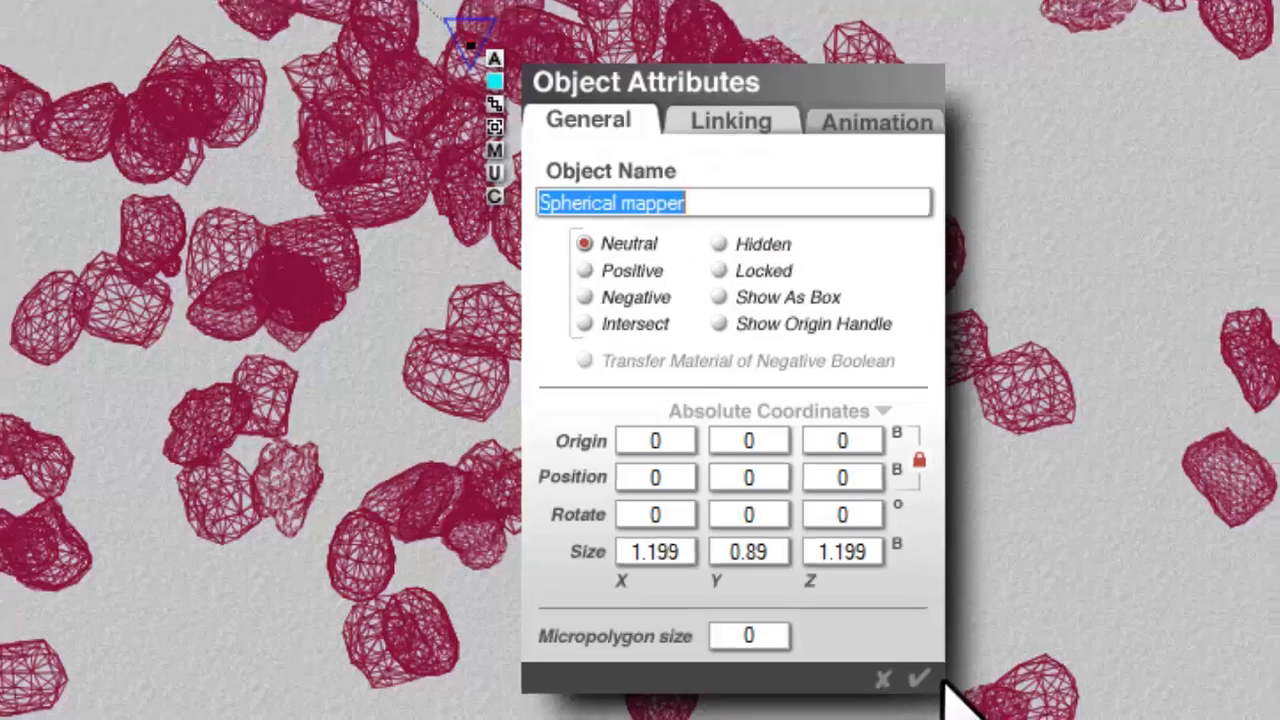
click(916, 678)
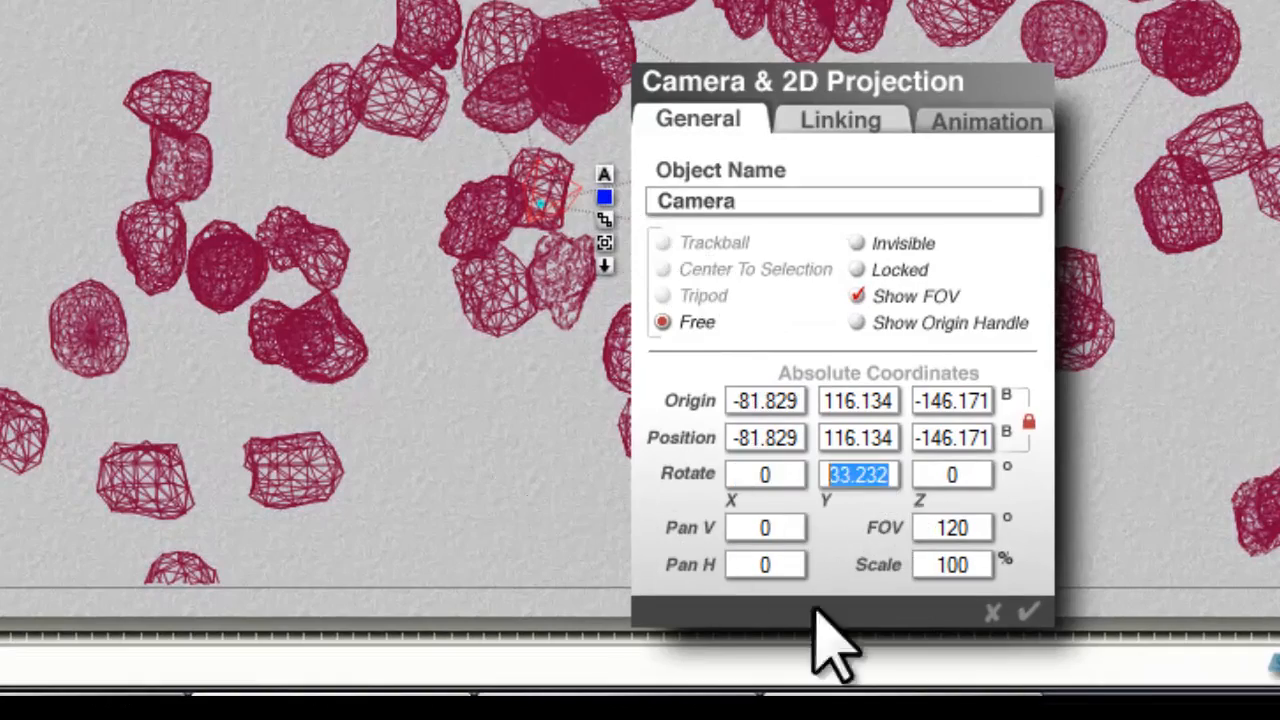
Set the document resolution to 1700 wide and render the spherical garage panorama.
click(1028, 612)
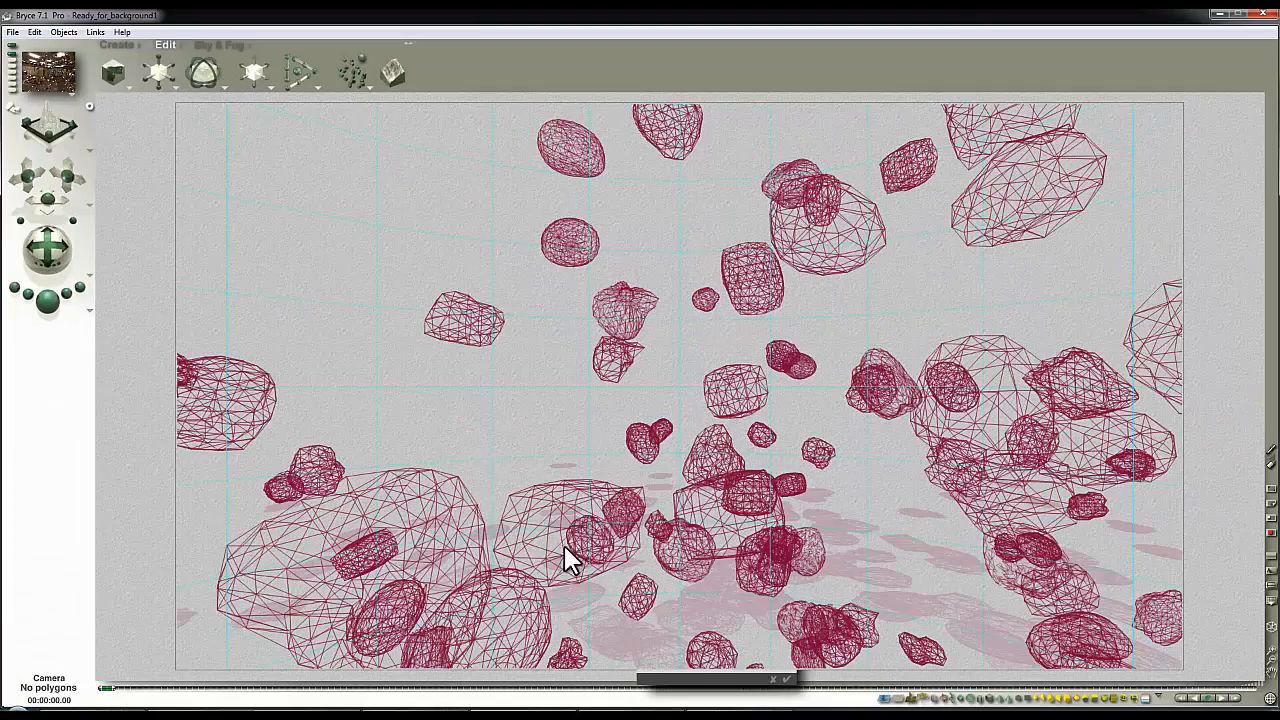
click(34, 32)
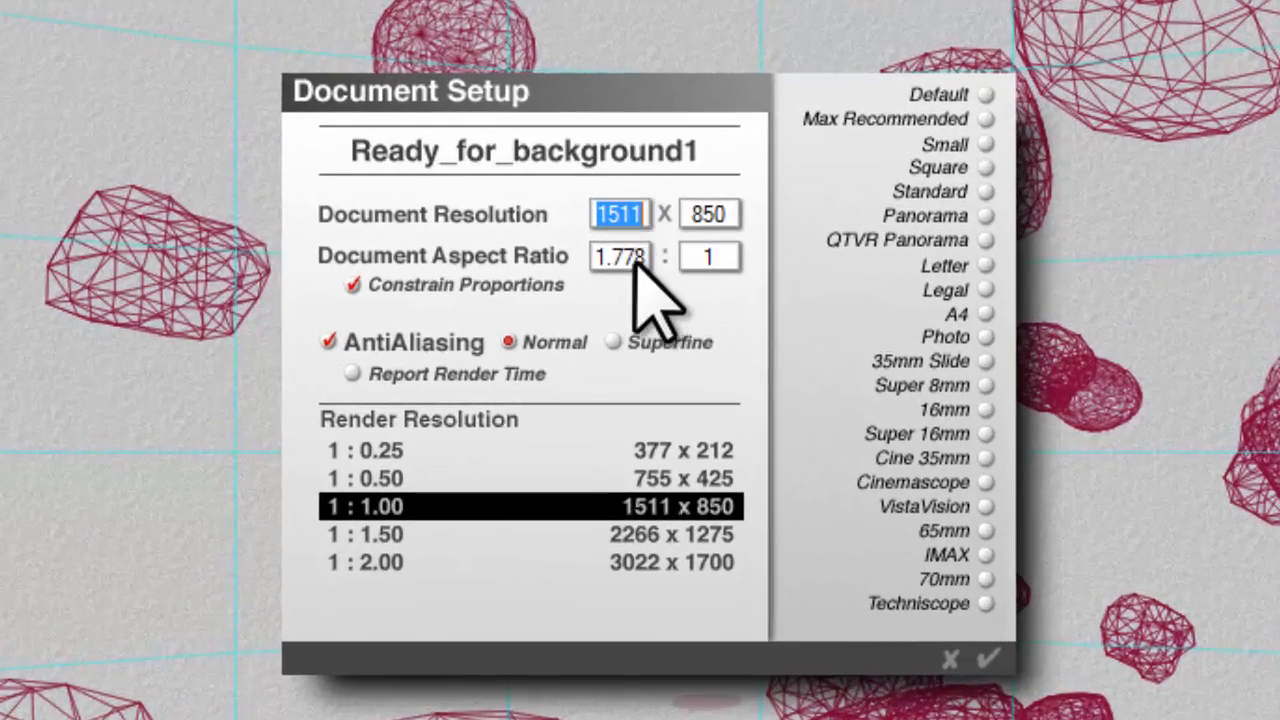
text(1700)
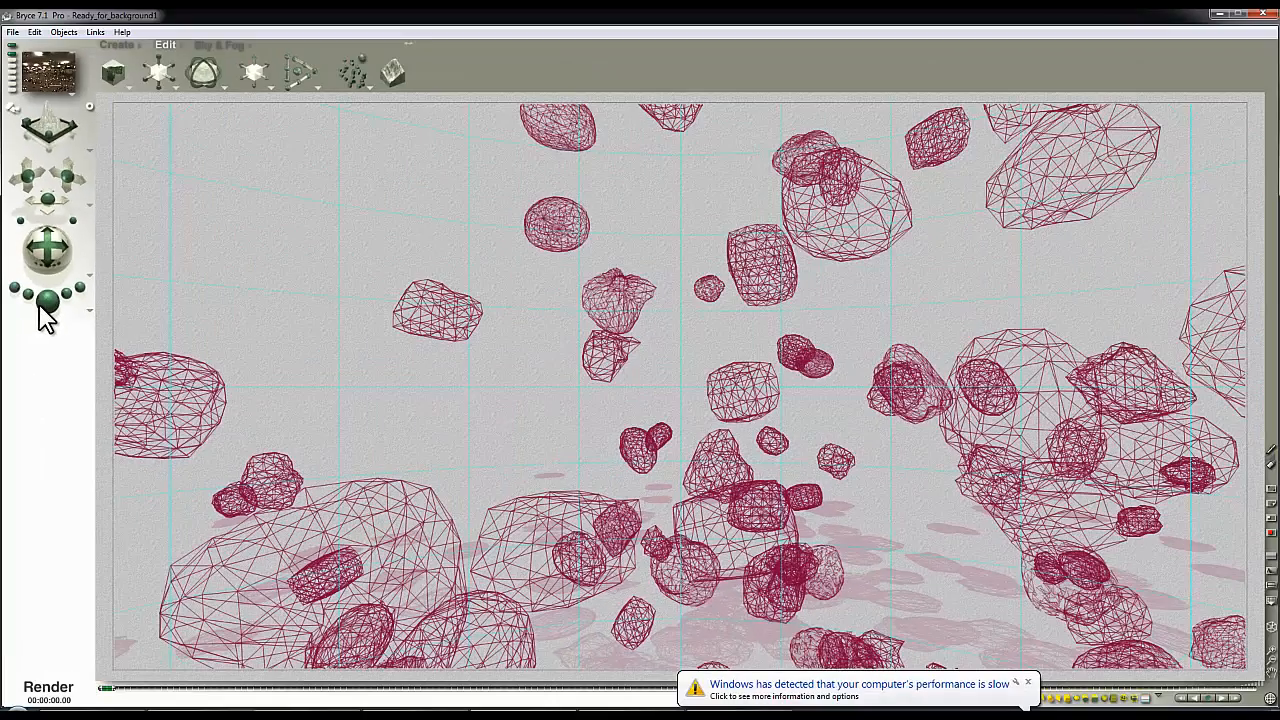
click(48, 300)
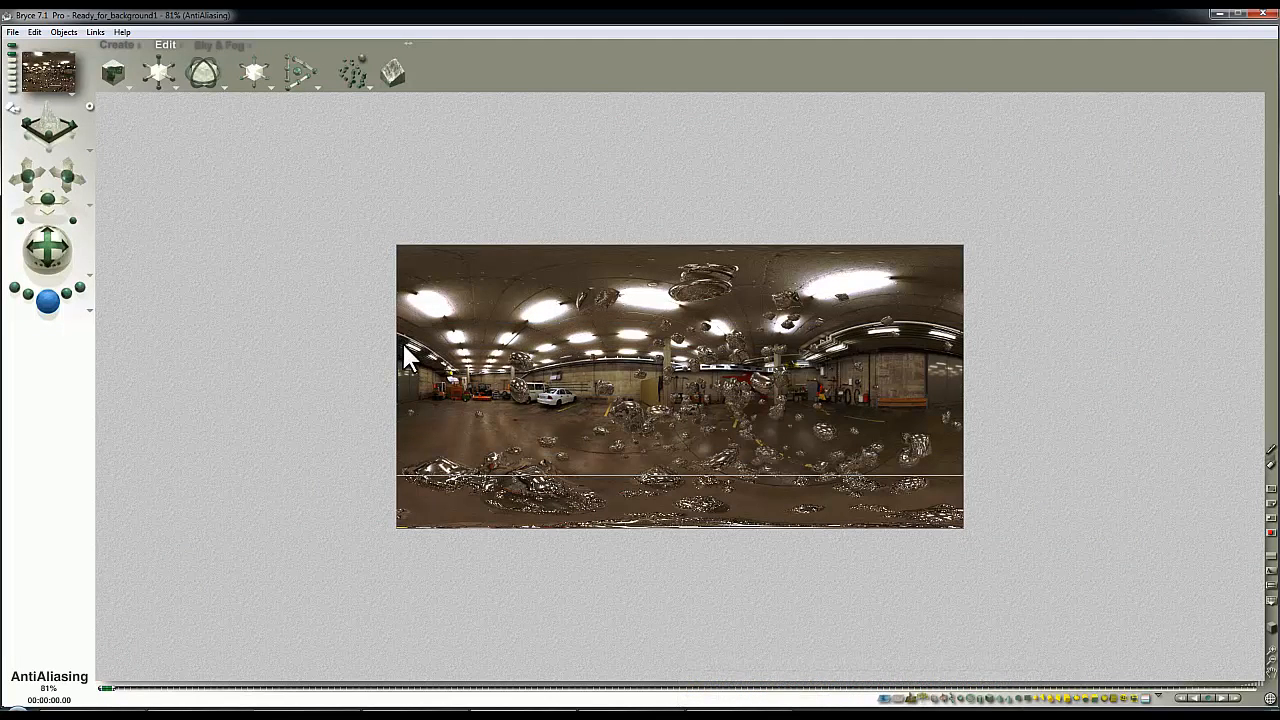
click(12, 32)
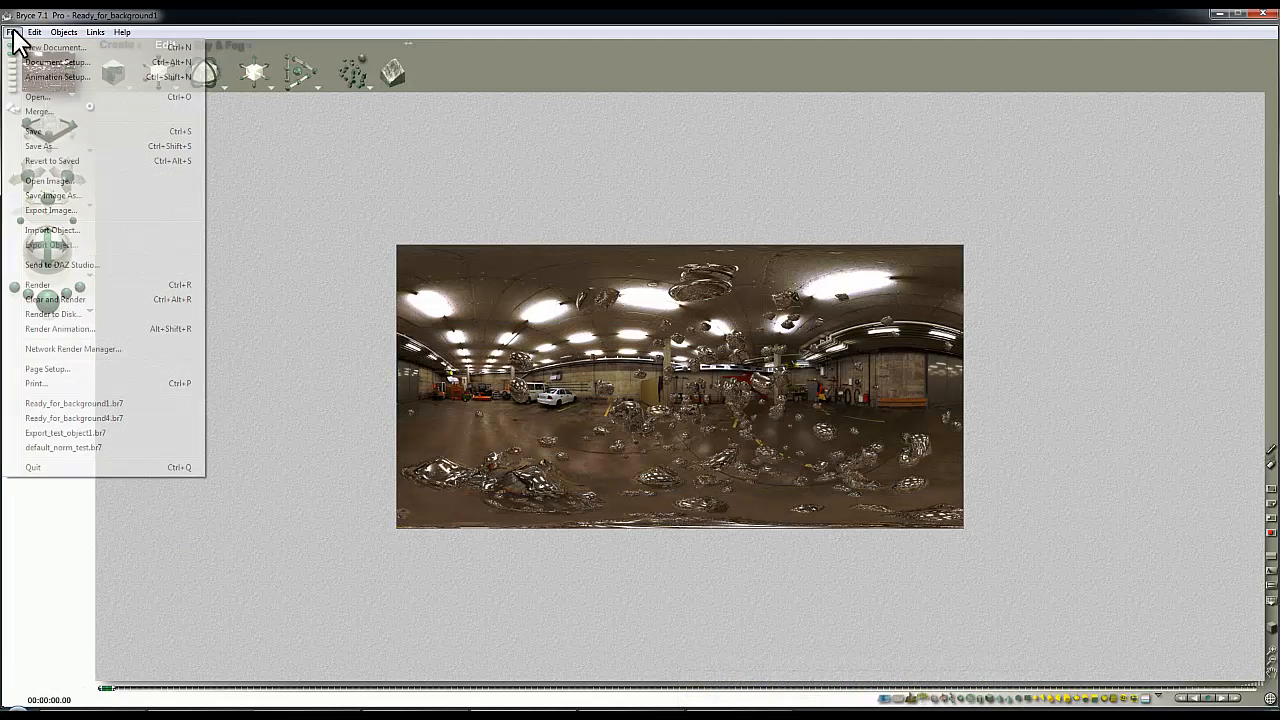
Save the rendered panorama as 'Sm_bac' in the +grab this folder.
click(40, 146)
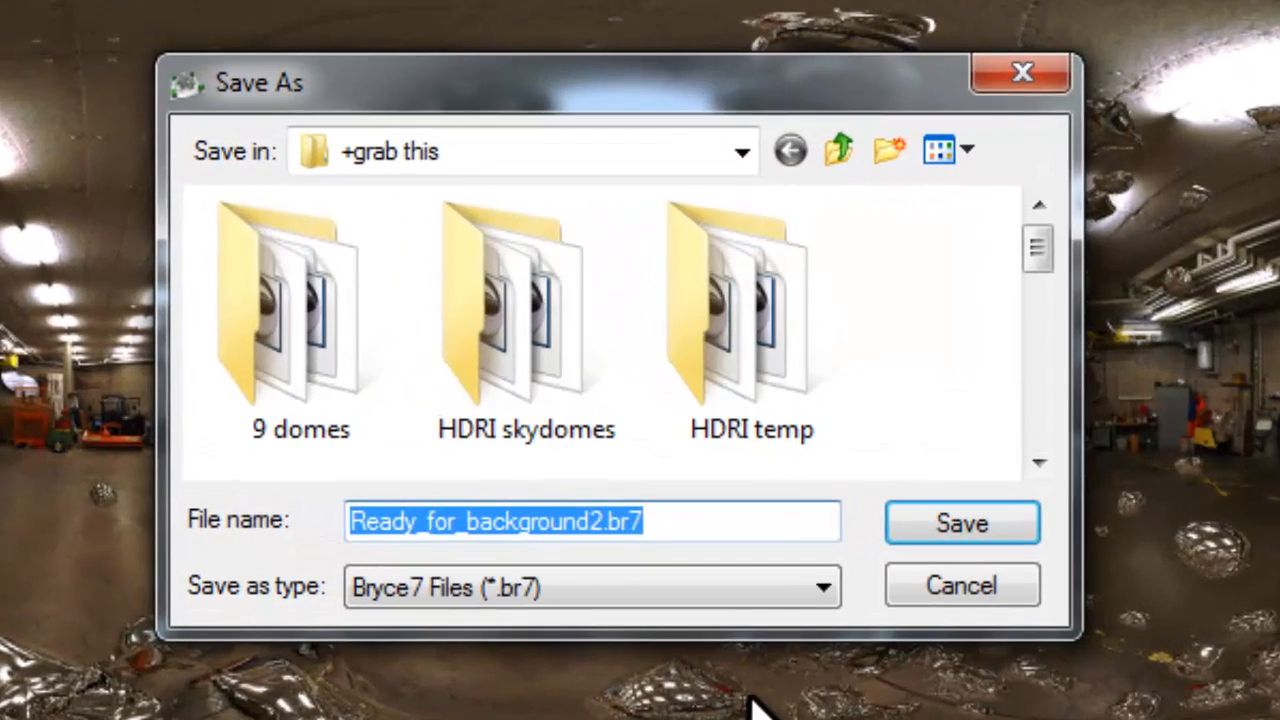
text(Sm)
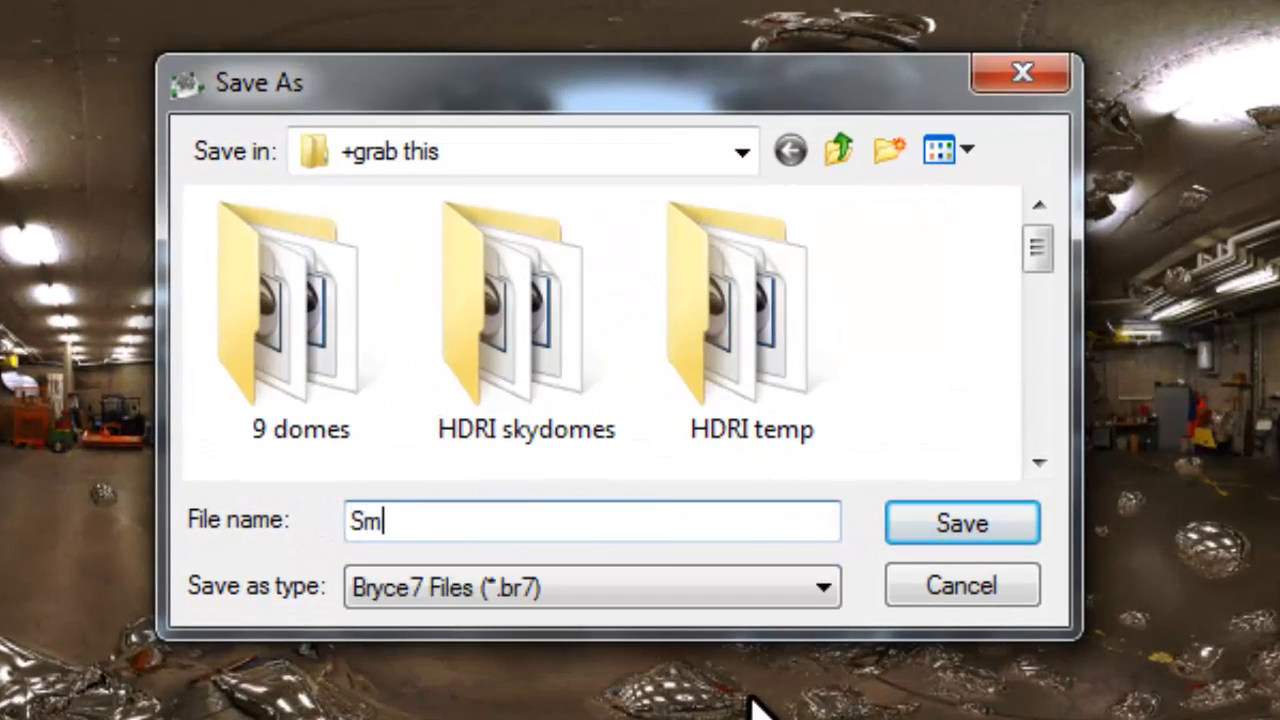
text(_bac)
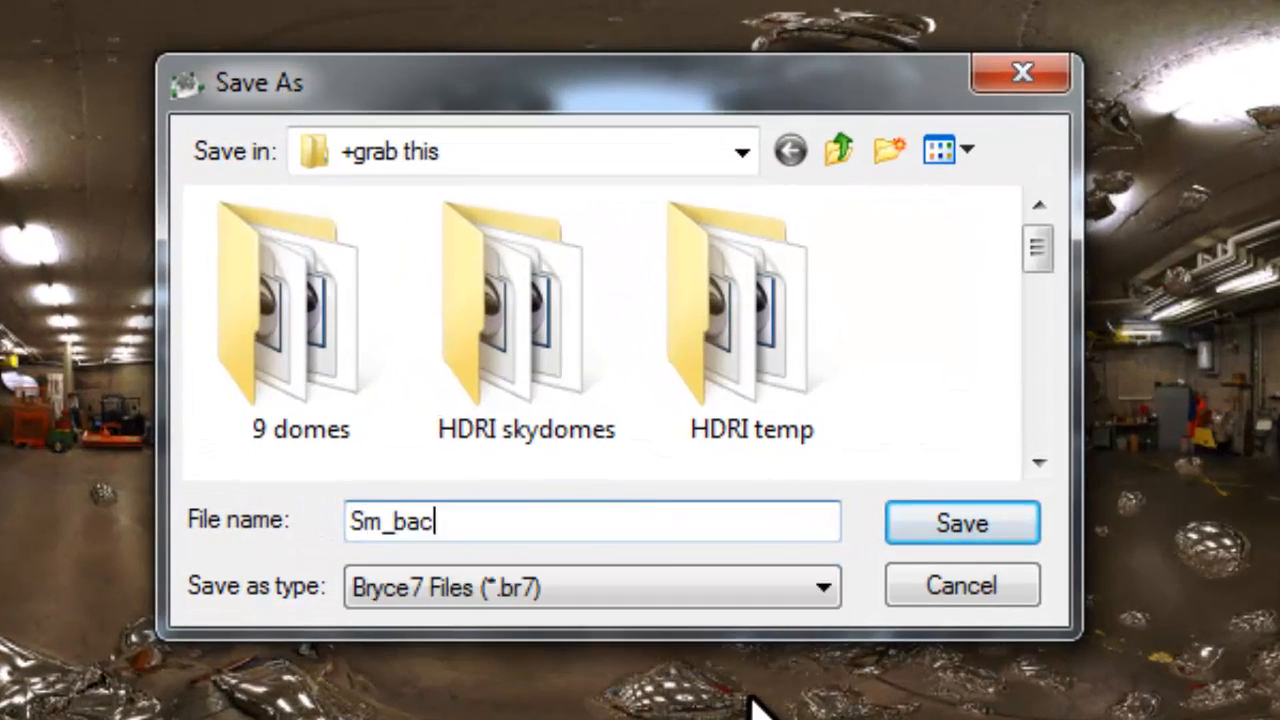
click(960, 522)
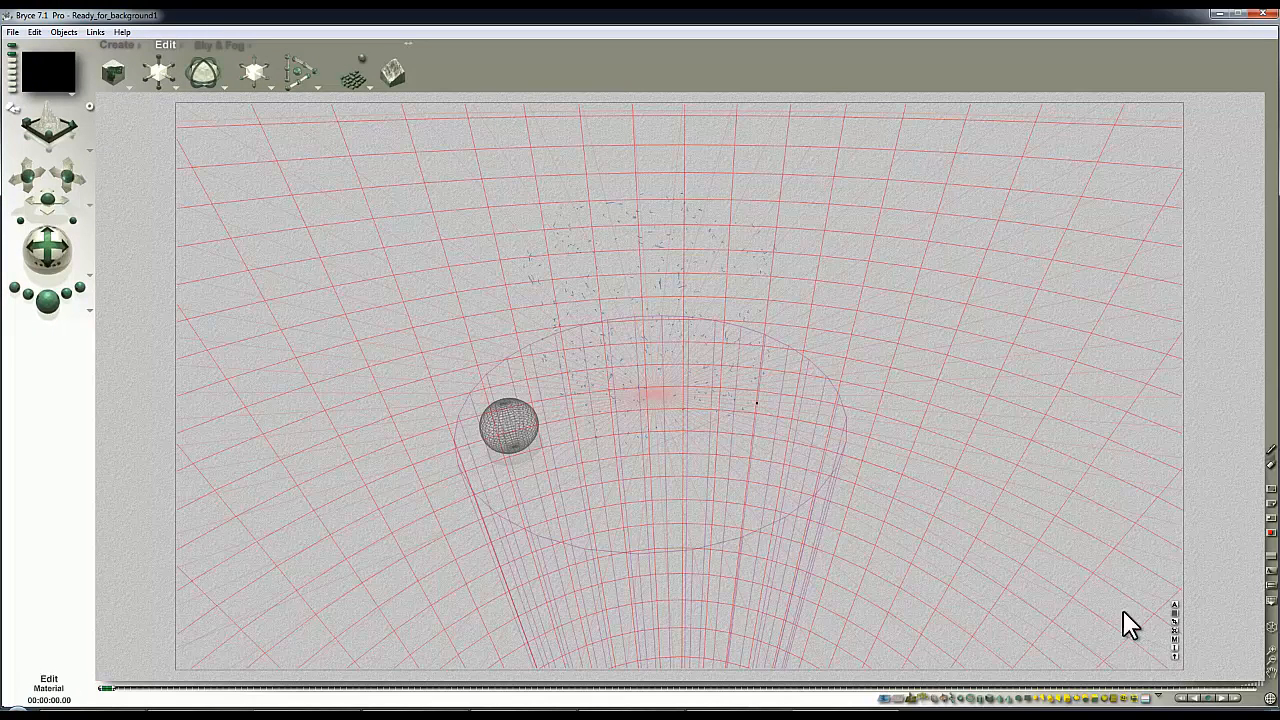
Drive the sphere's ambient from texture A with Sm_background.bmp mapped spherically, fully ambient.
click(220, 44)
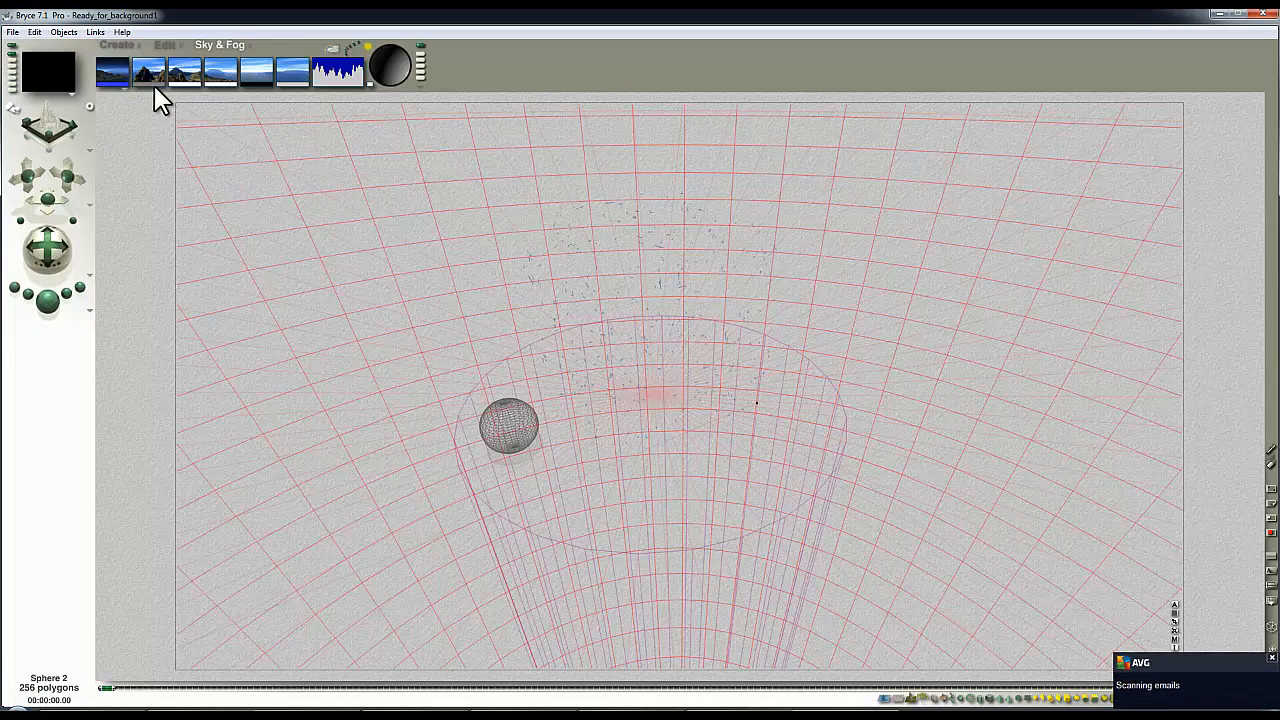
mouse_move(248, 148)
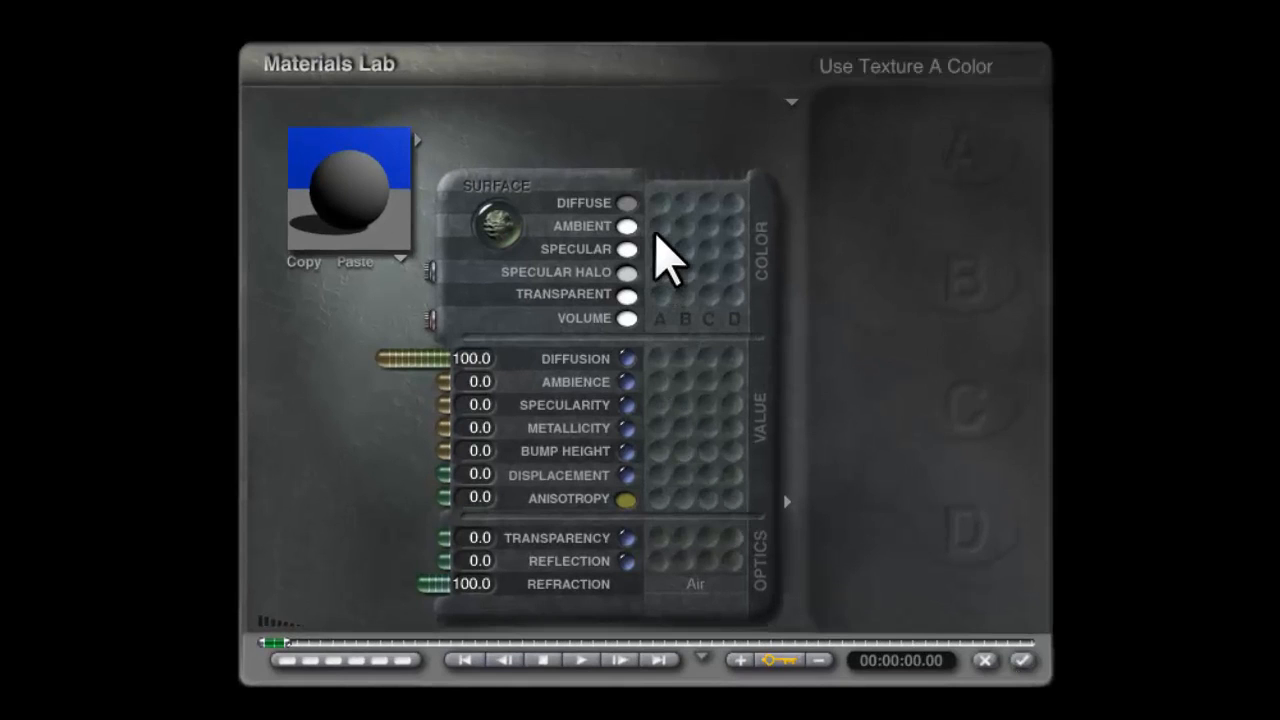
click(628, 226)
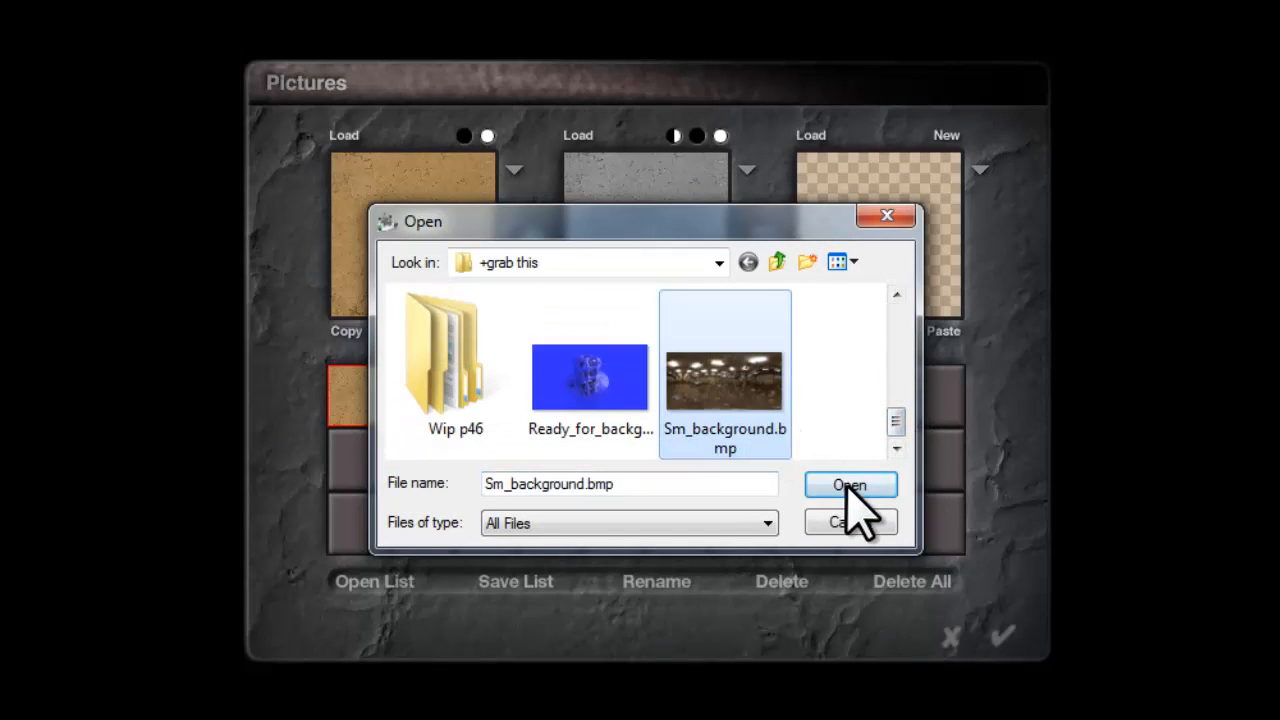
click(848, 486)
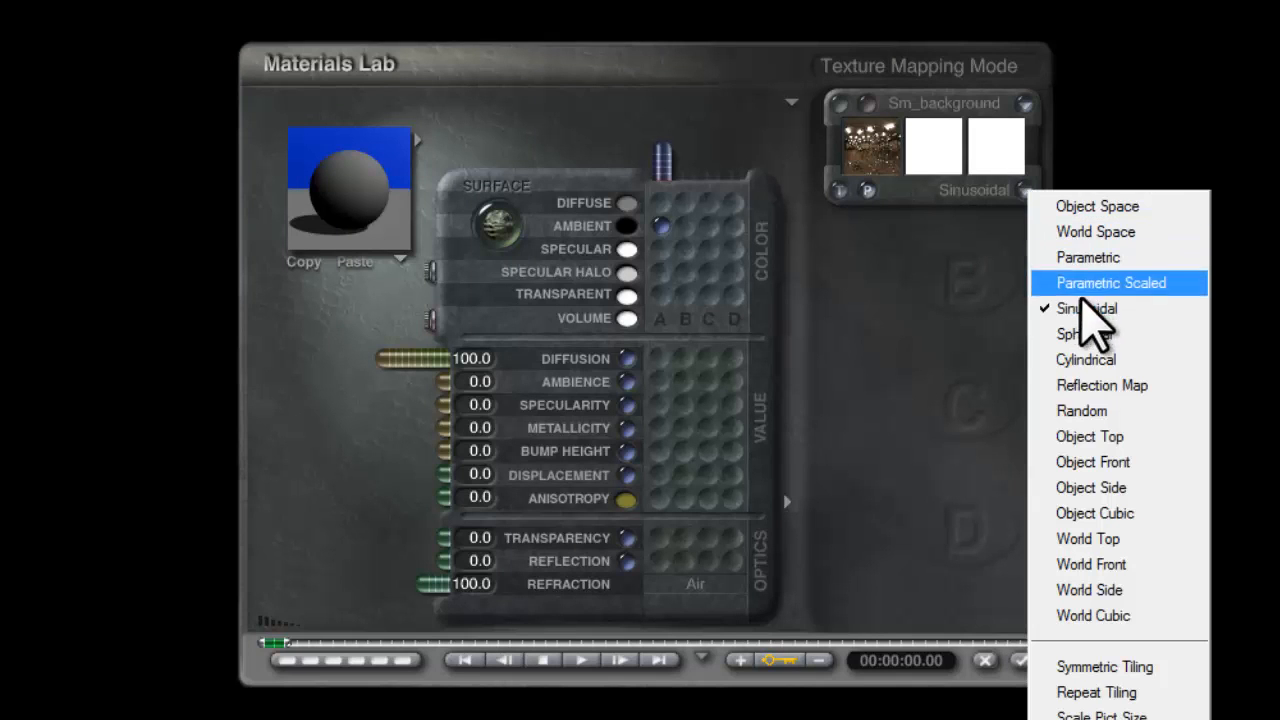
click(1076, 334)
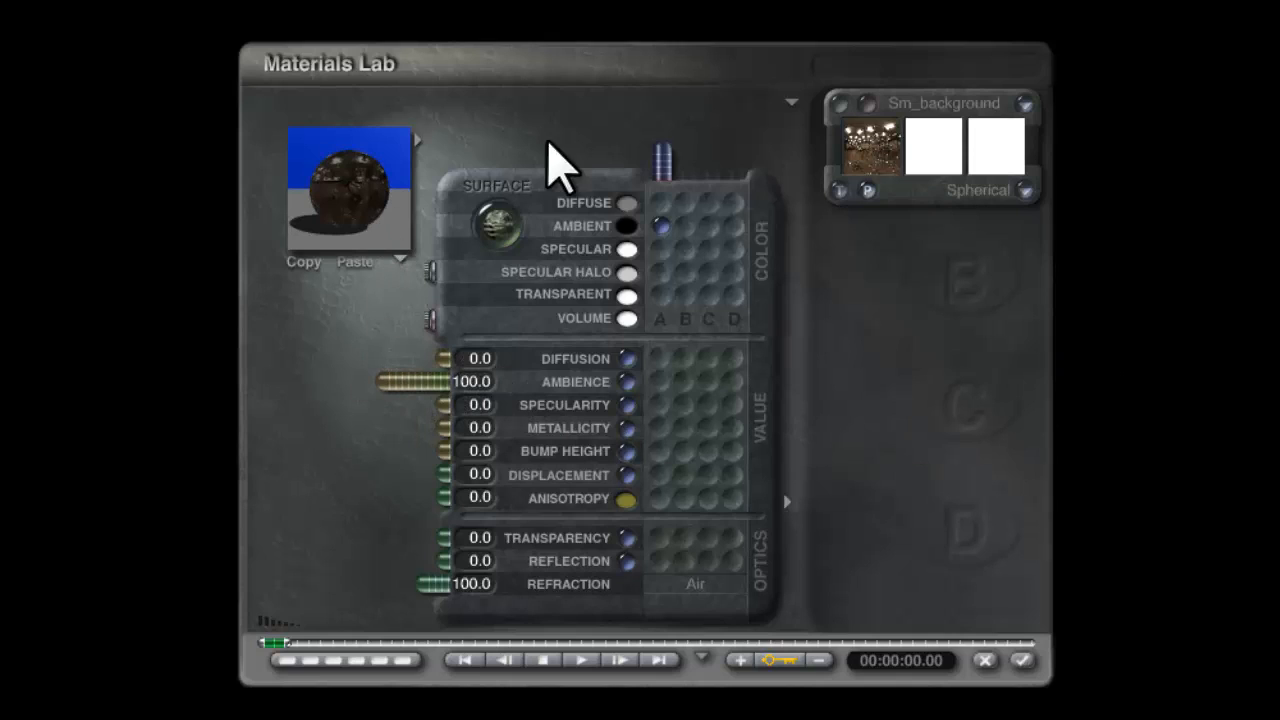
click(788, 100)
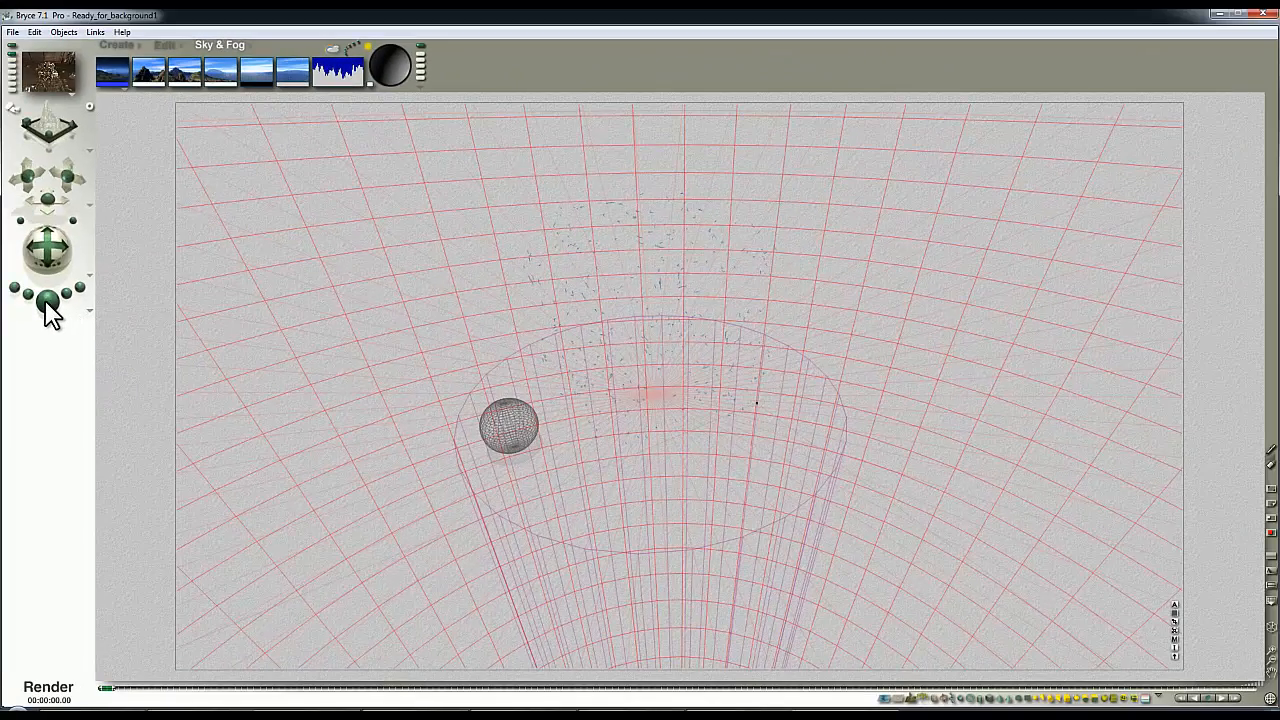
Render the cube and stones reflecting the garage through the textured sphere.
click(48, 300)
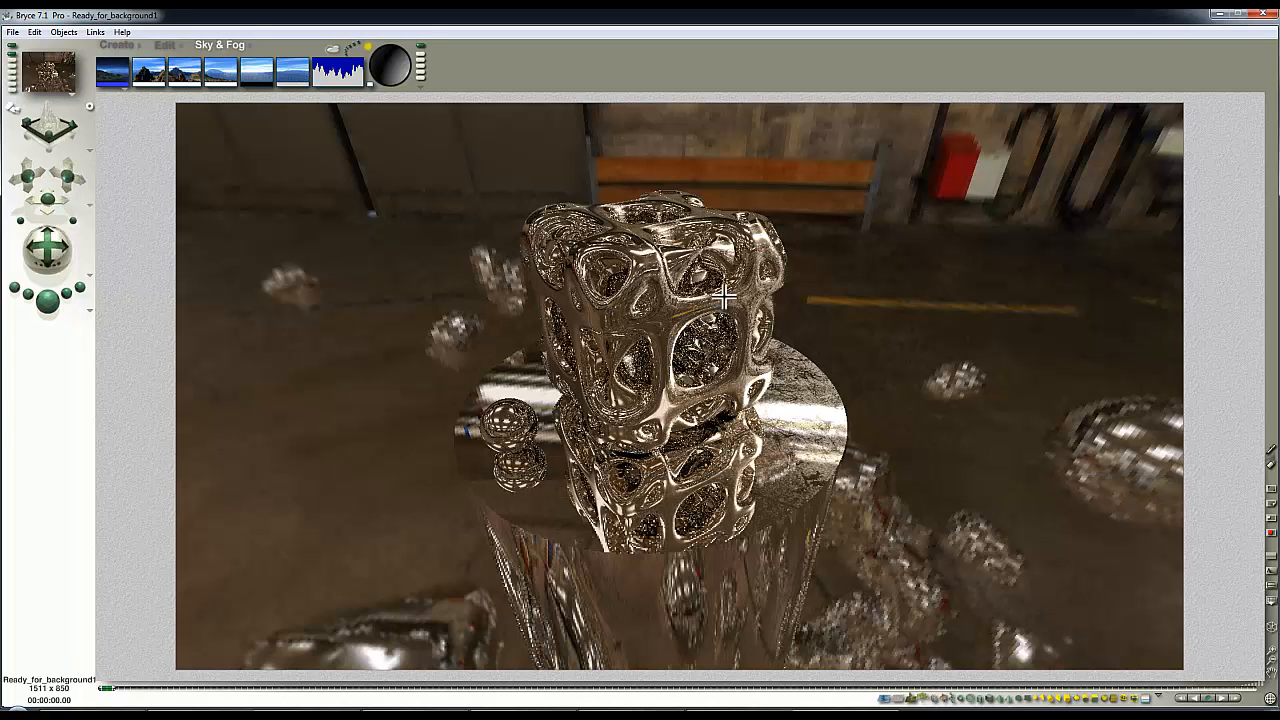
mouse_move(764, 276)
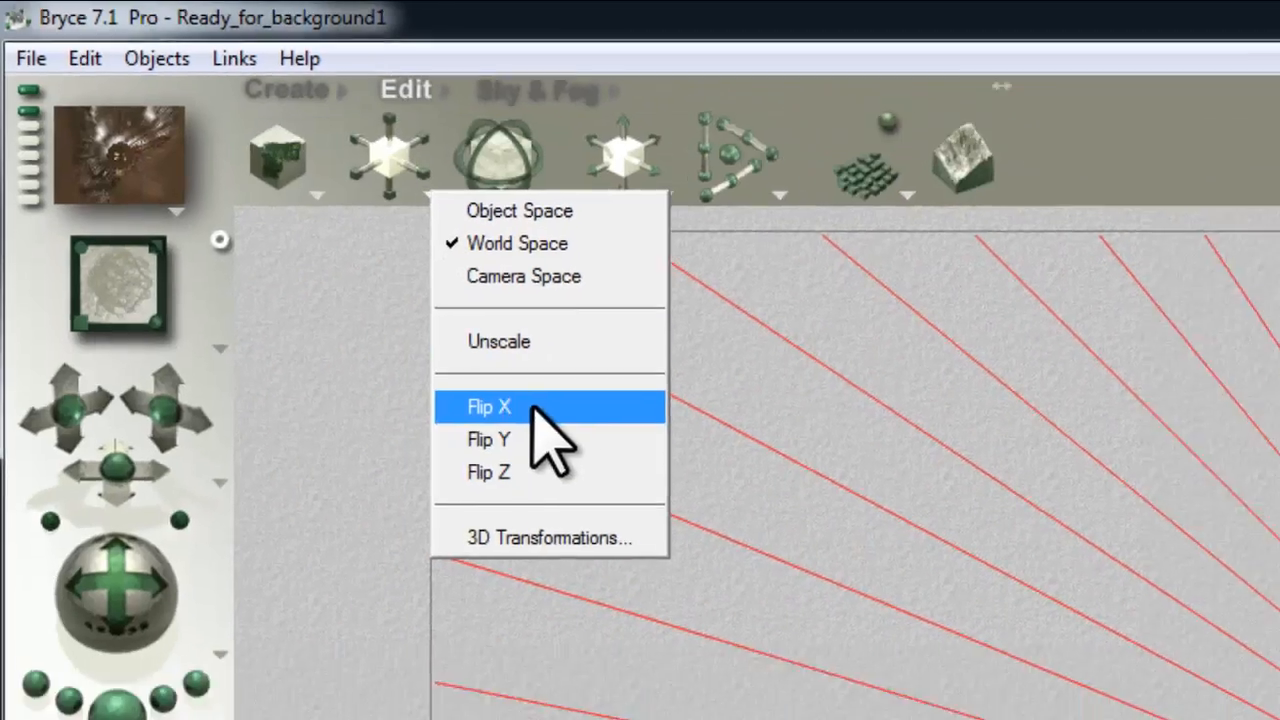
Flip the enclosing sphere along X and render the scene again.
click(488, 406)
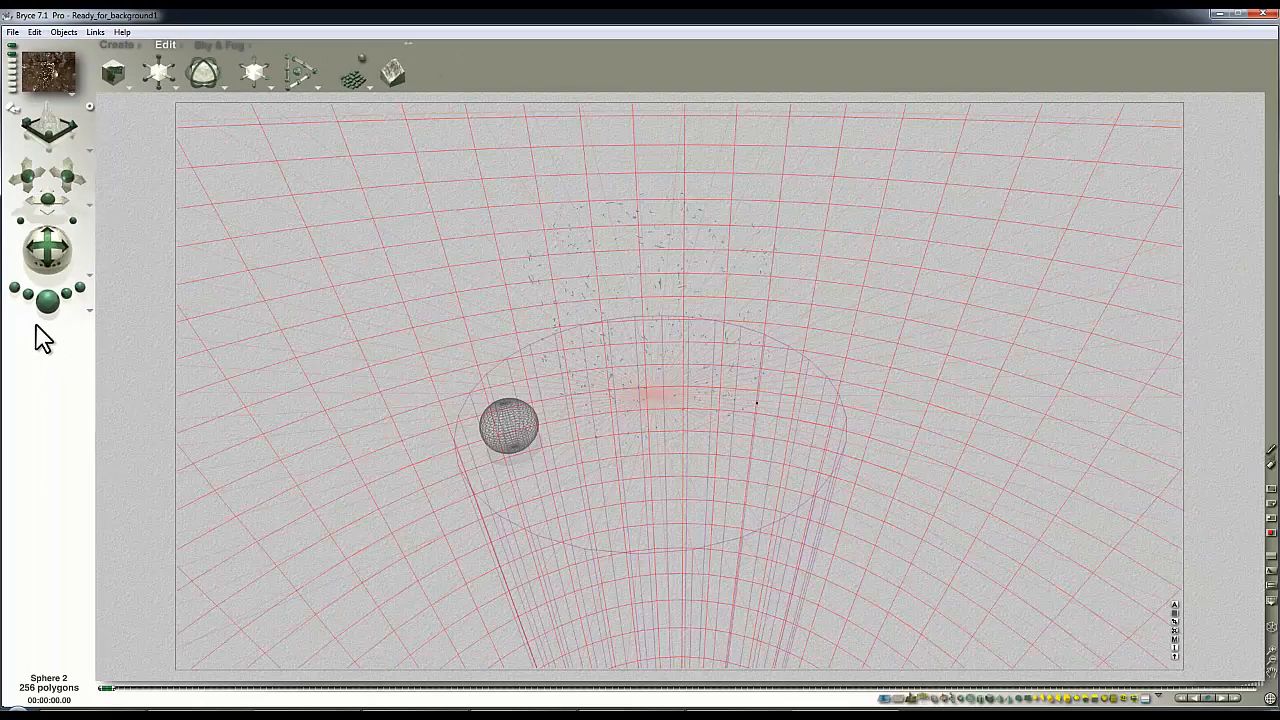
click(44, 298)
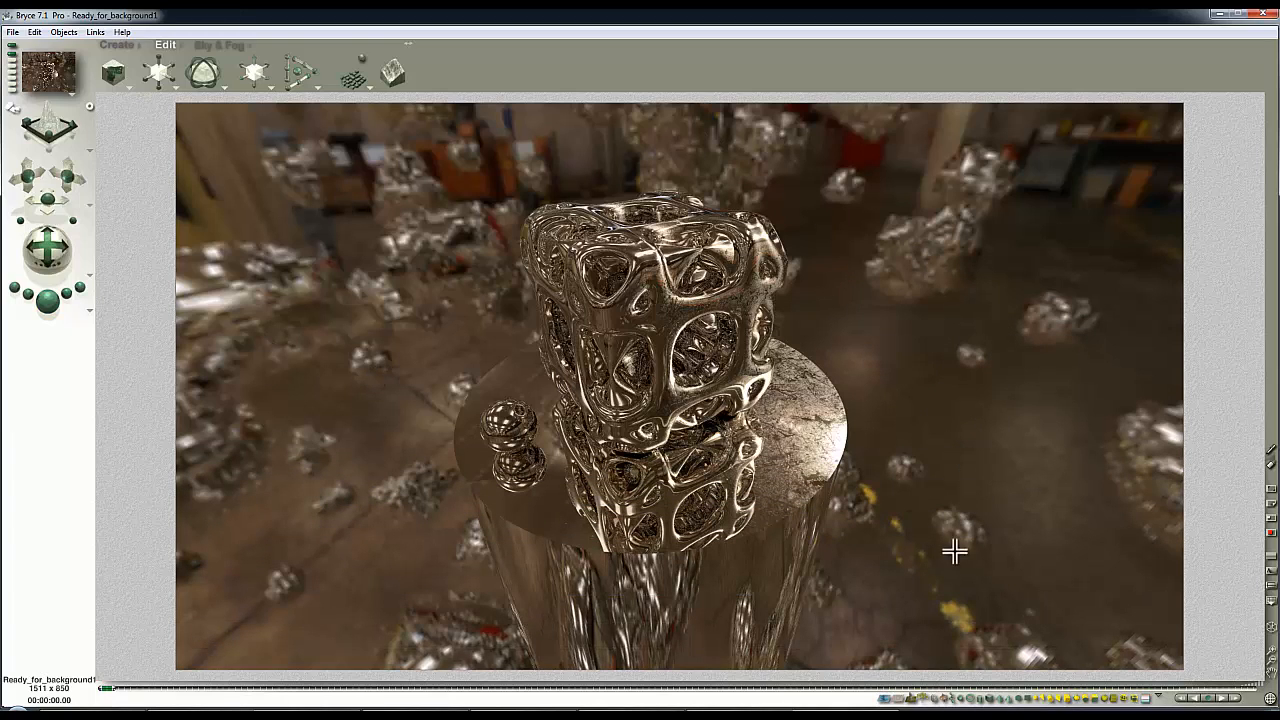
mouse_move(1048, 316)
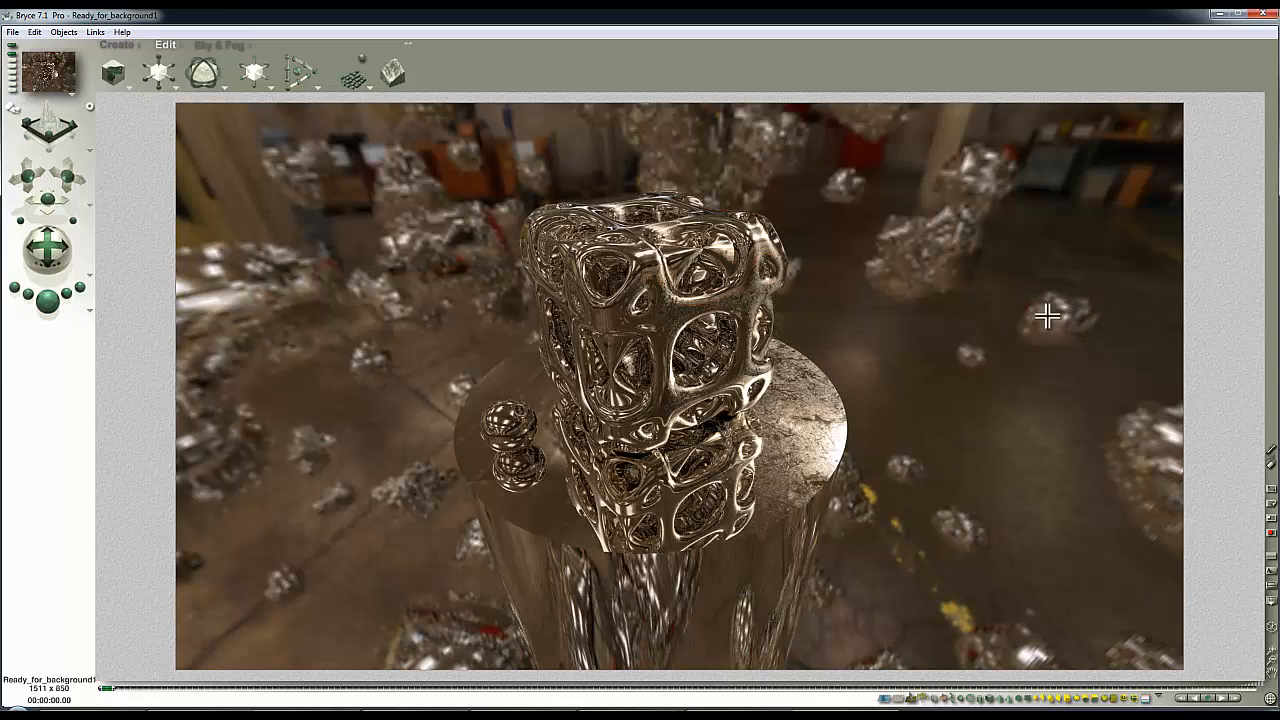
mouse_move(900, 258)
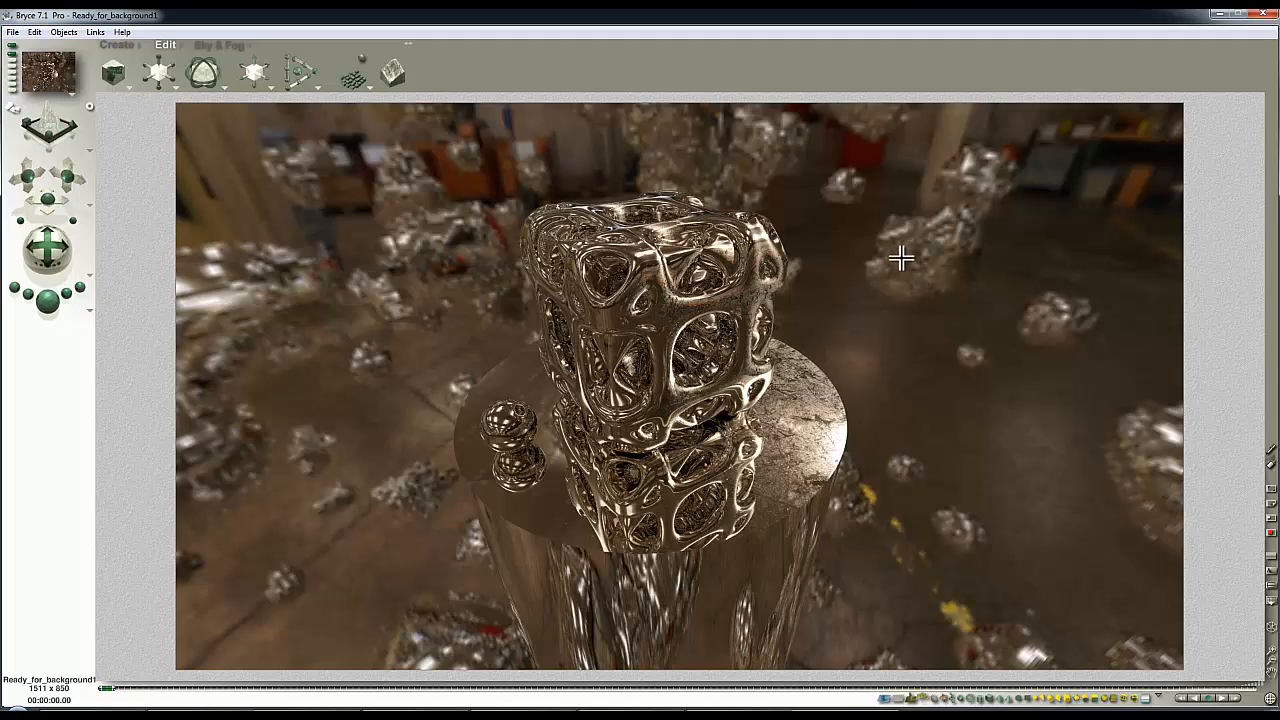
mouse_move(638, 260)
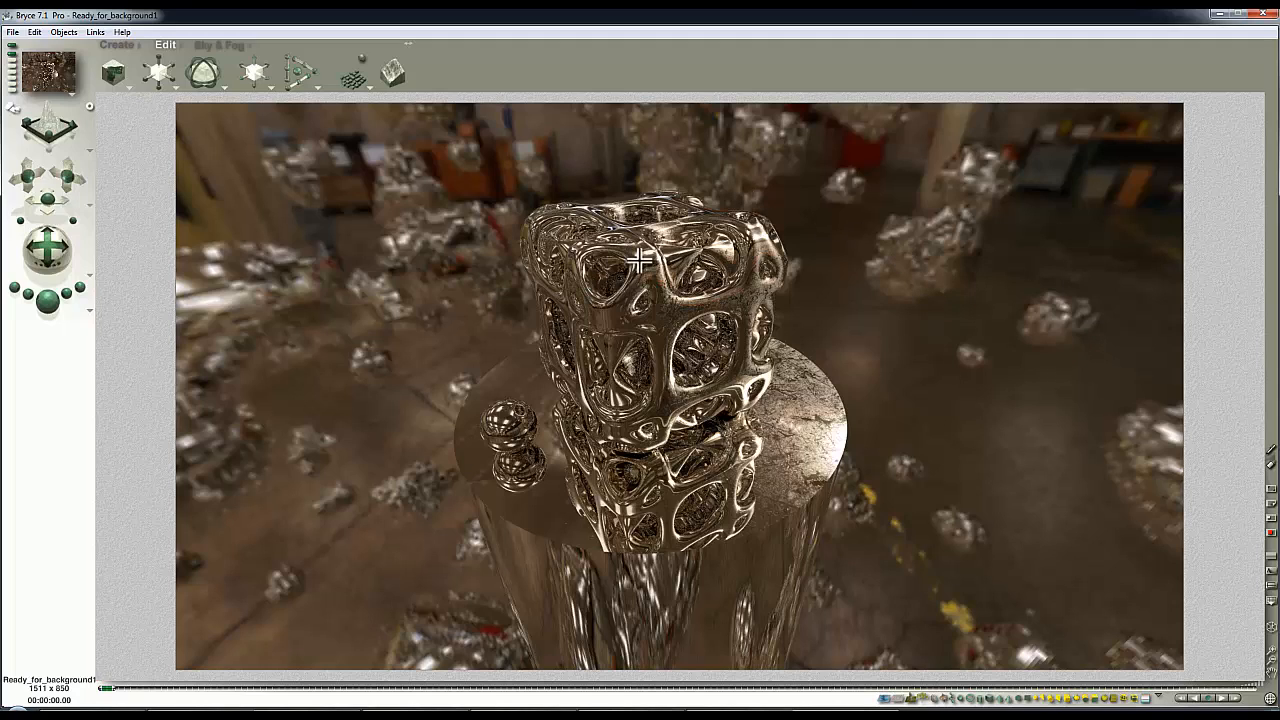
mouse_move(804, 462)
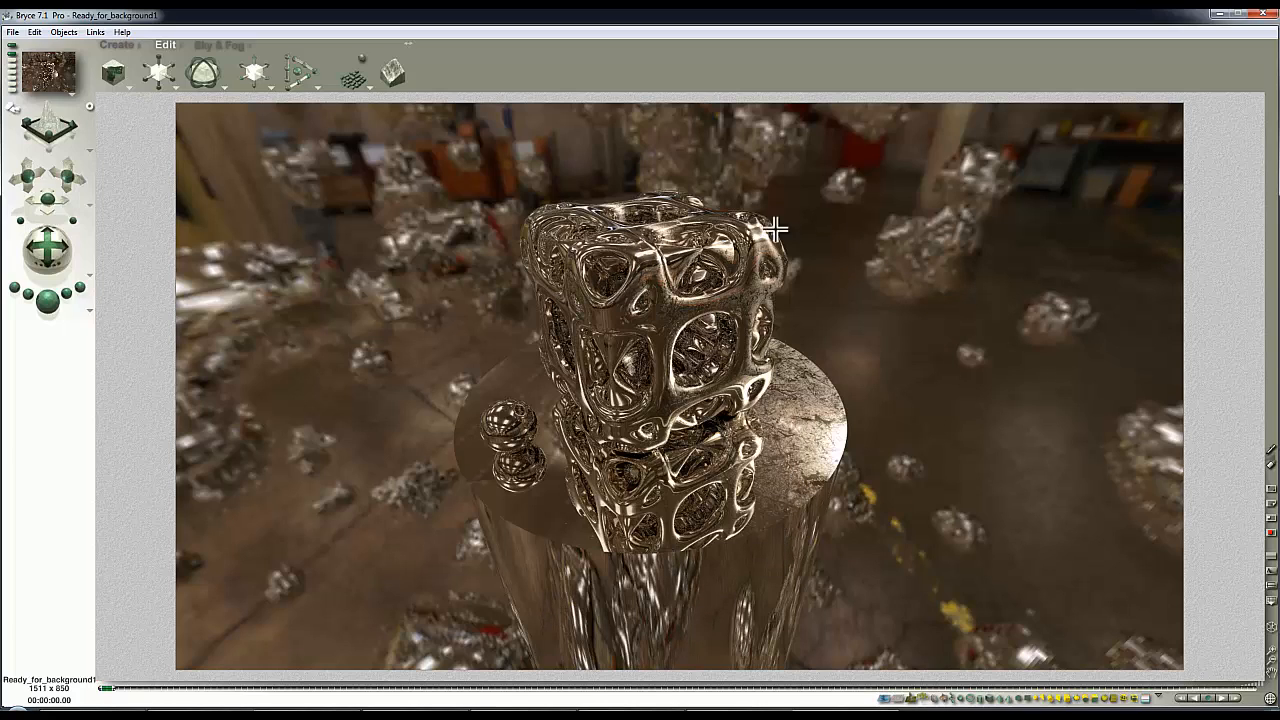
mouse_move(952, 240)
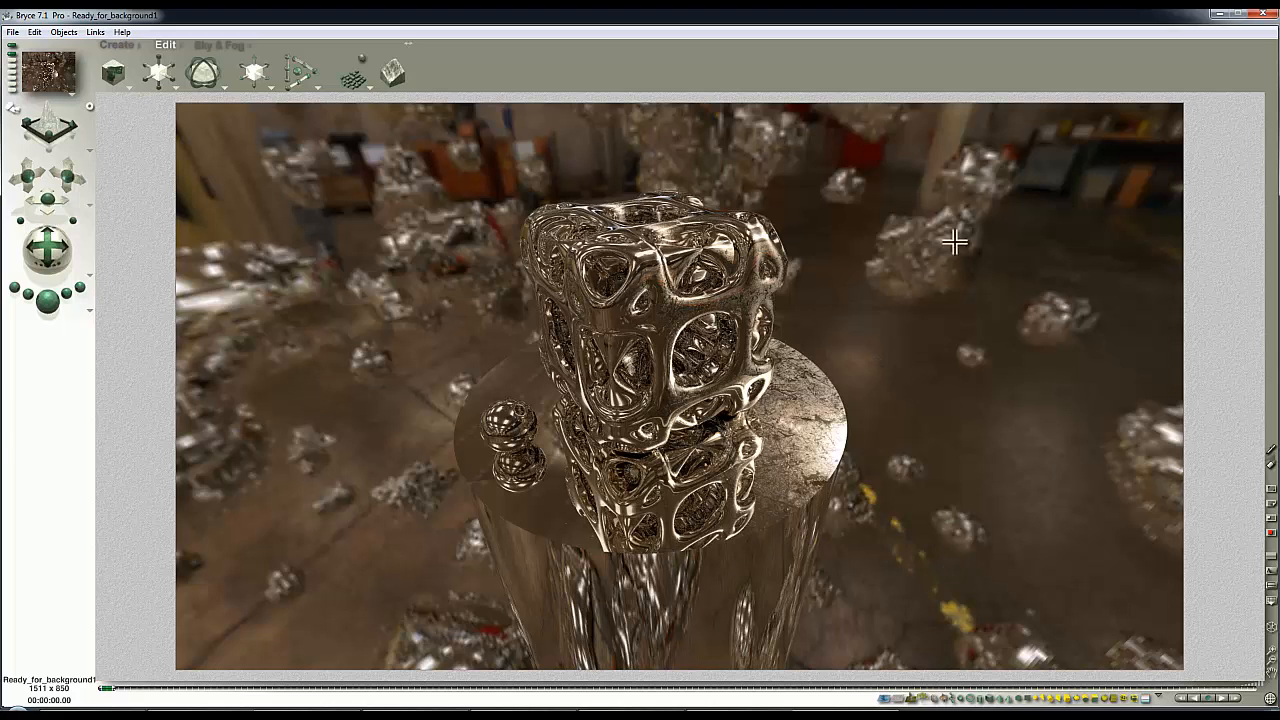
mouse_move(456, 292)
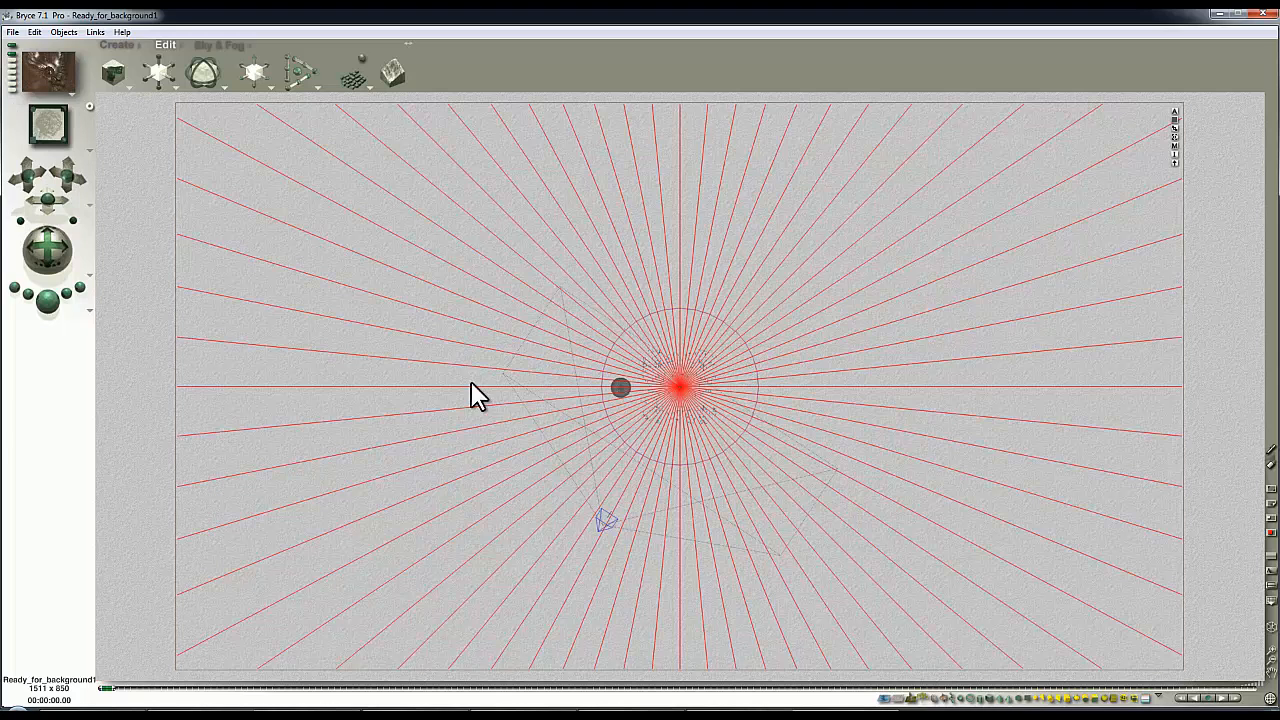
mouse_move(638, 308)
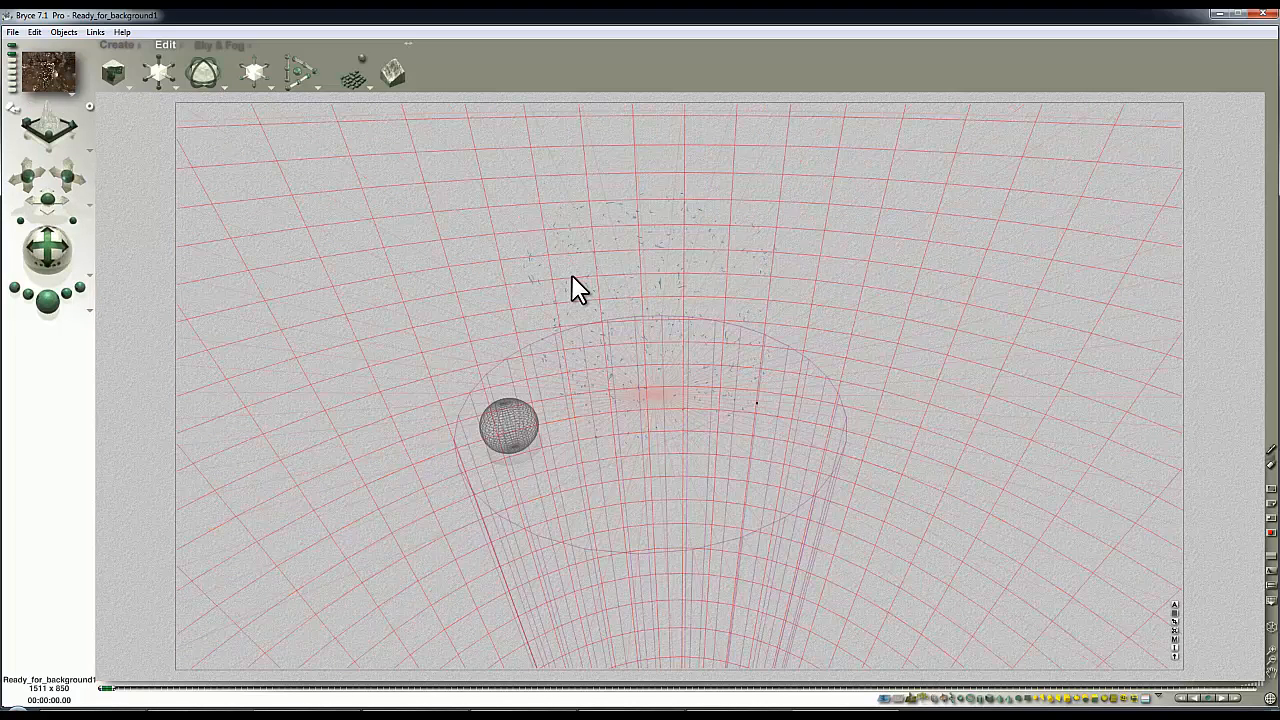
mouse_move(820, 550)
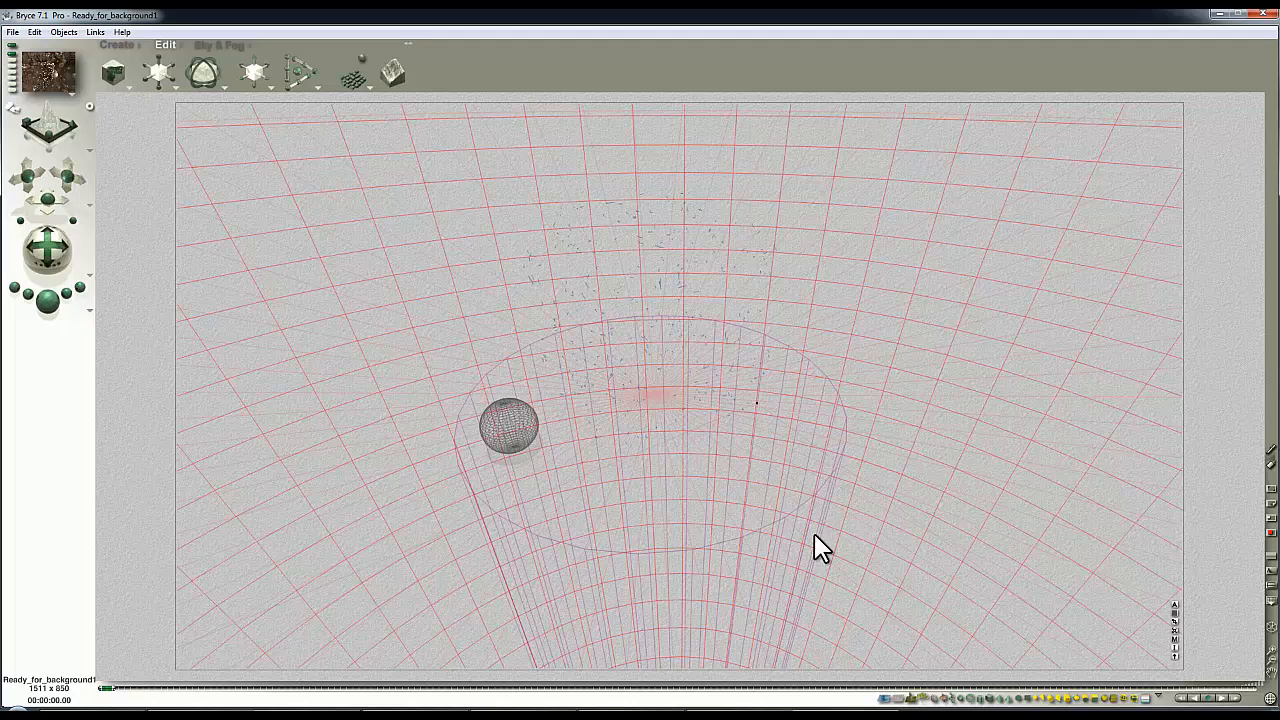
mouse_move(810, 588)
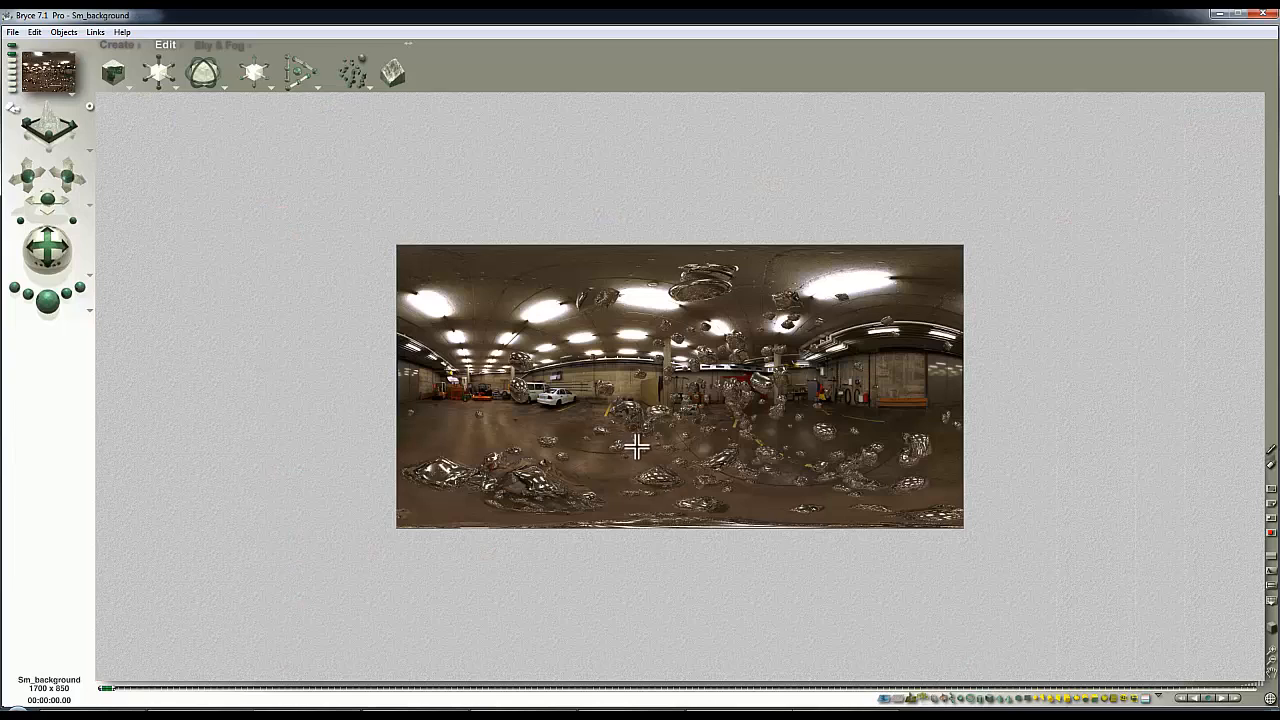
mouse_move(568, 308)
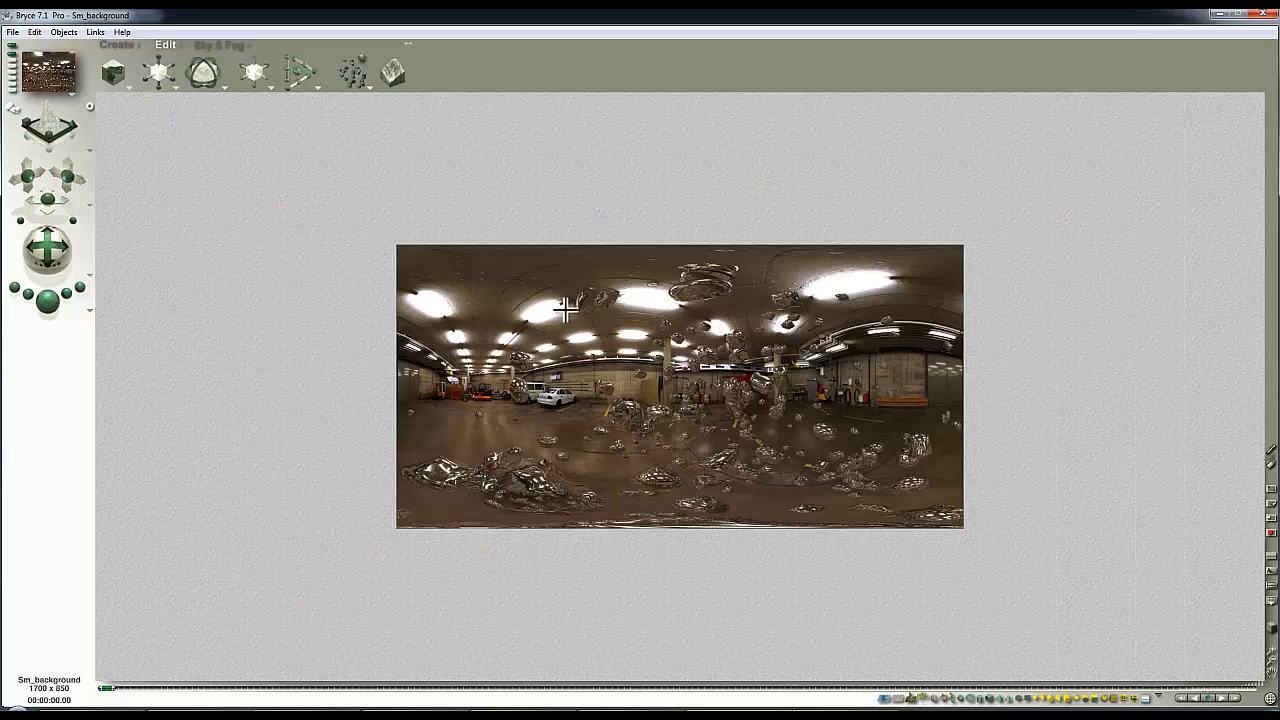
mouse_move(288, 218)
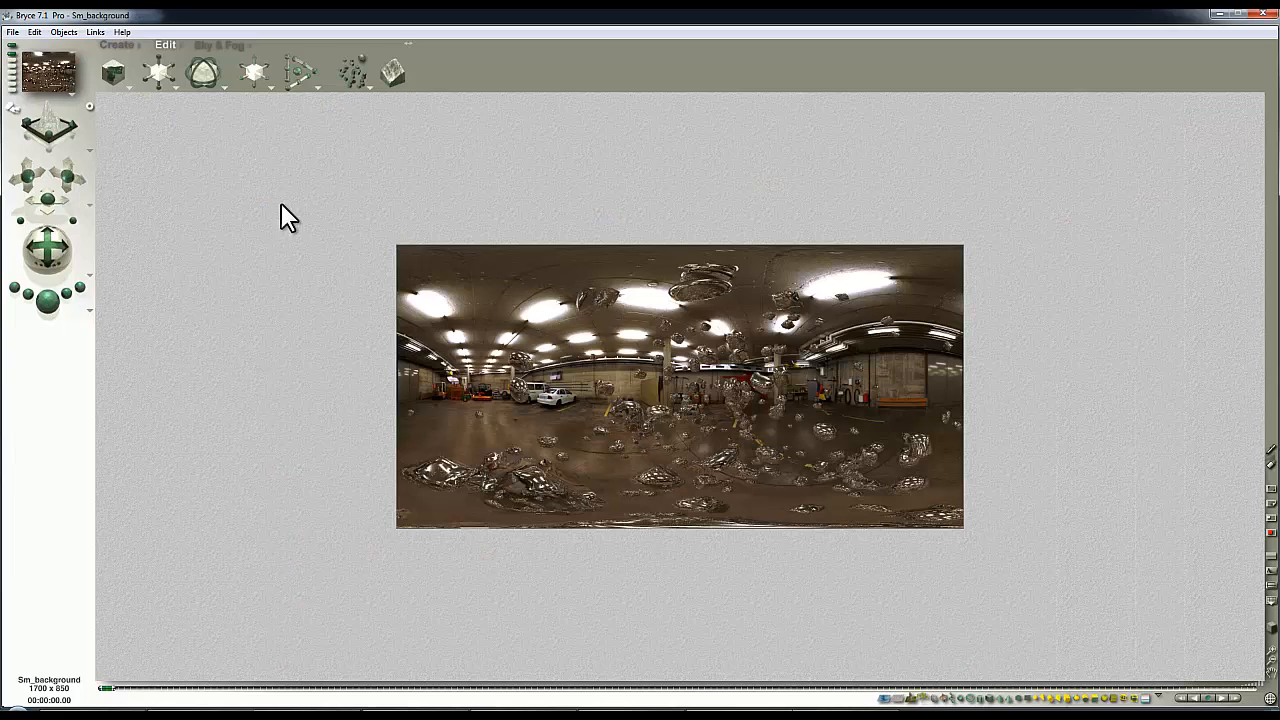
Set Document Setup to render at full 1:1.00 resolution, 1700 × 850, and confirm.
click(12, 32)
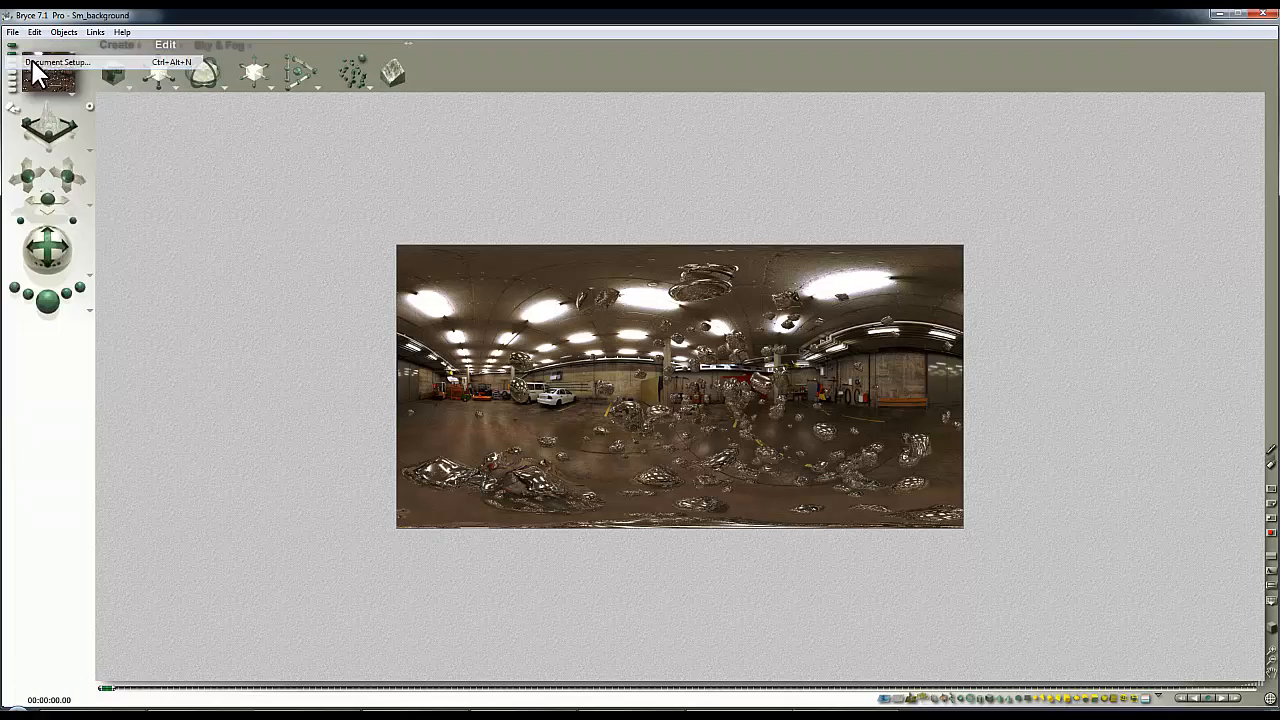
click(56, 62)
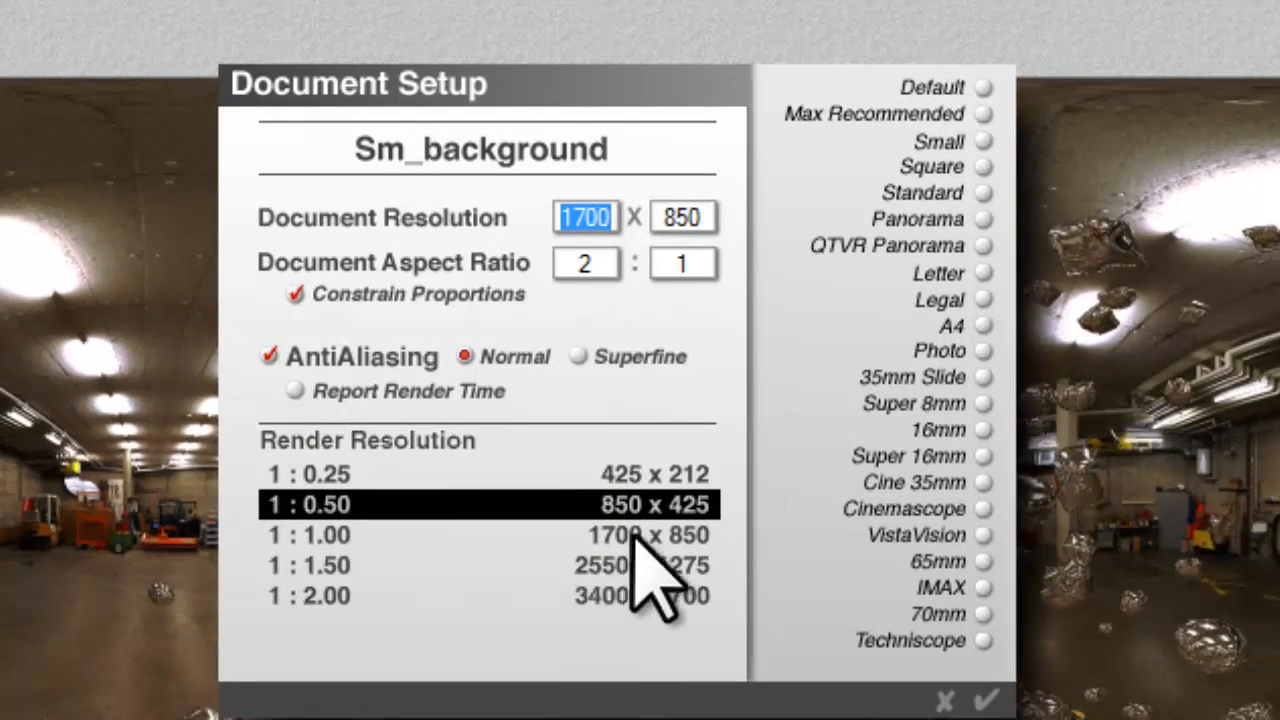
click(488, 536)
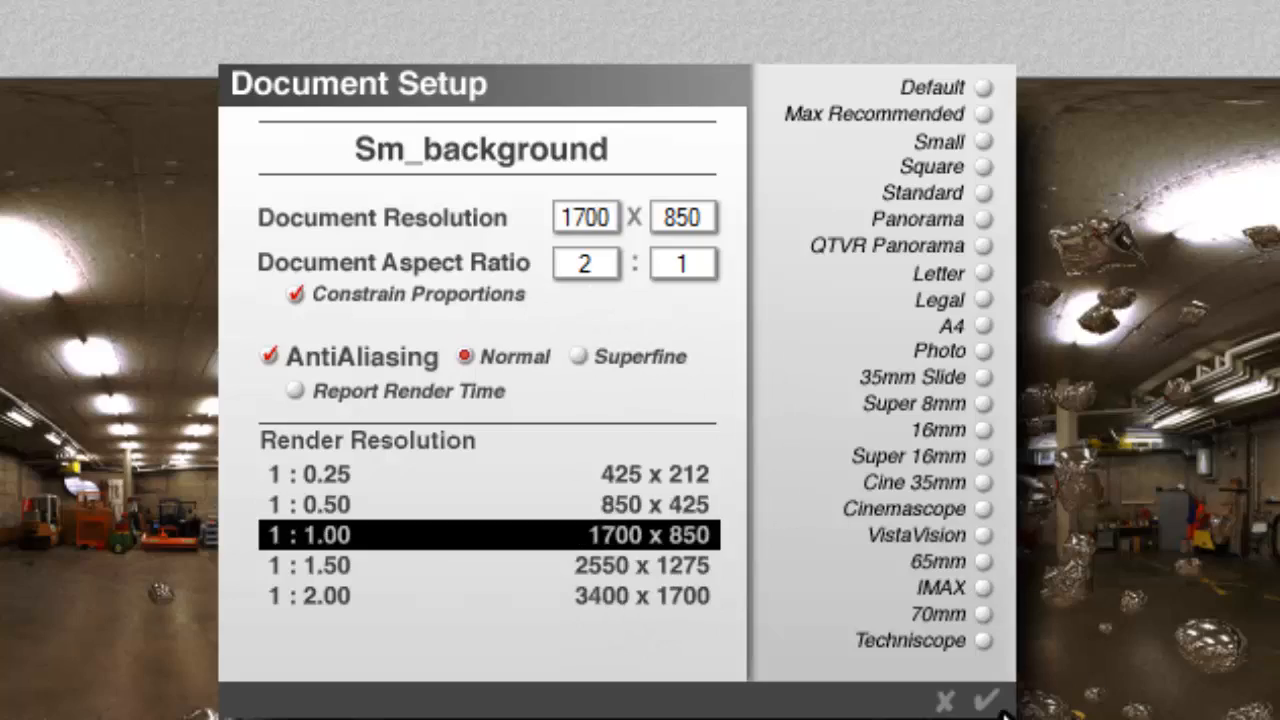
click(986, 700)
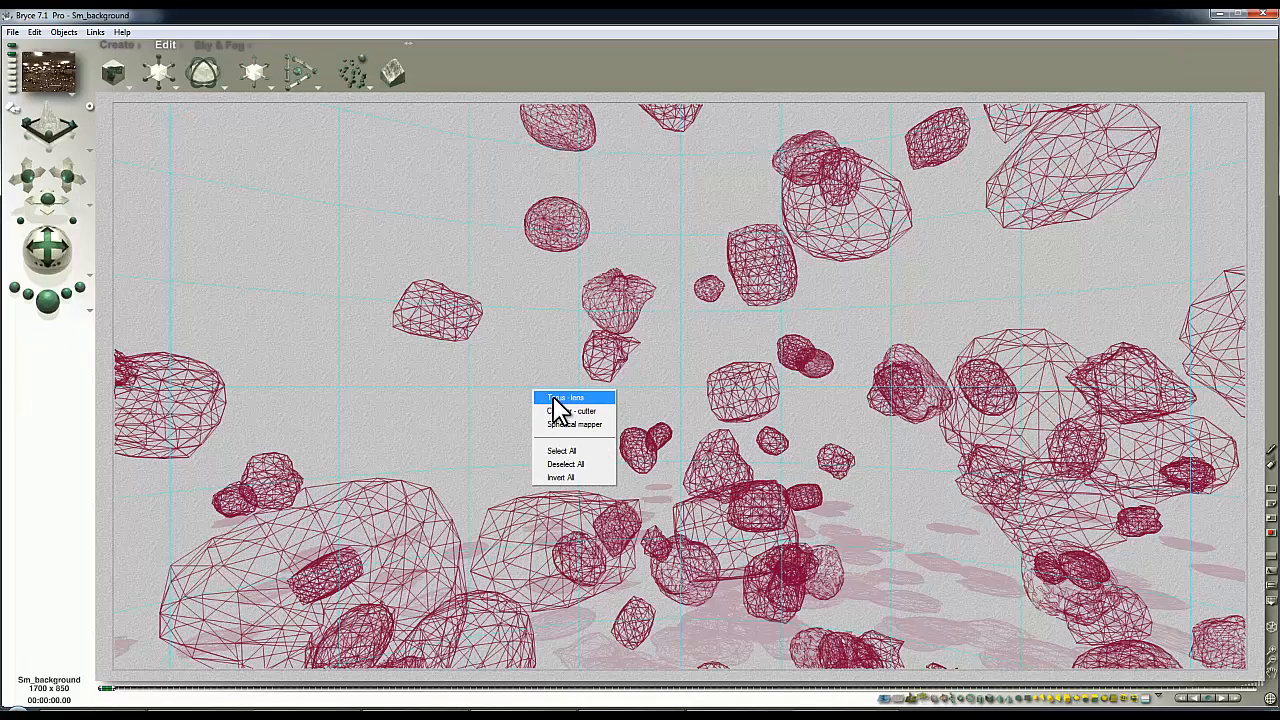
Switch to the top view to add a 2D Face primitive among the rocks.
click(574, 424)
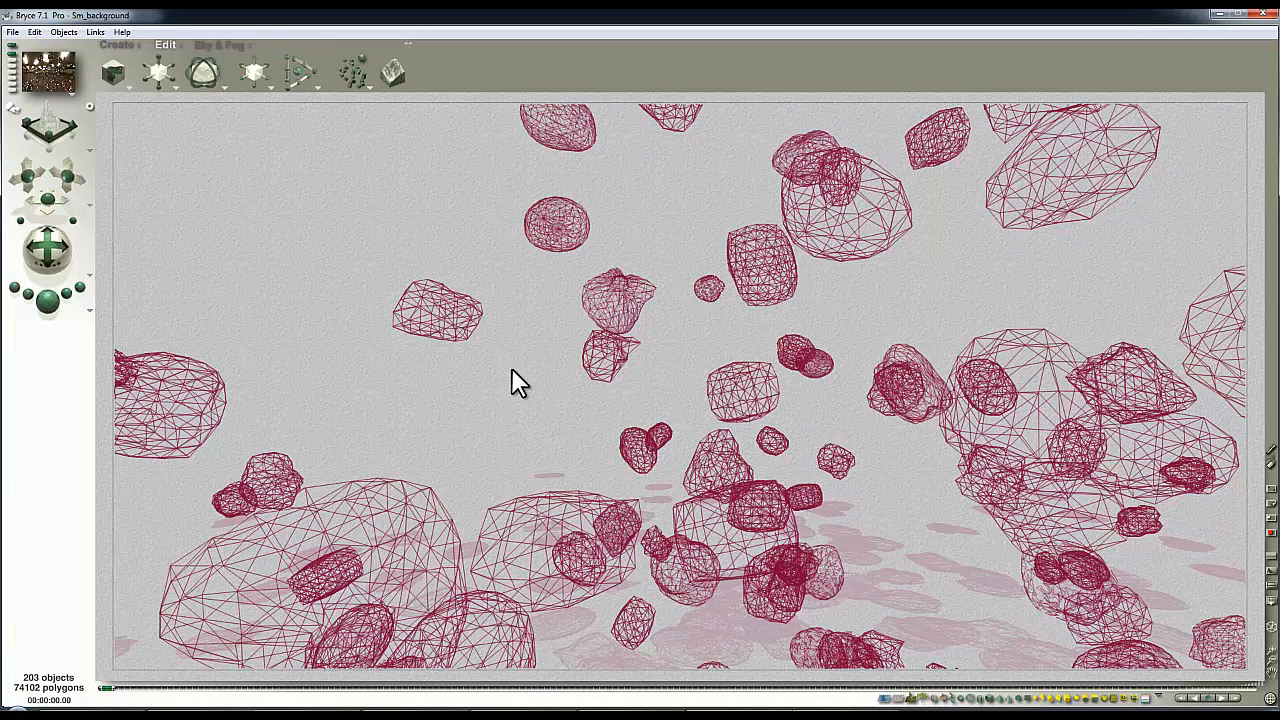
mouse_move(170, 210)
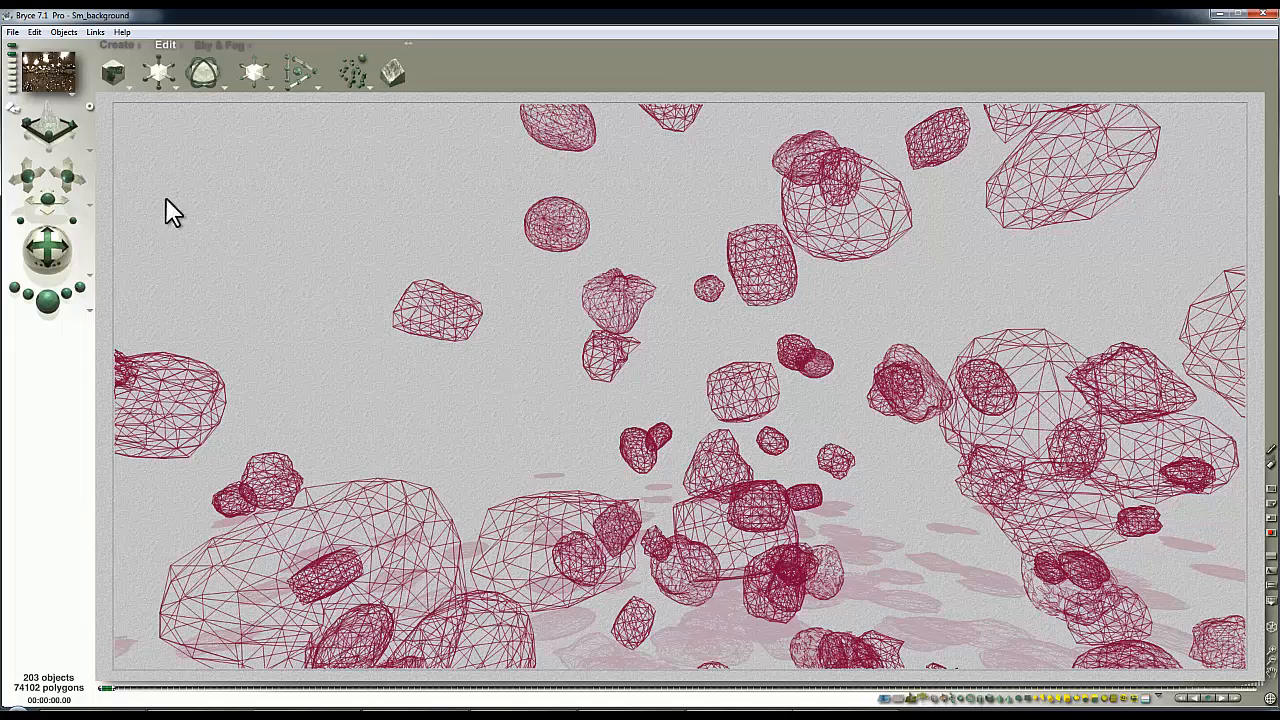
click(116, 44)
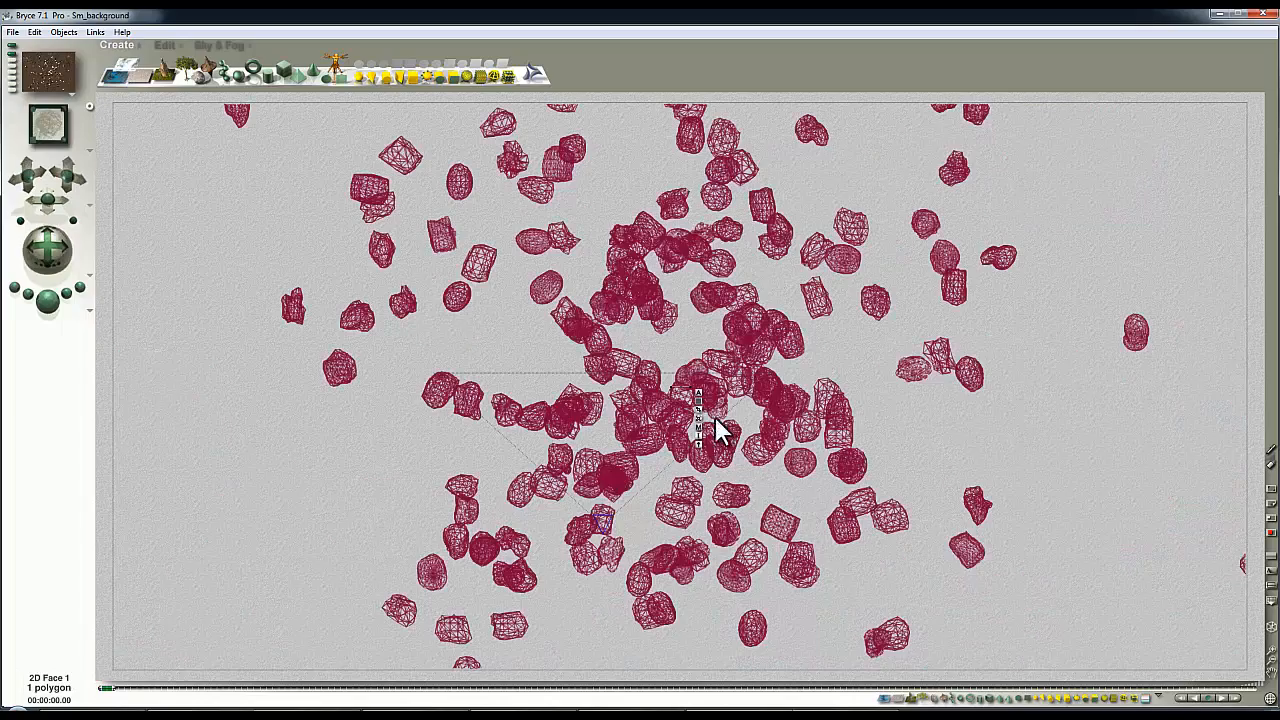
Give 2D Face 1 a Z position of 1000 and a size of 4000 by 2000 in Object Attributes.
click(1176, 698)
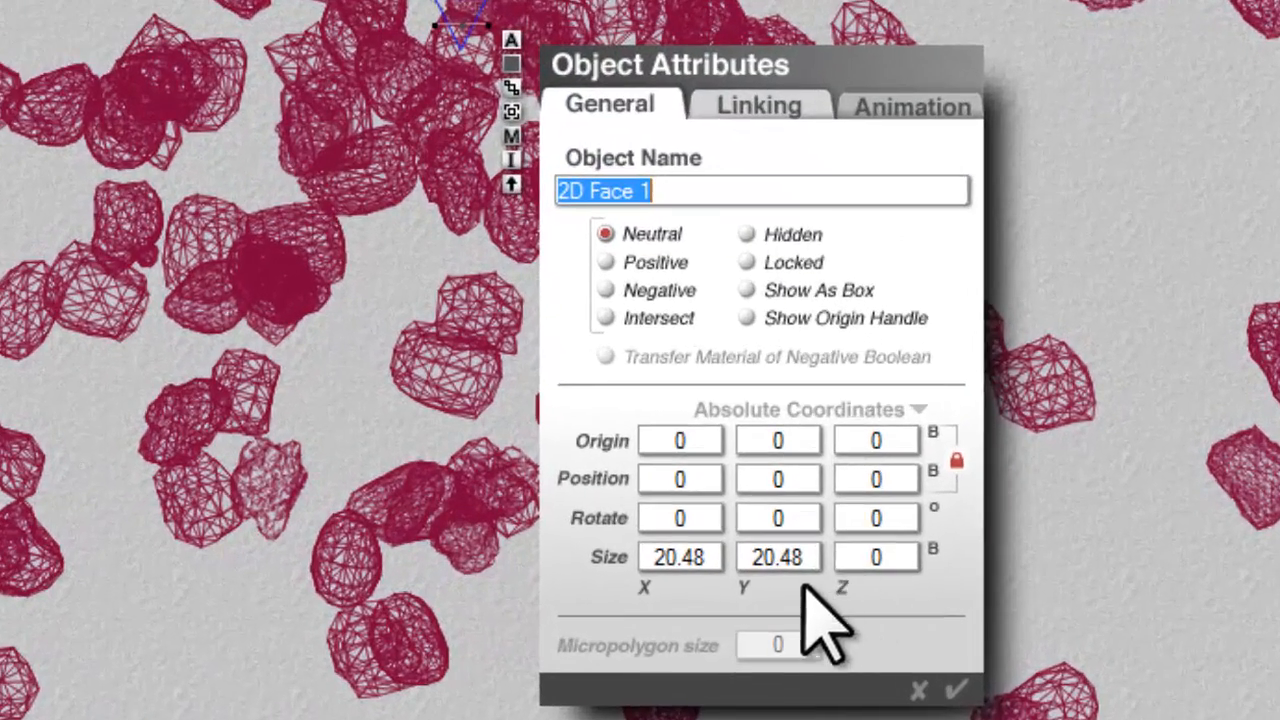
click(876, 478)
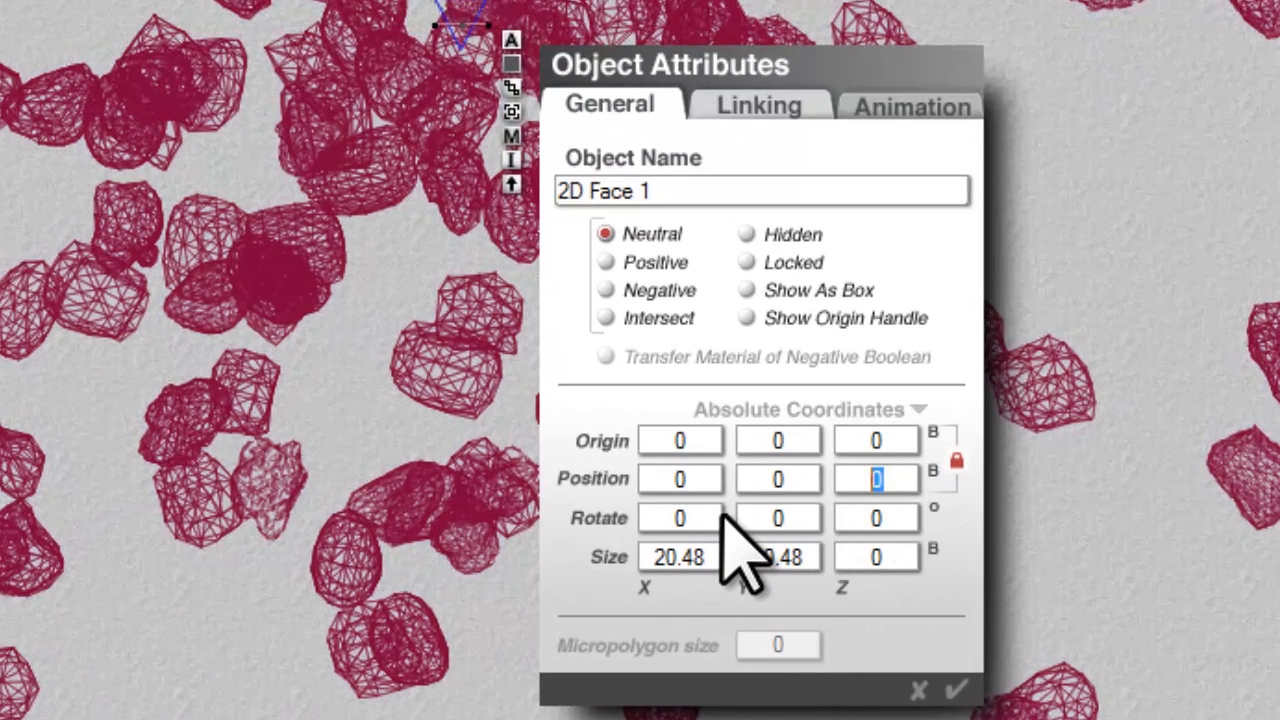
text(1000)
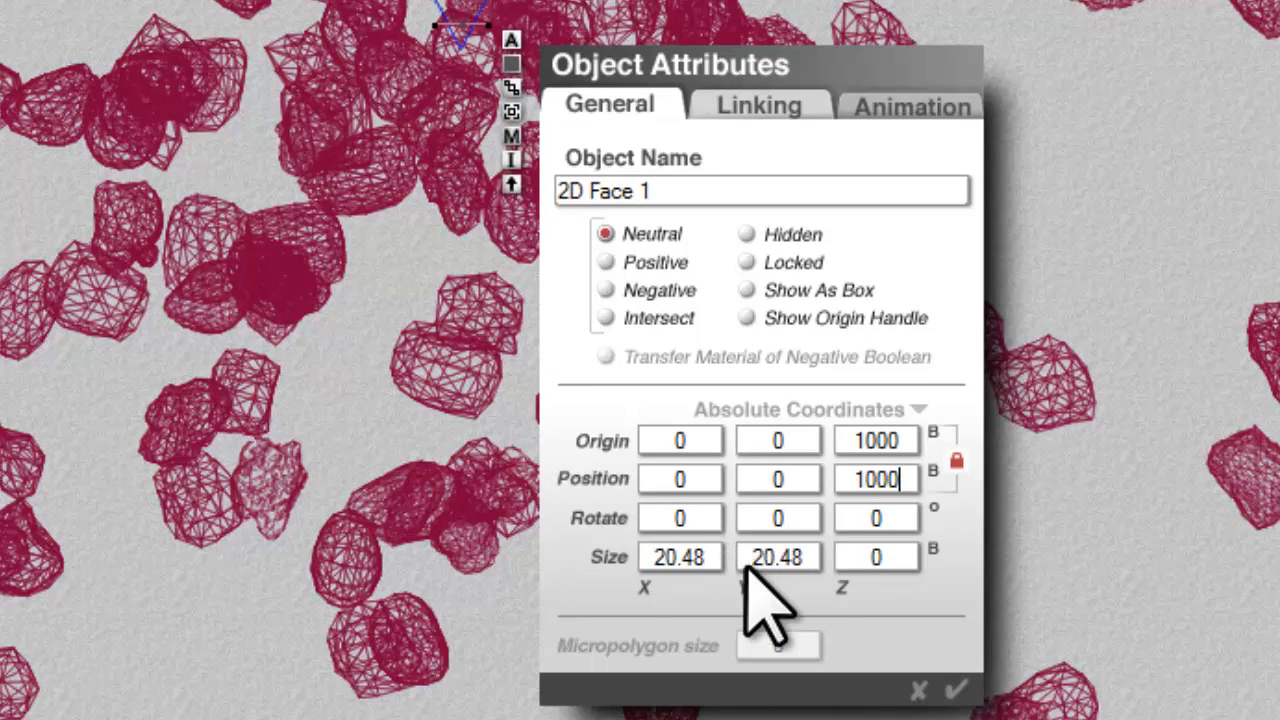
click(778, 556)
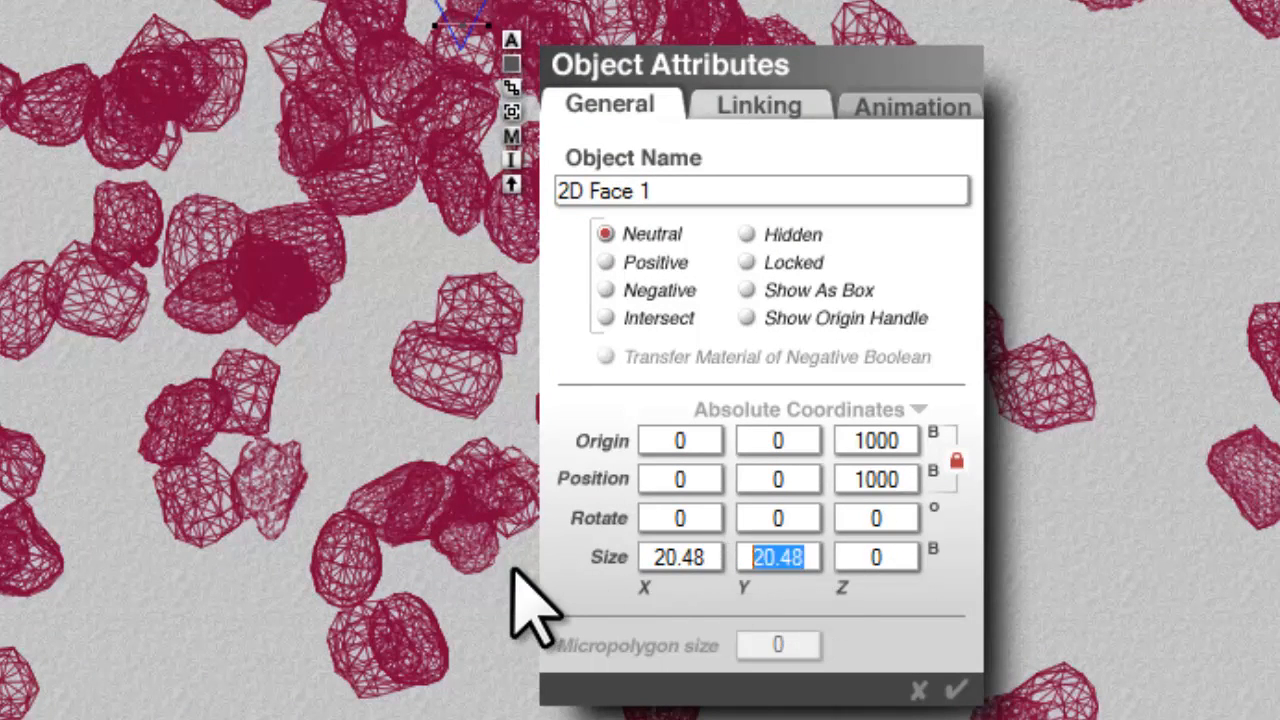
text(2000)
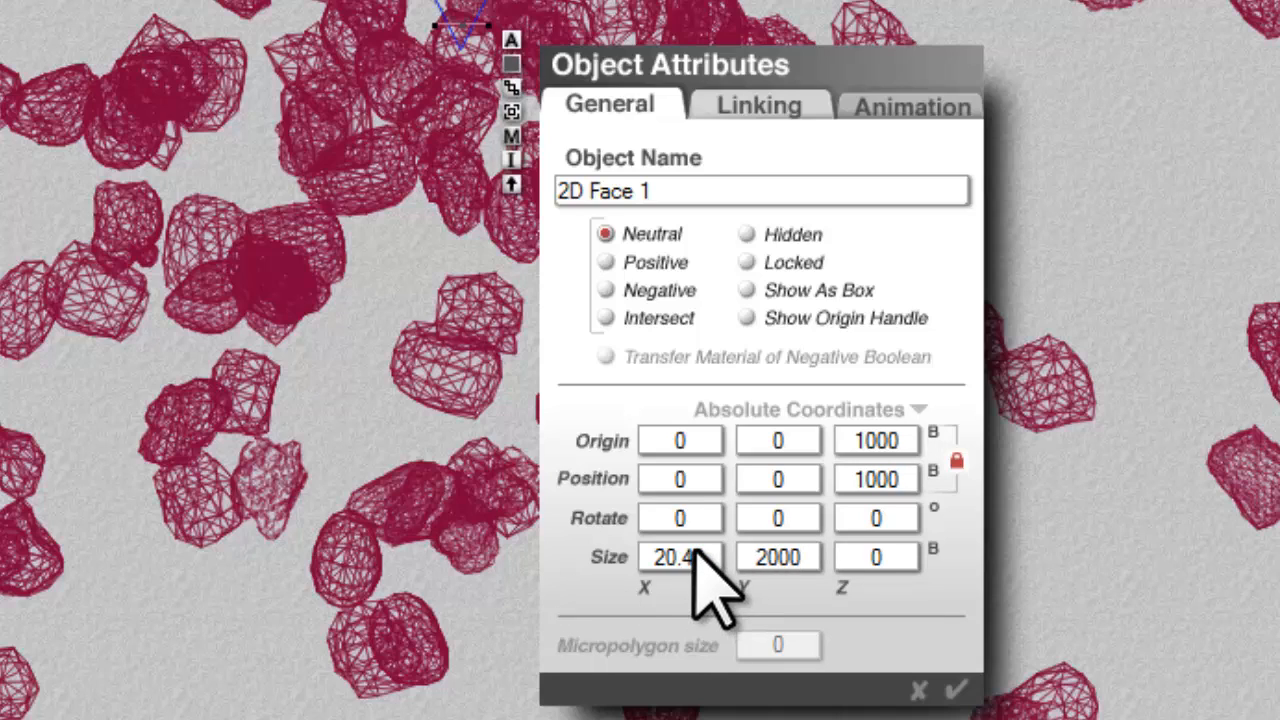
text(4000)
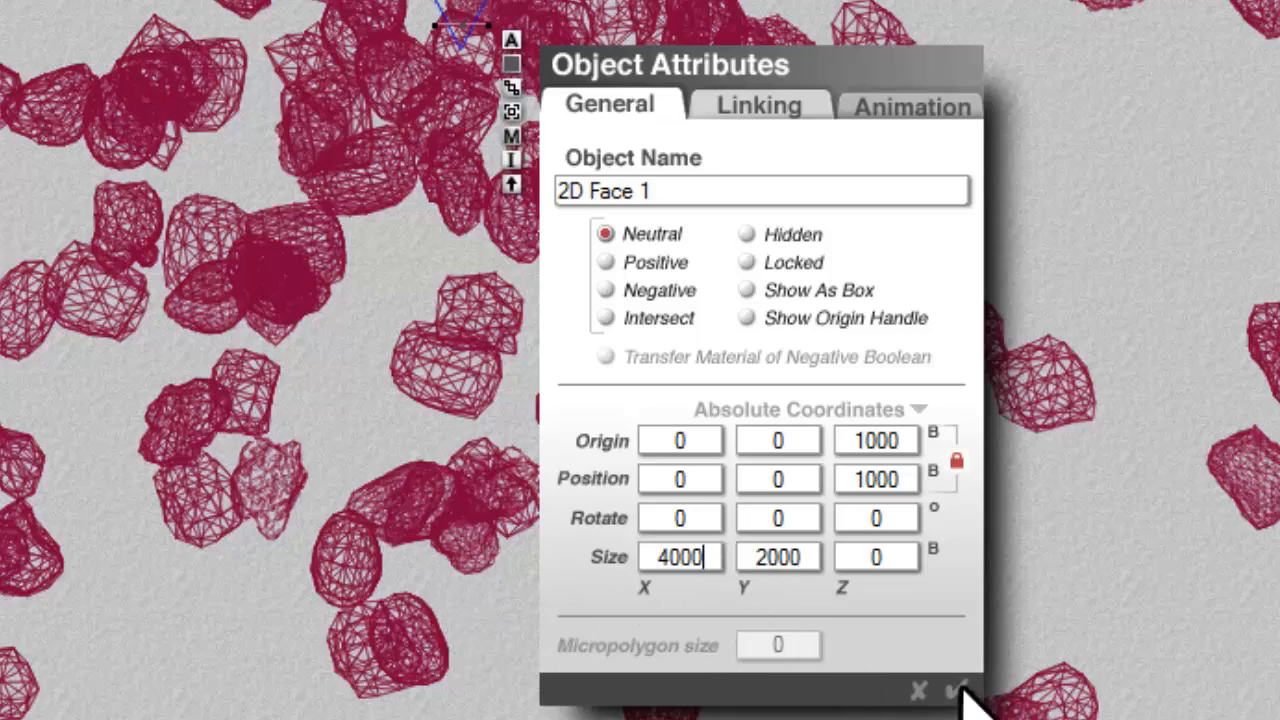
click(960, 690)
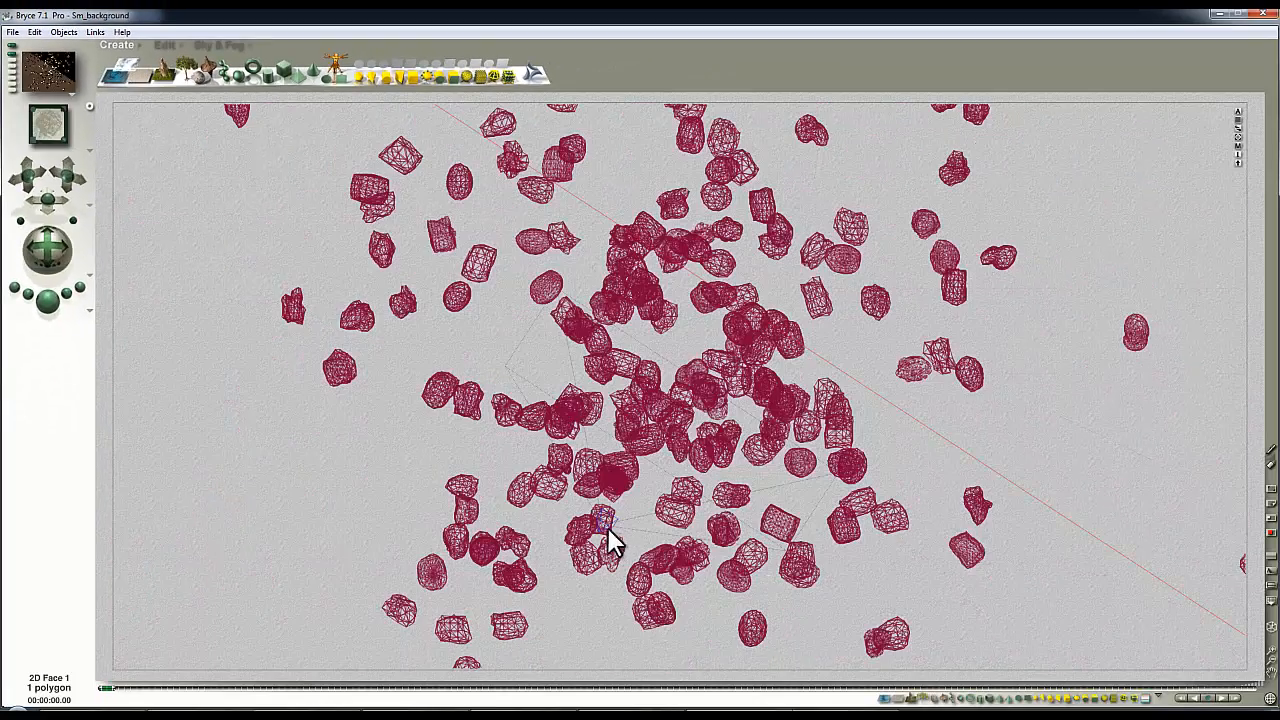
Widen the camera's field of view to 138 degrees in the Camera & 2D Projection dialog.
right_click(612, 540)
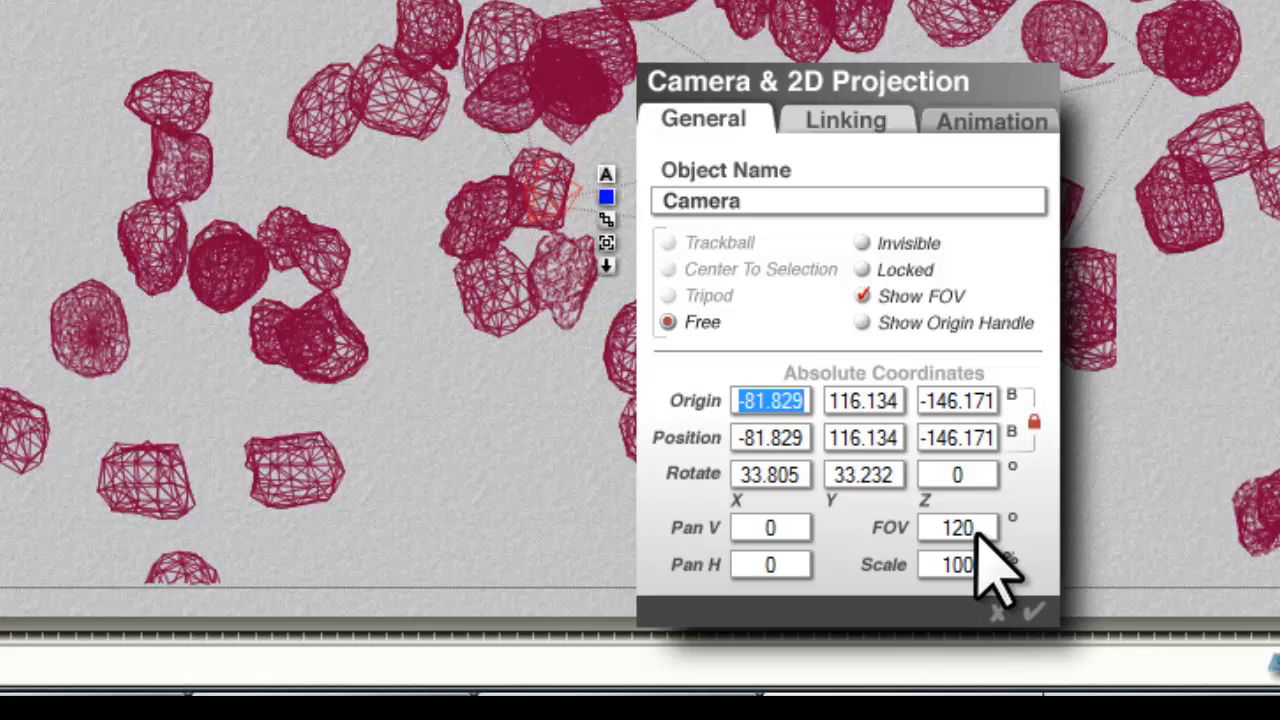
click(956, 528)
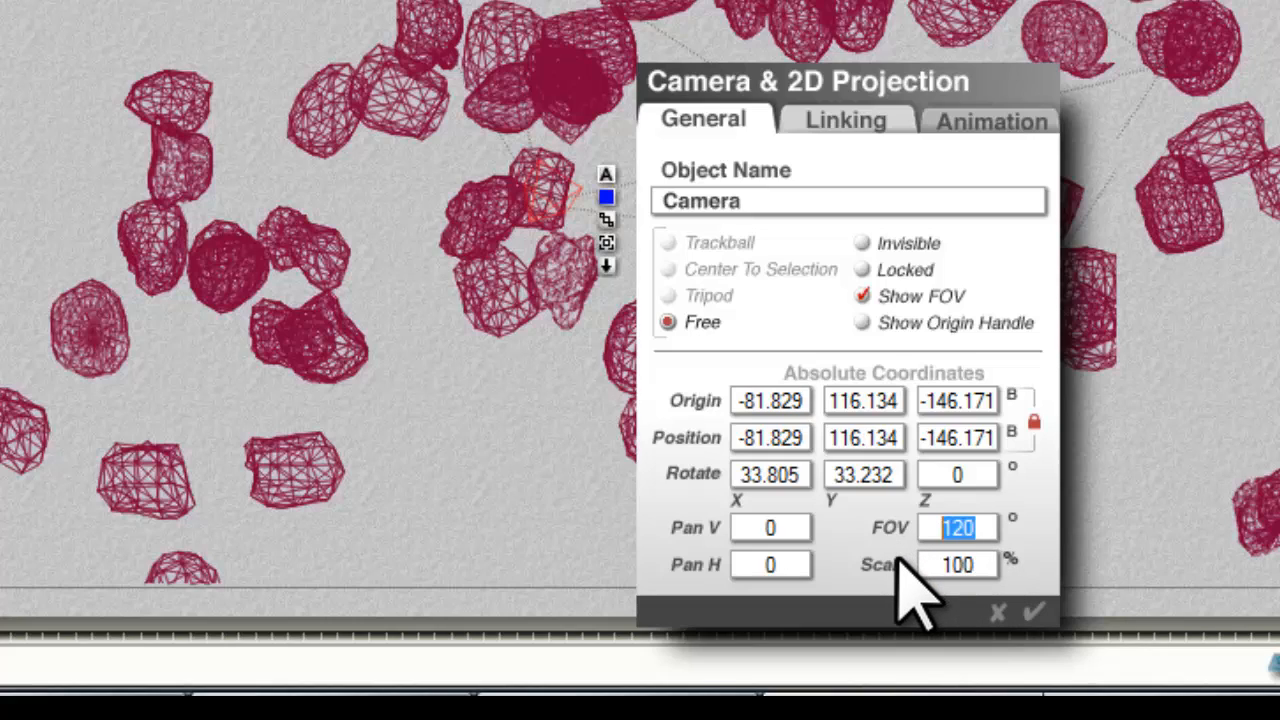
text(138)
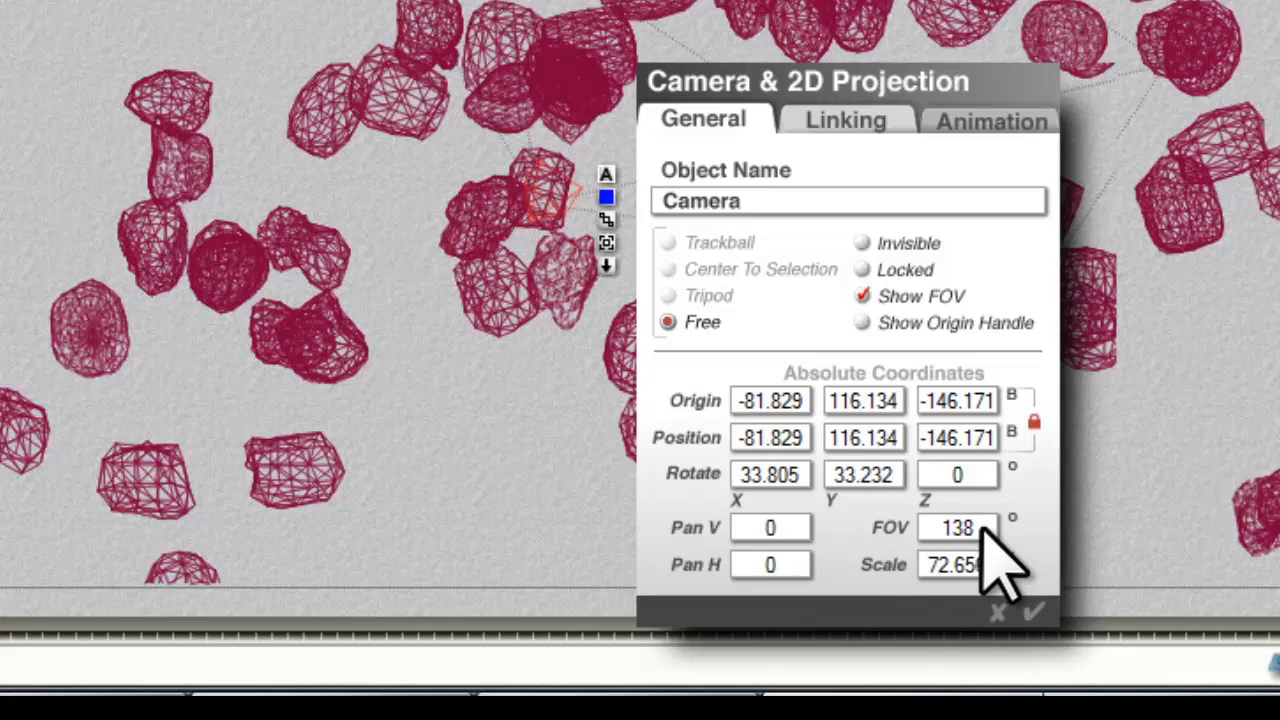
mouse_move(1070, 540)
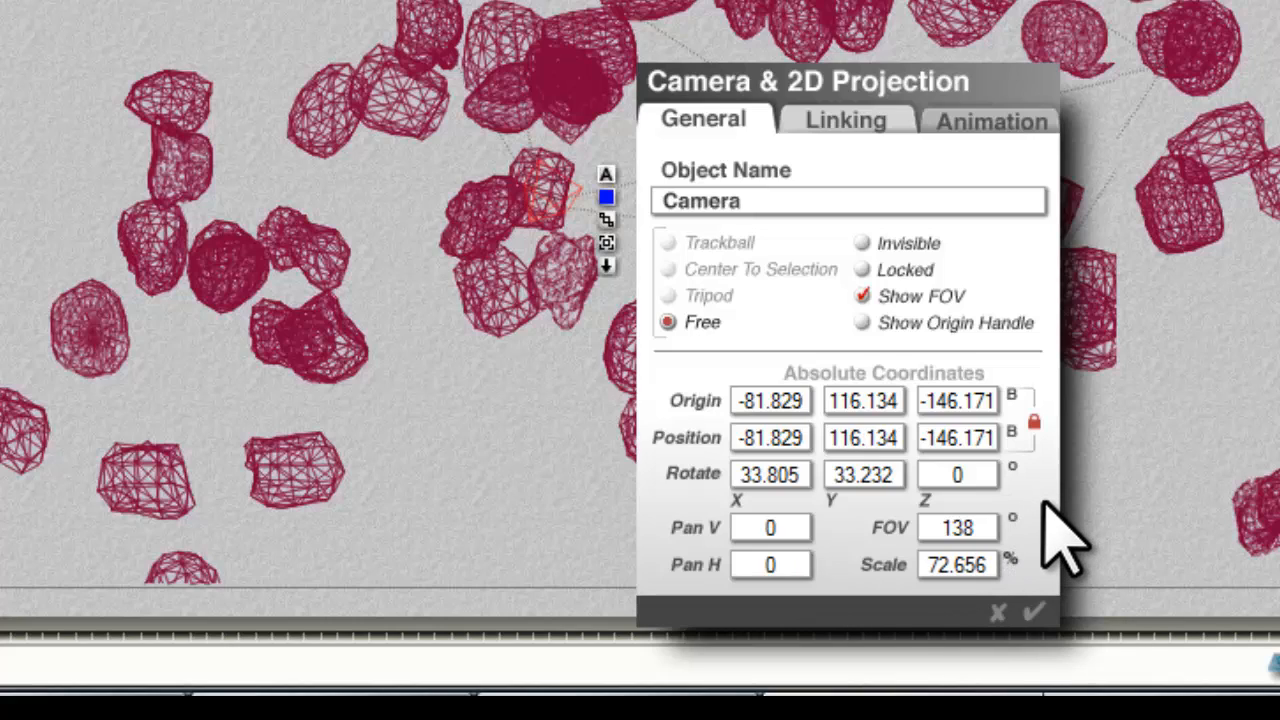
click(956, 564)
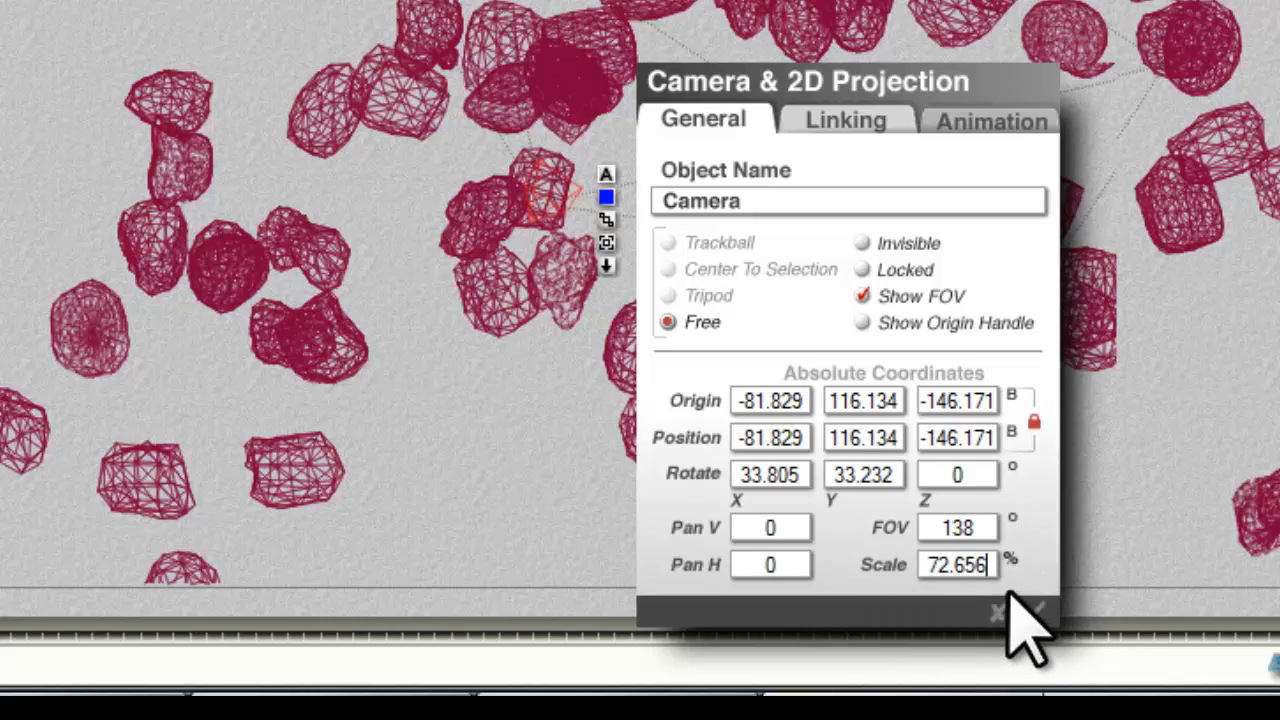
mouse_move(1080, 600)
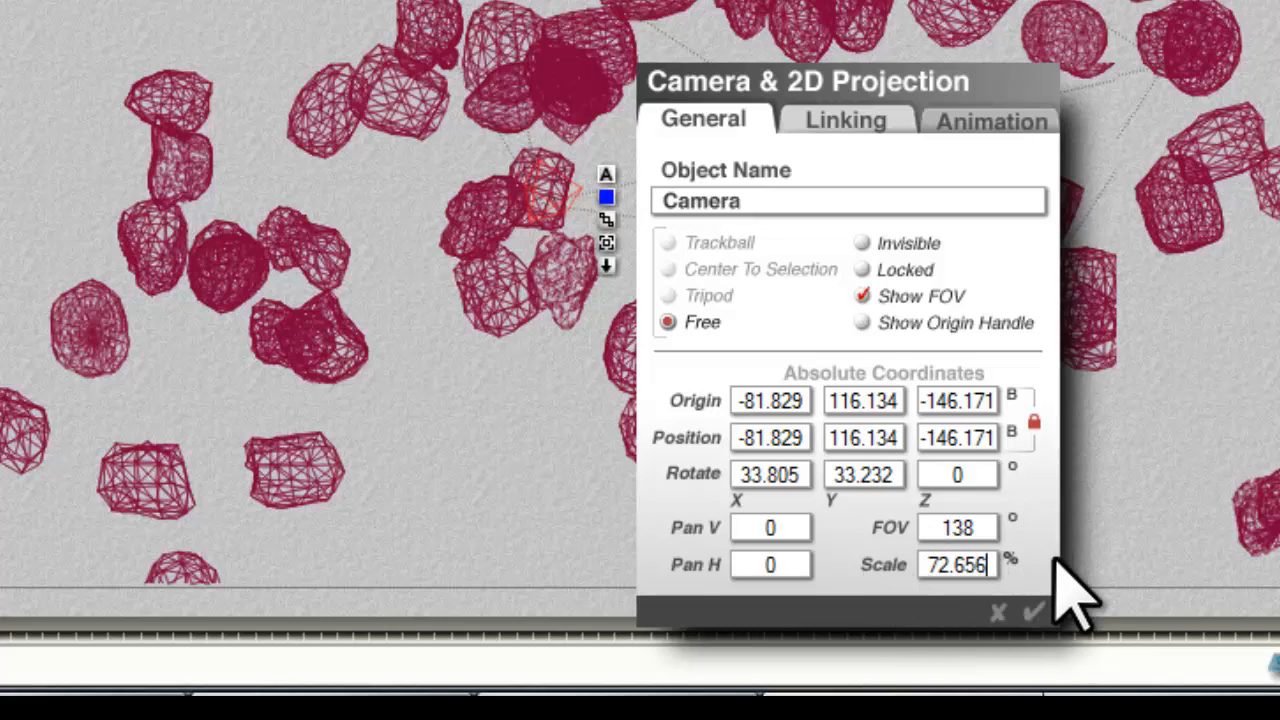
mouse_move(990, 560)
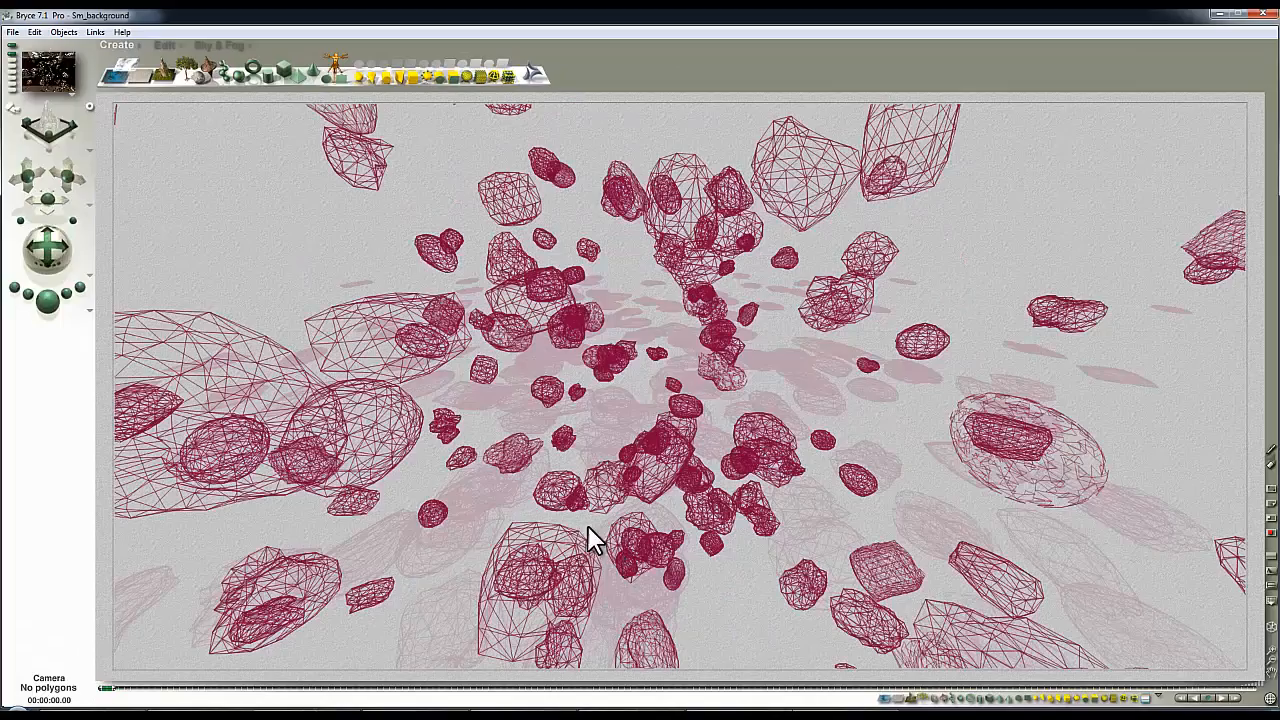
mouse_move(62, 344)
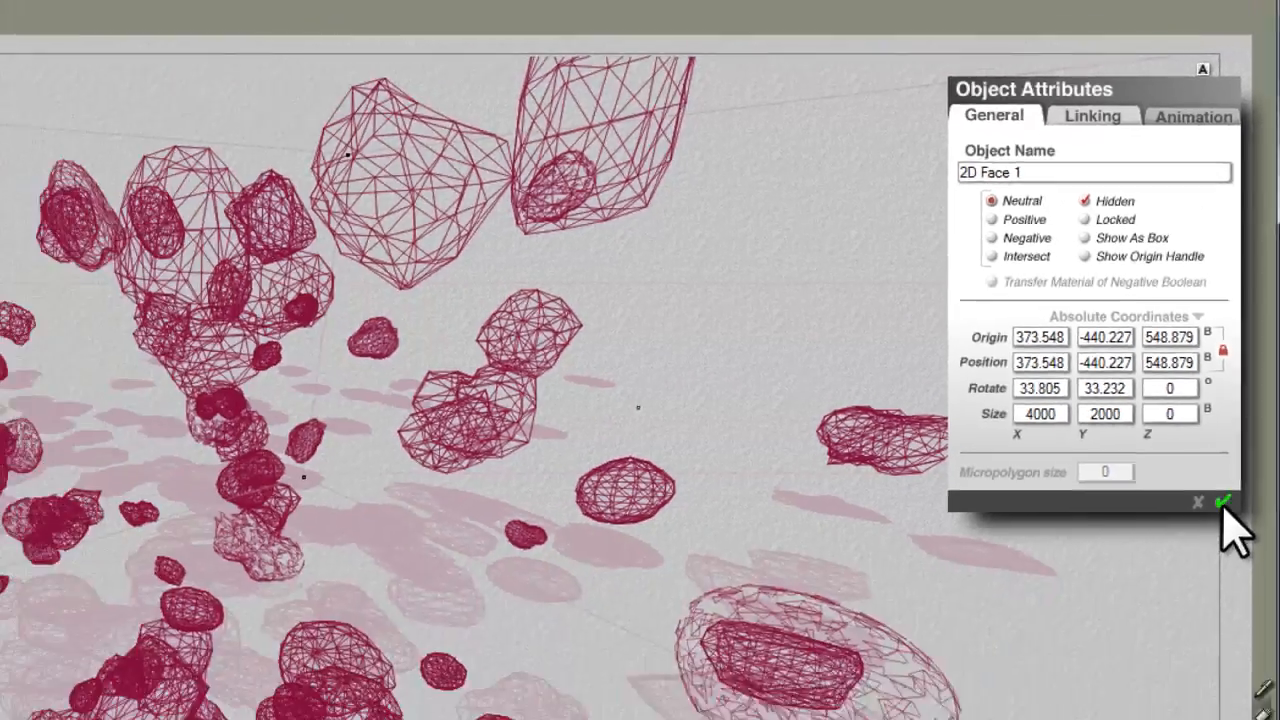
Confirm 2D Face 1 as hidden so the render shows the chrome rocks in the garage.
click(1218, 502)
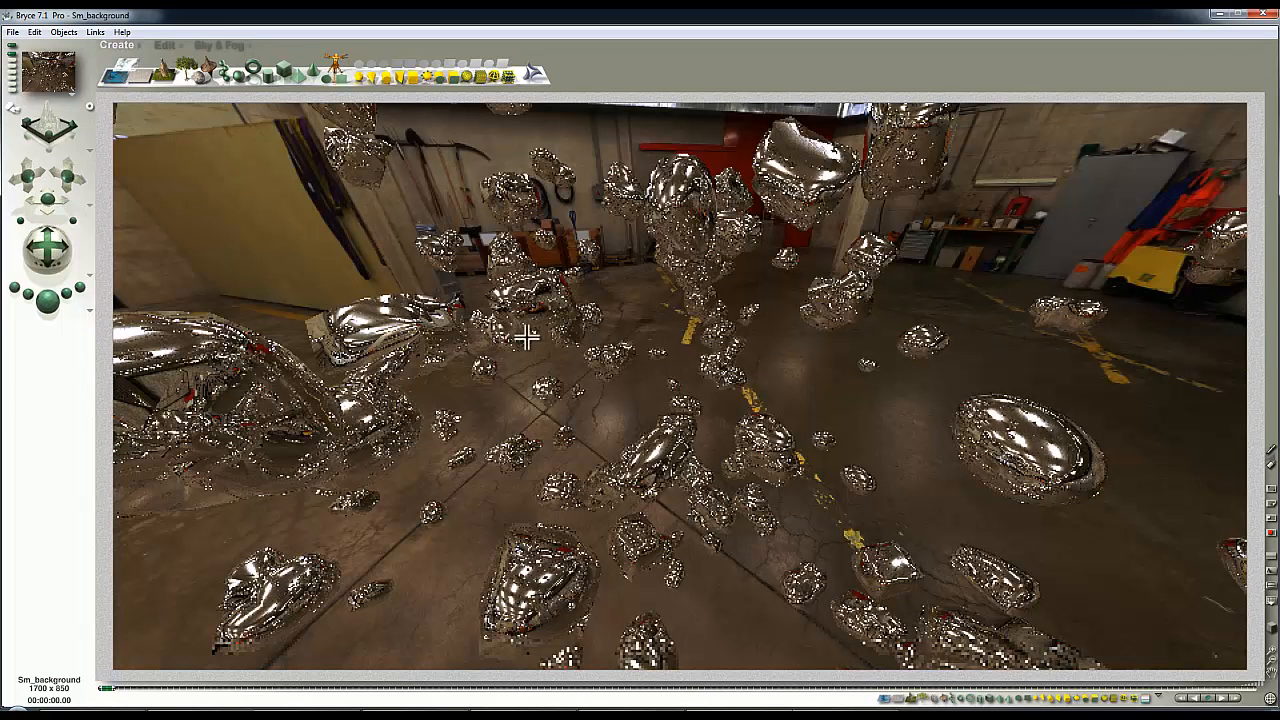
mouse_move(518, 336)
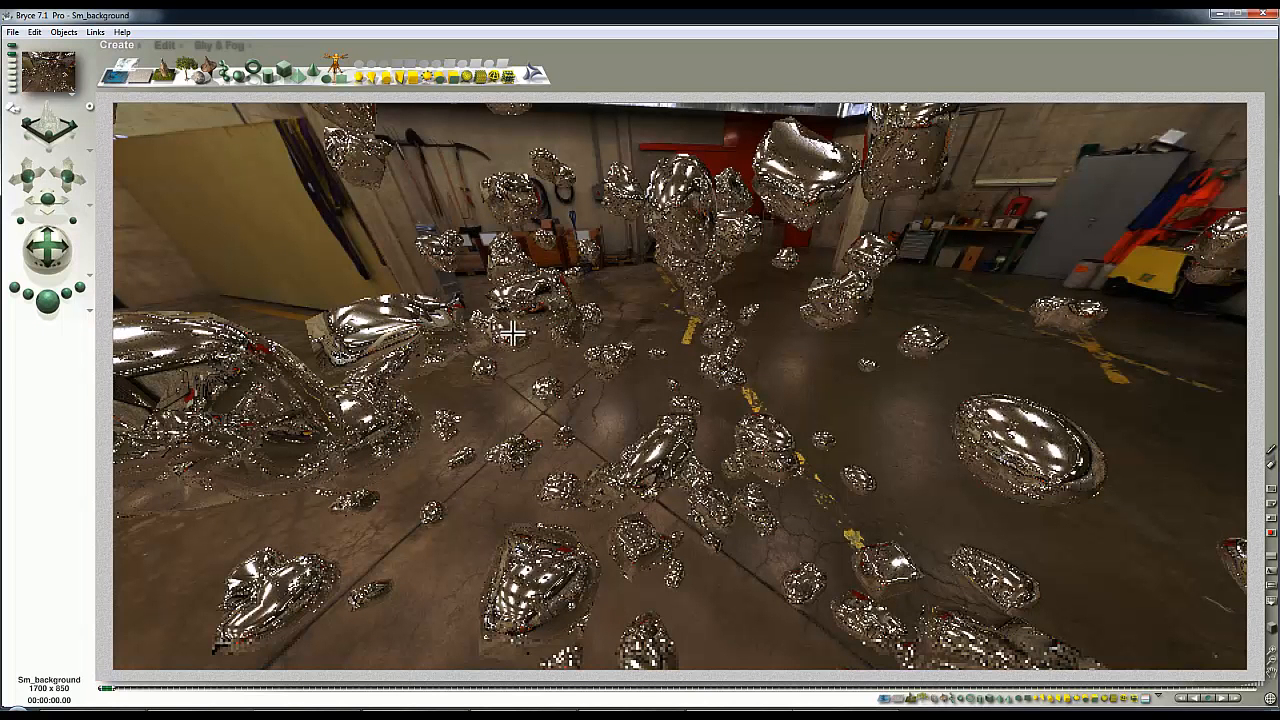
mouse_move(30, 56)
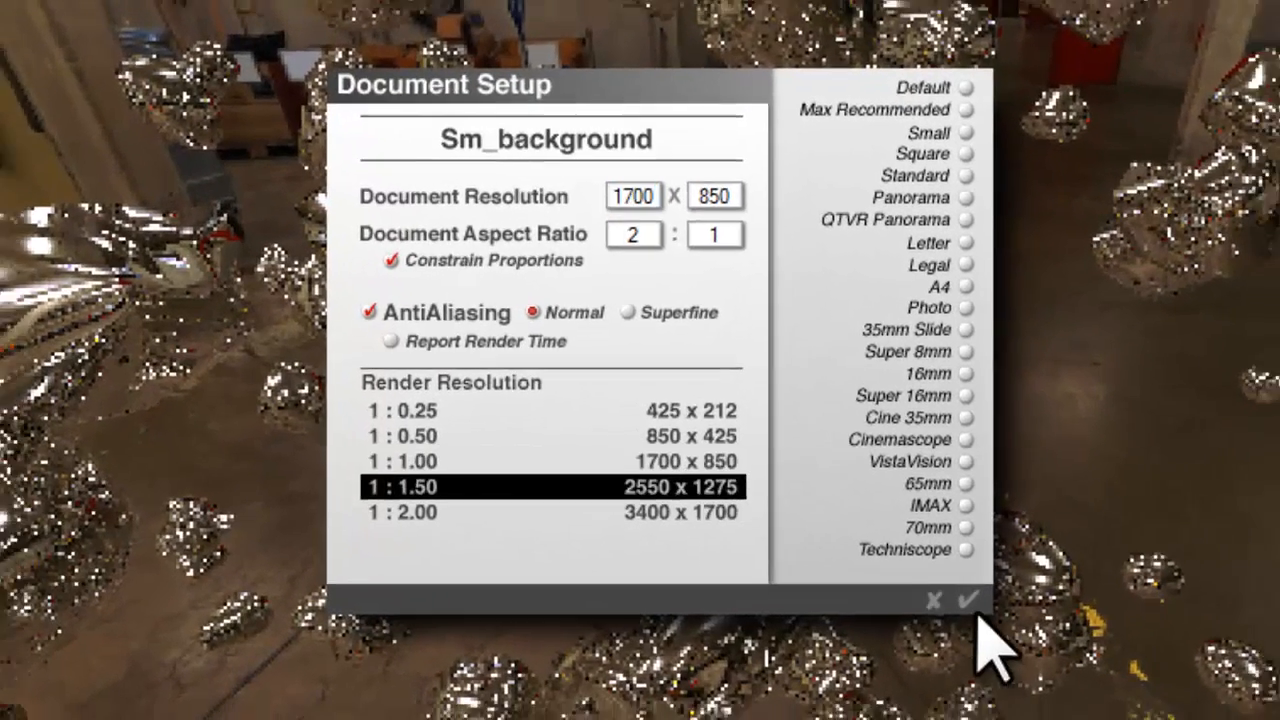
Confirm the 1700 × 850 document at 1:1.50 render resolution and start the render.
click(966, 600)
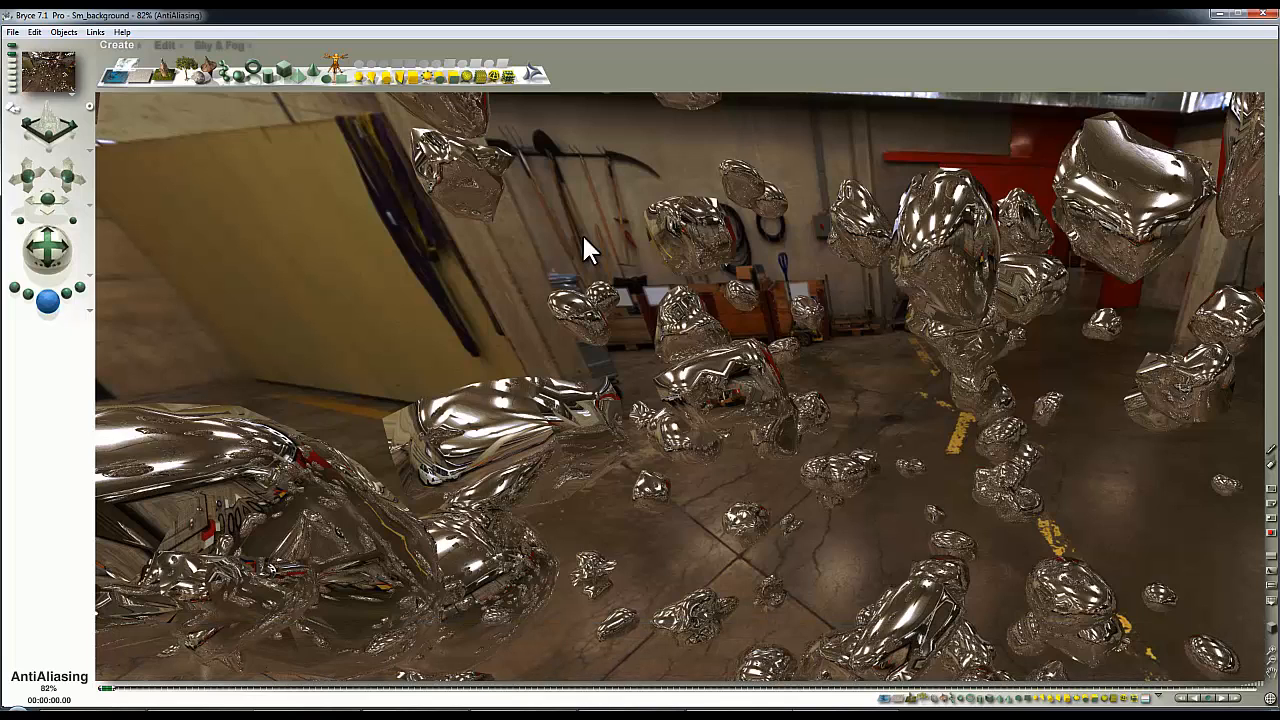
mouse_move(410, 260)
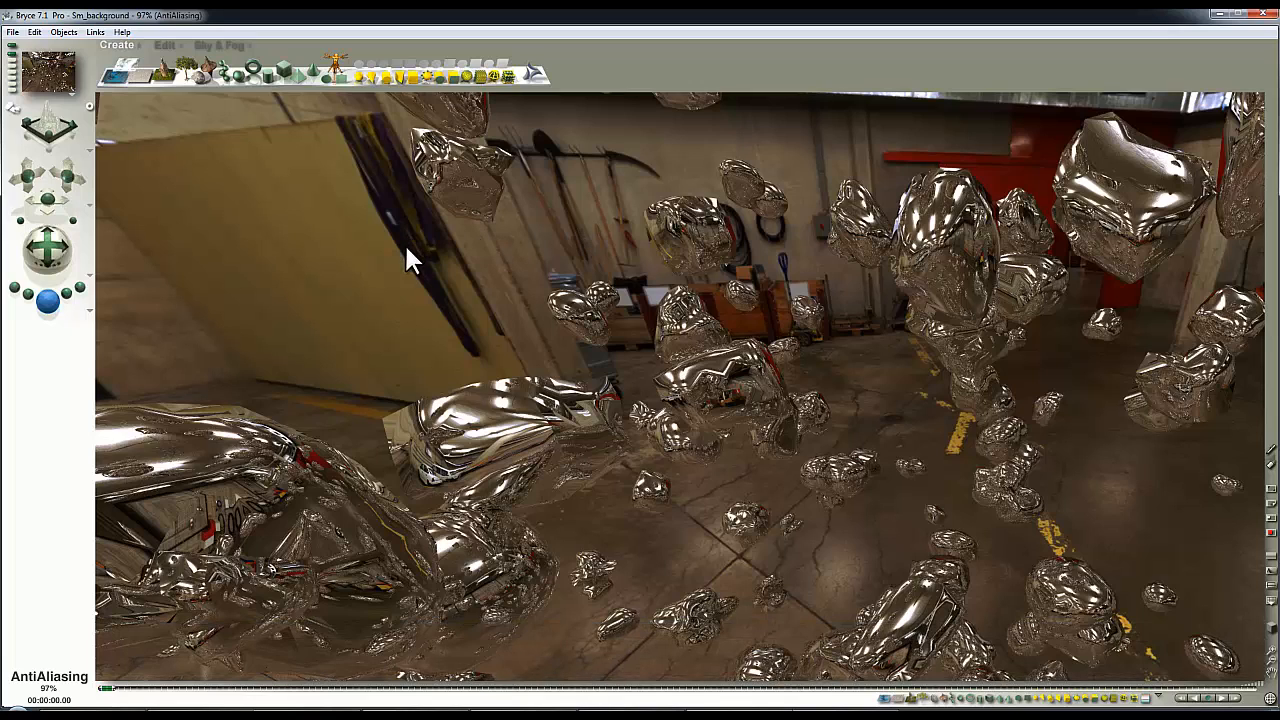
Save the rendered backdrop scene as 2d_background.br7.
click(12, 32)
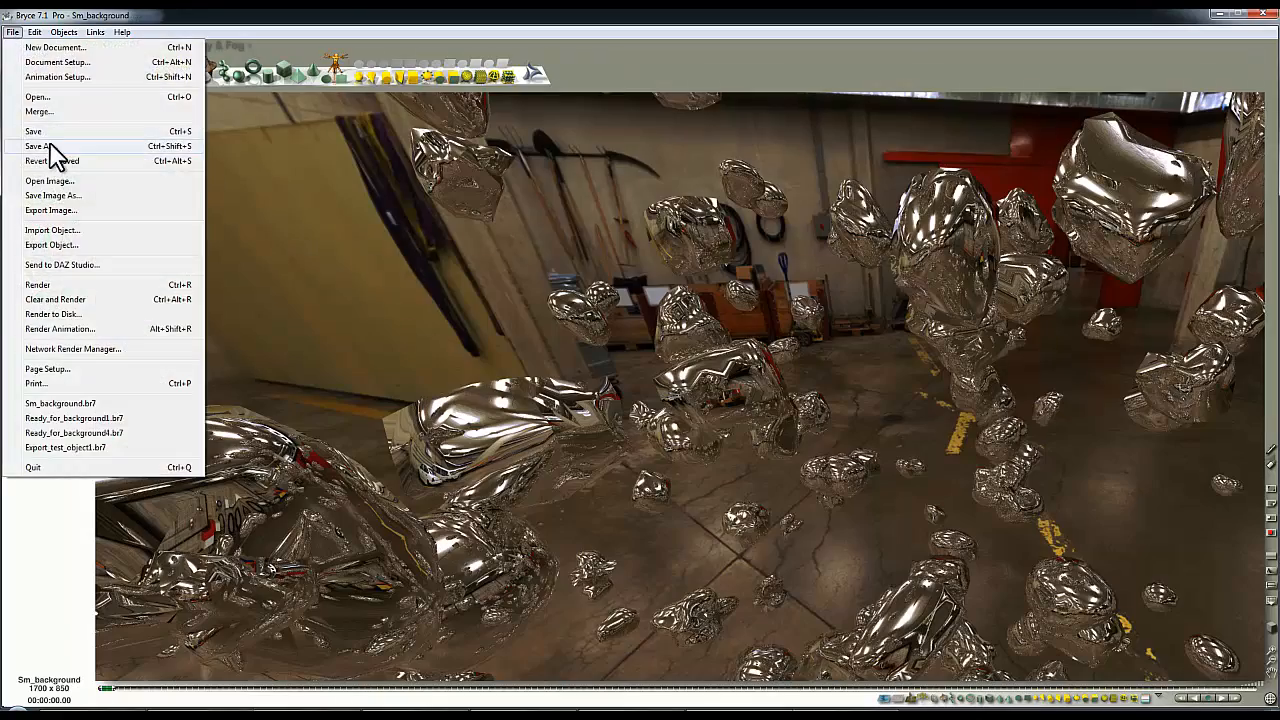
click(40, 146)
text(2_background.br7)
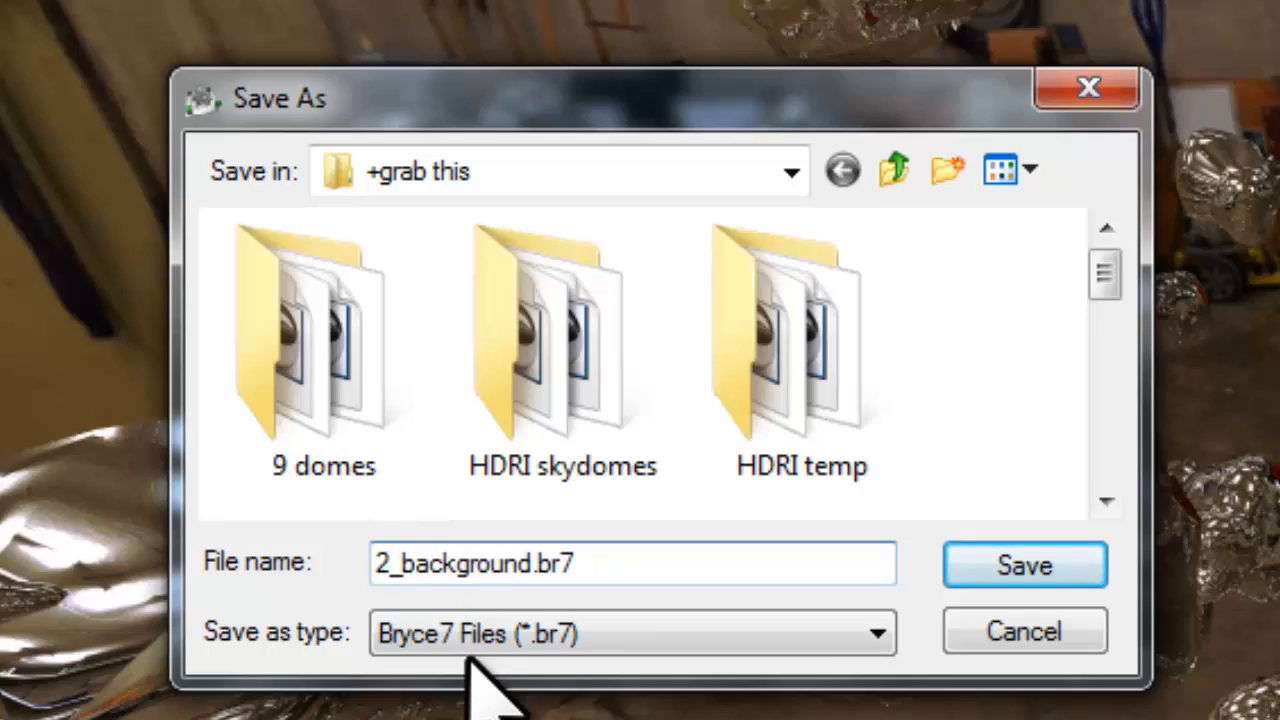
click(1024, 564)
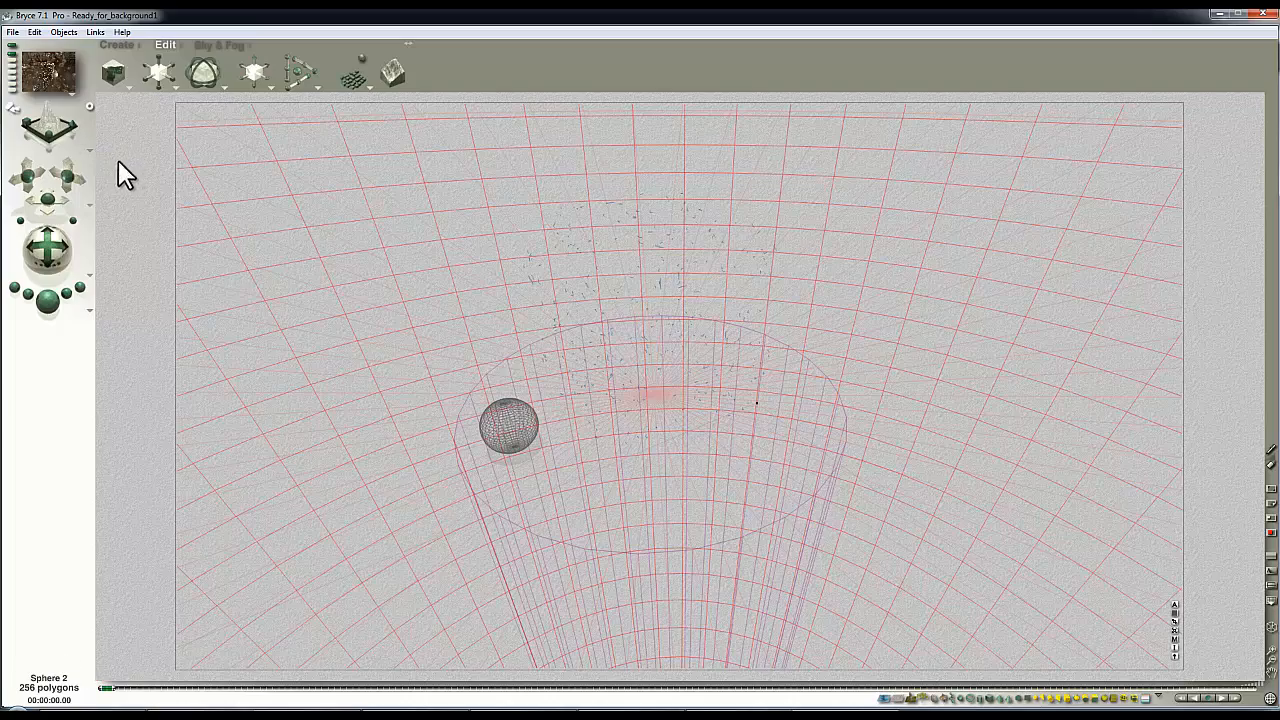
Save the enclosing-sphere scene as Ready_for_background2.br7.
click(12, 32)
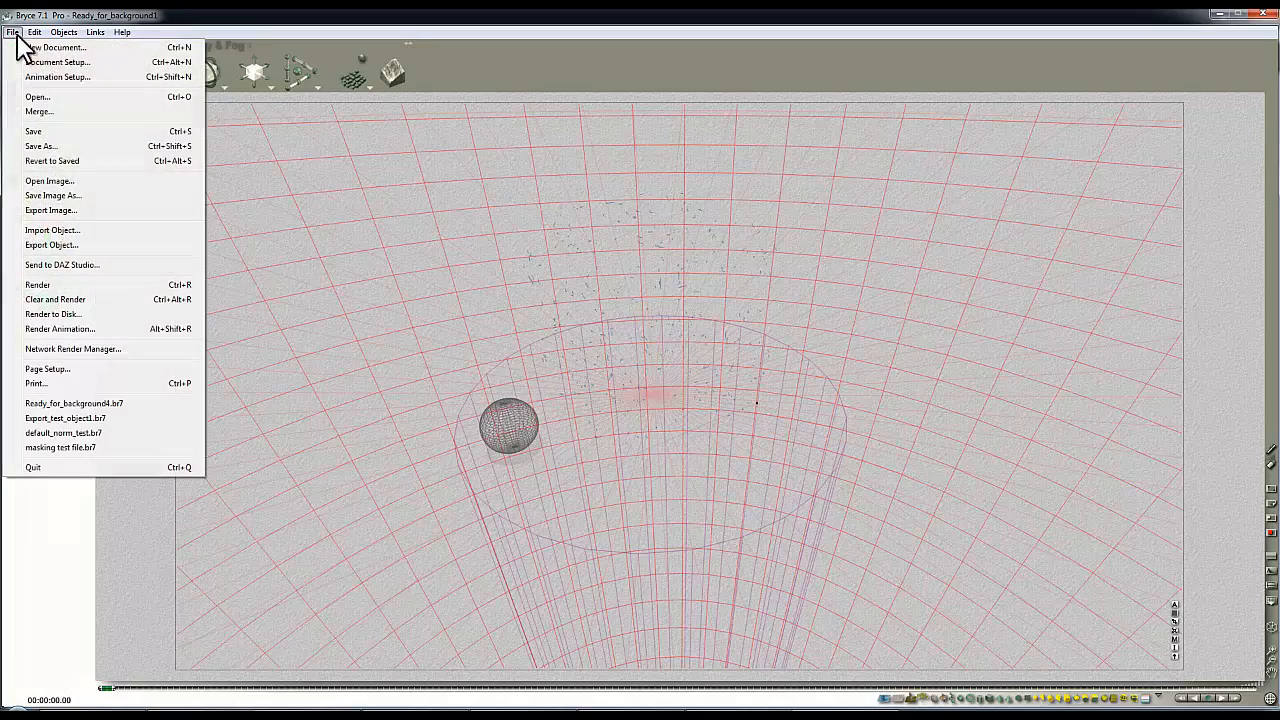
click(40, 146)
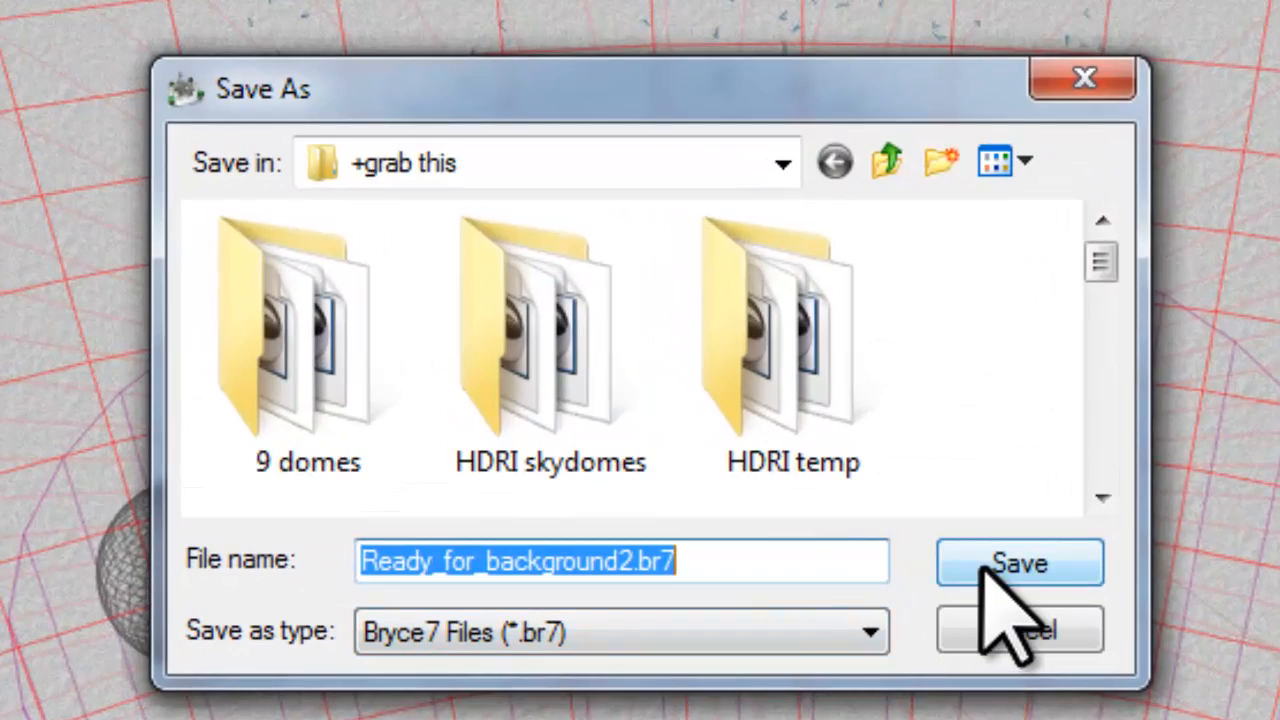
click(1020, 562)
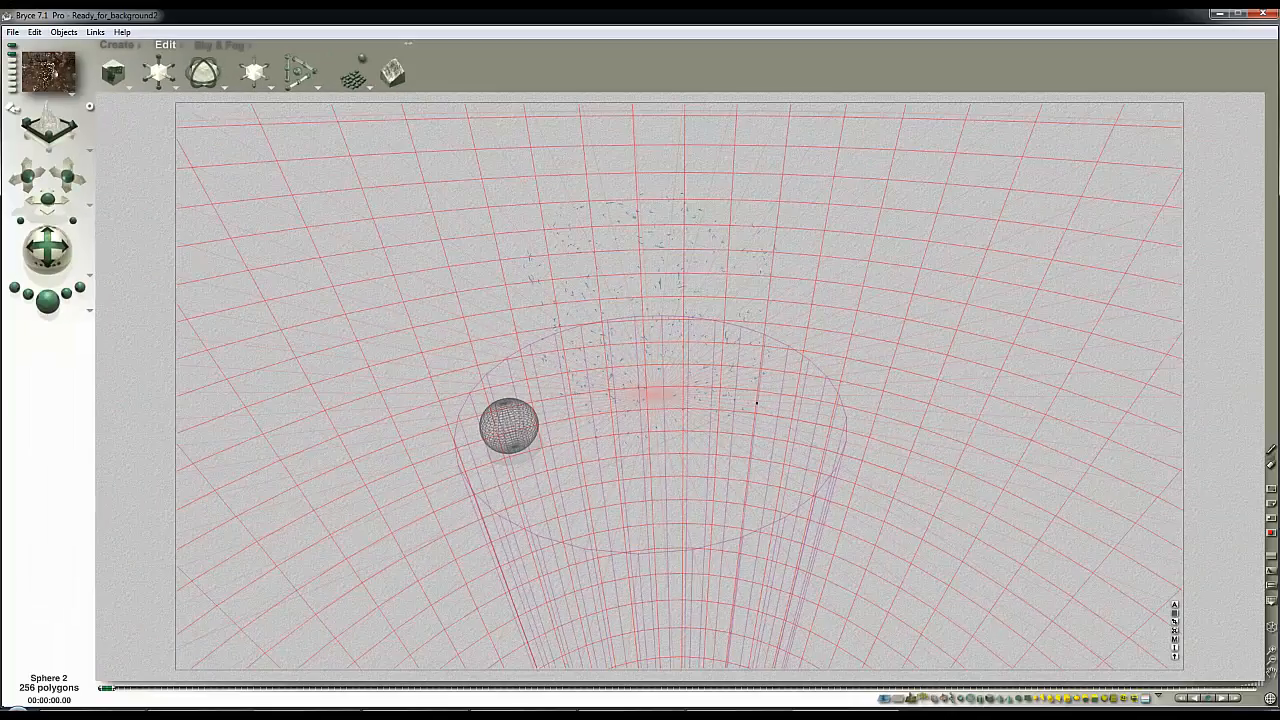
mouse_move(804, 472)
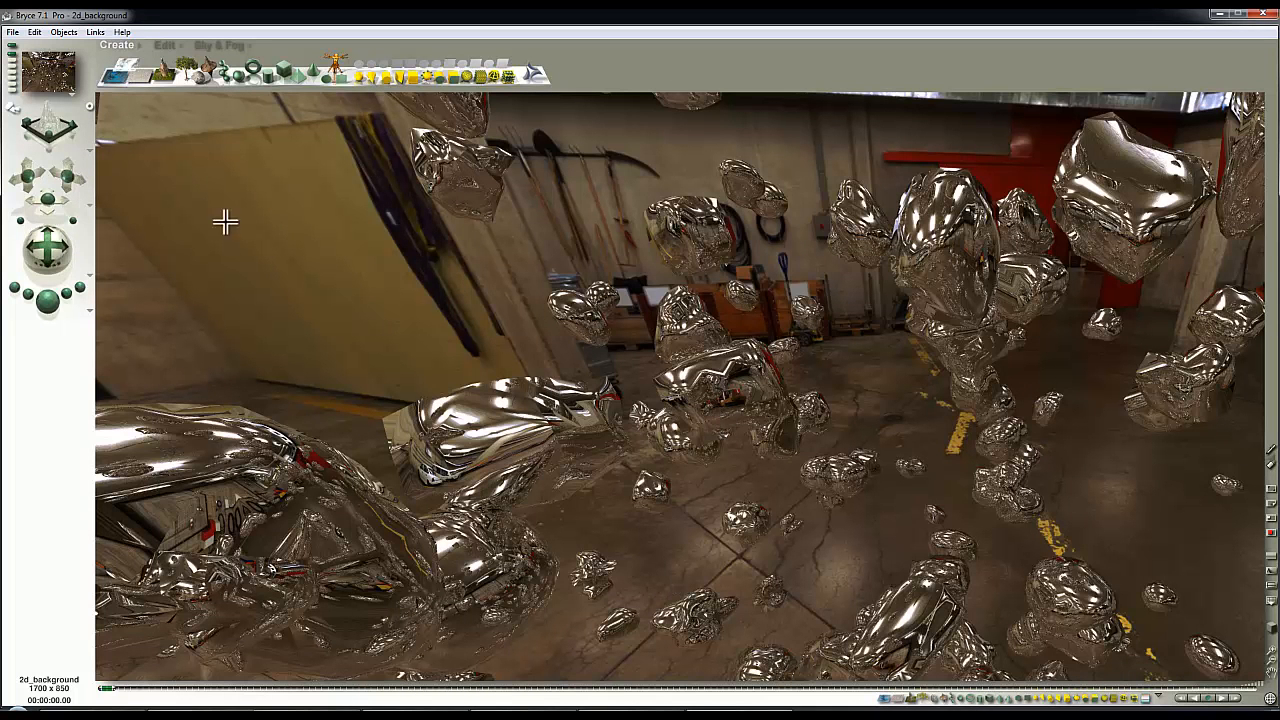
mouse_move(616, 332)
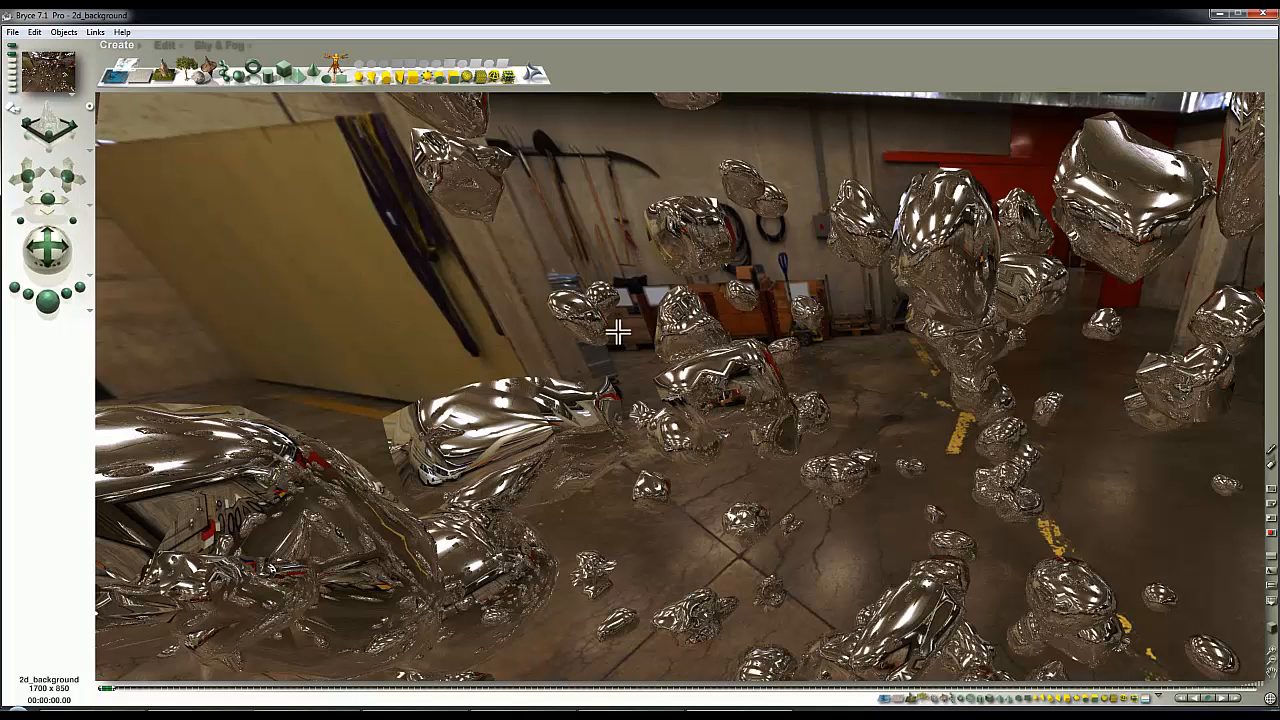
mouse_move(310, 260)
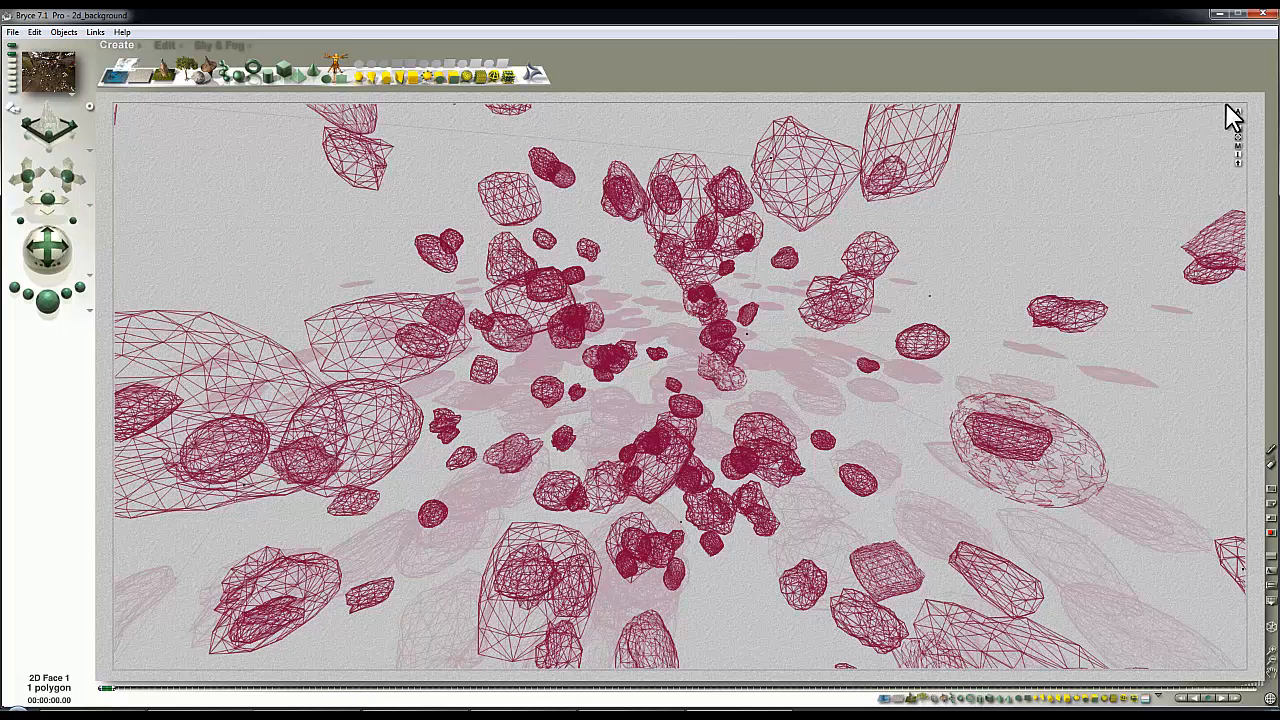
mouse_move(148, 62)
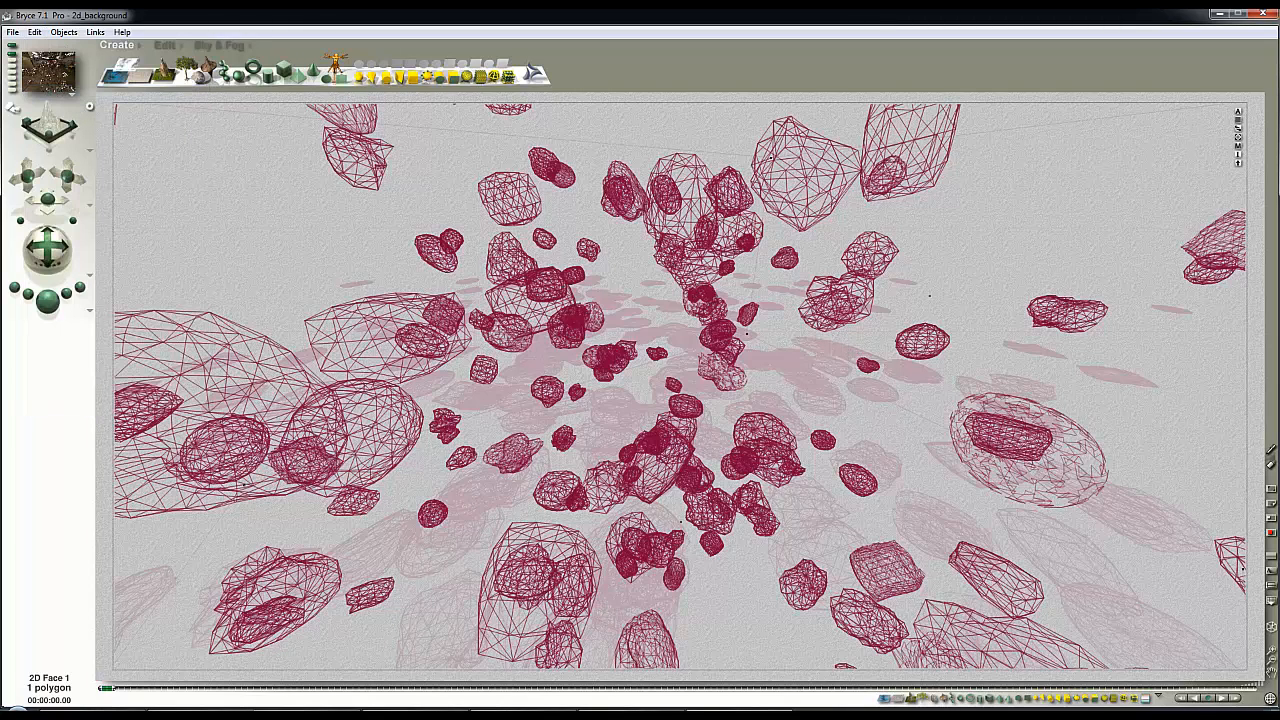
mouse_move(682, 344)
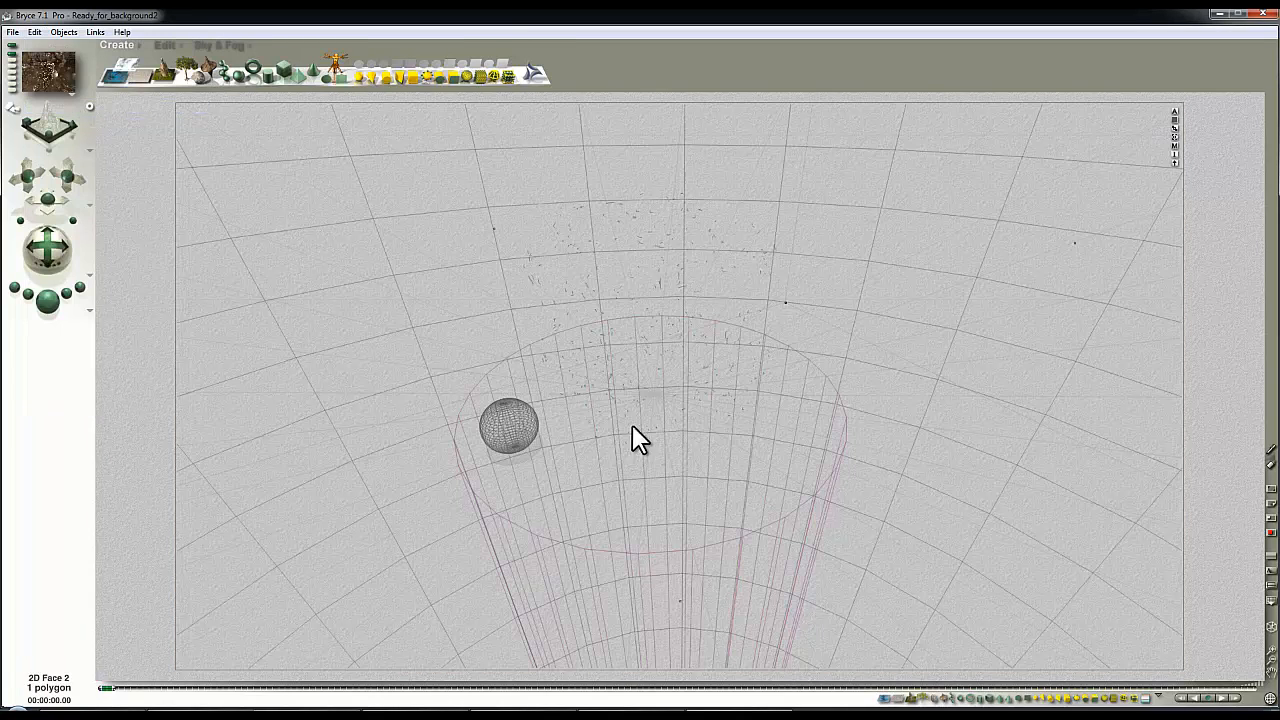
mouse_move(1138, 172)
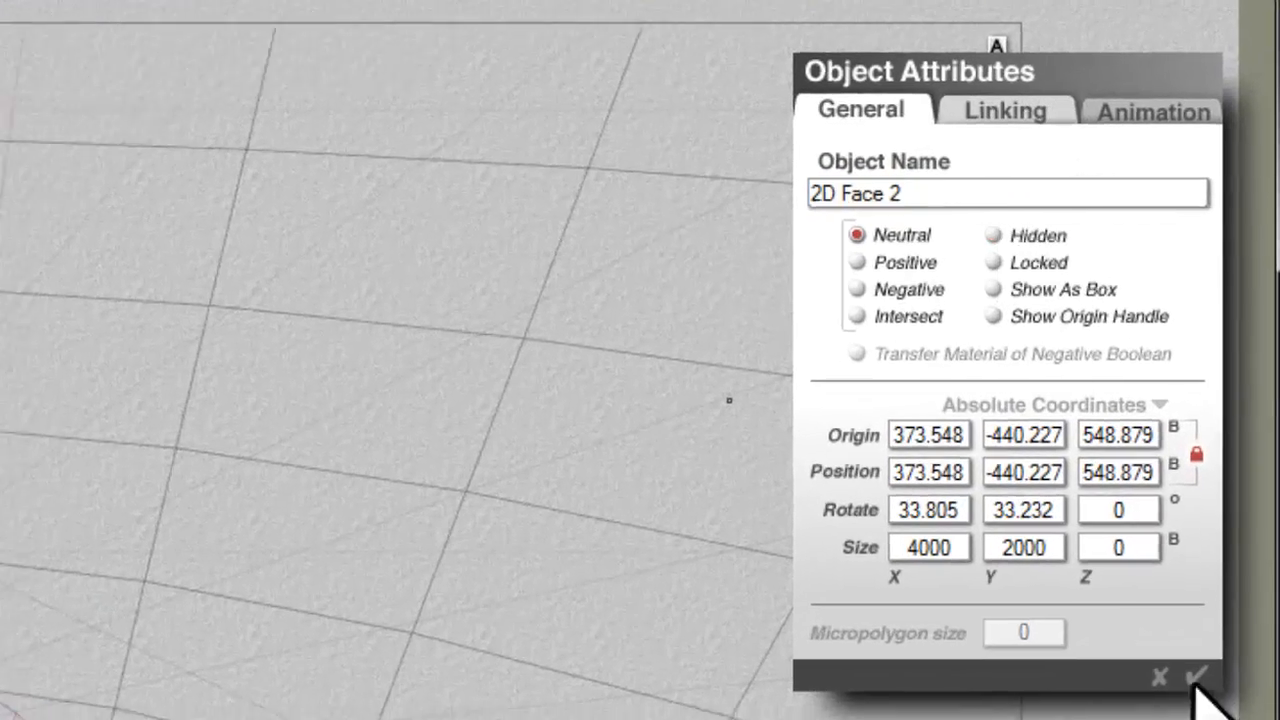
Confirm 2D Face 2 at 4000 × 2000 with its roughly 34° and 33° tilt.
click(1192, 676)
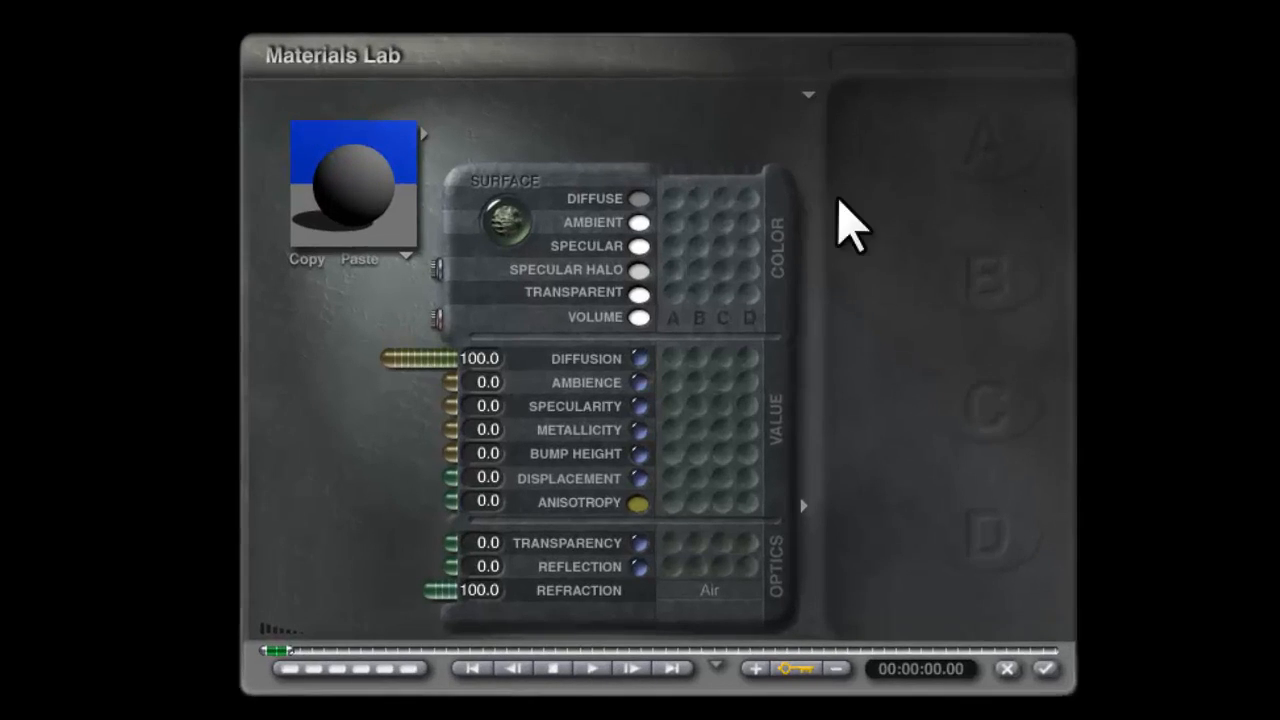
Disable Cast Shadows on the face's material and load the 2d_background render as its picture texture.
click(808, 94)
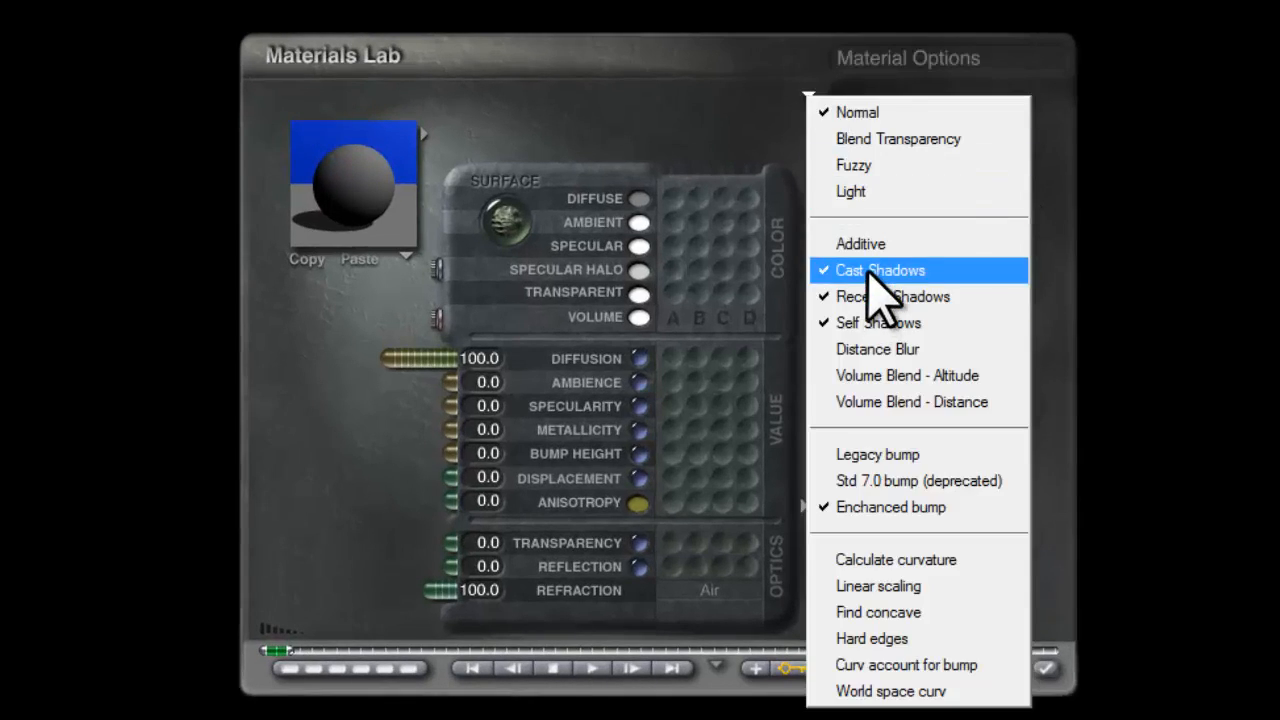
click(880, 270)
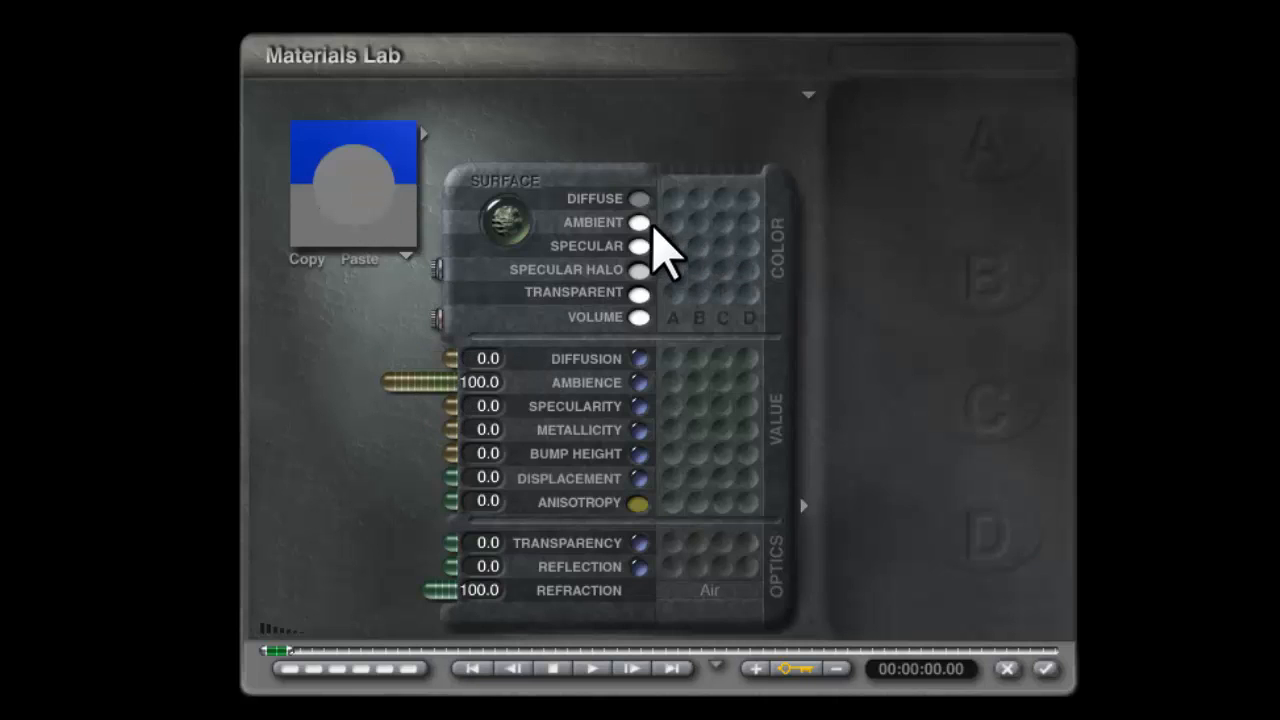
click(640, 222)
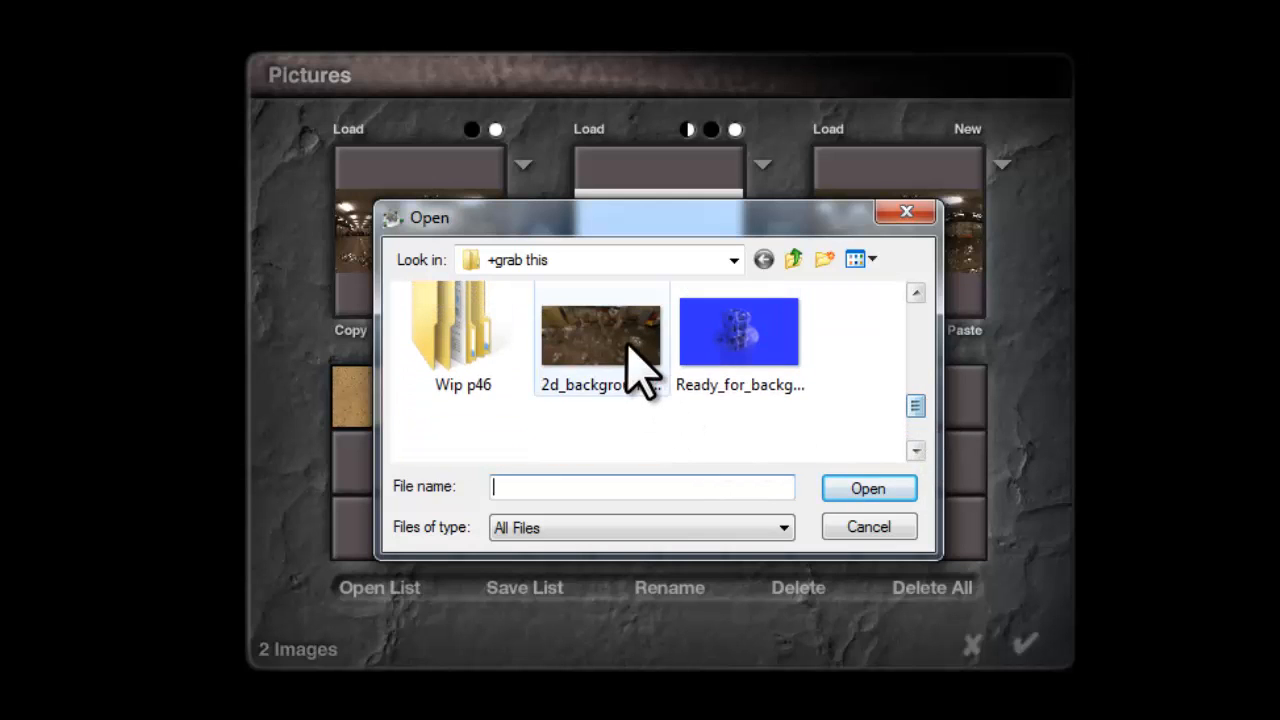
double_click(600, 336)
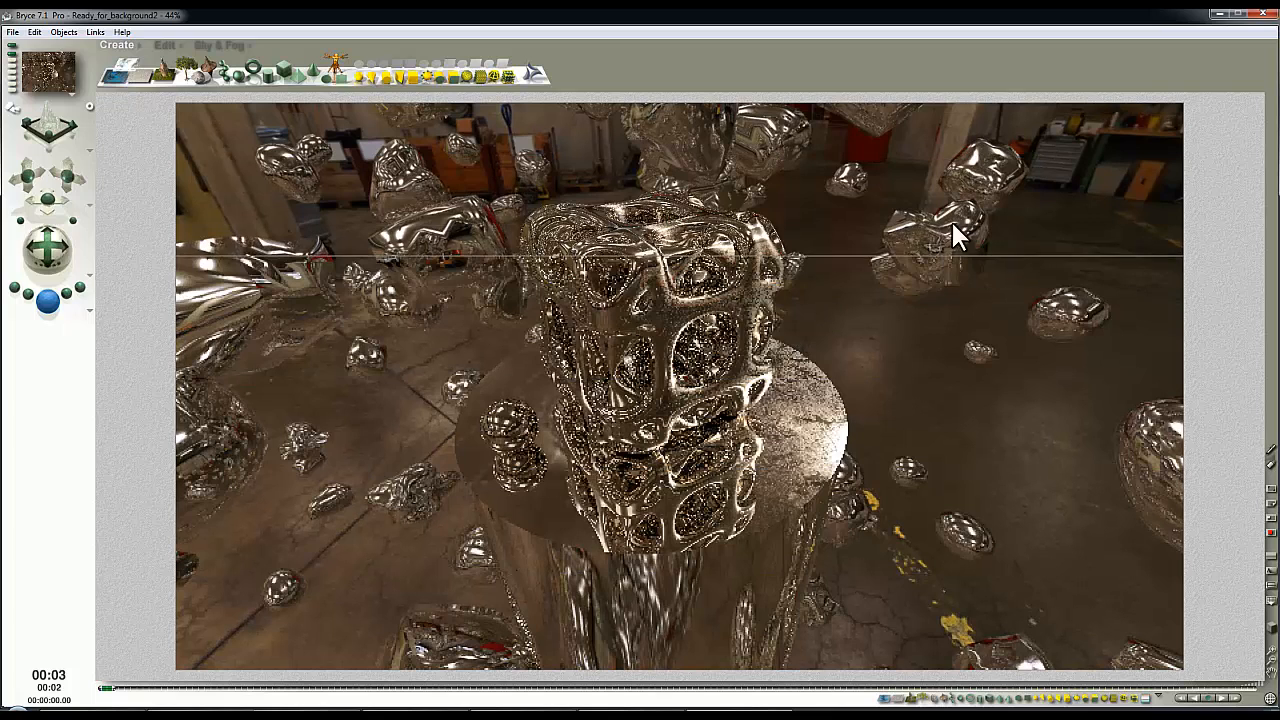
mouse_move(1040, 372)
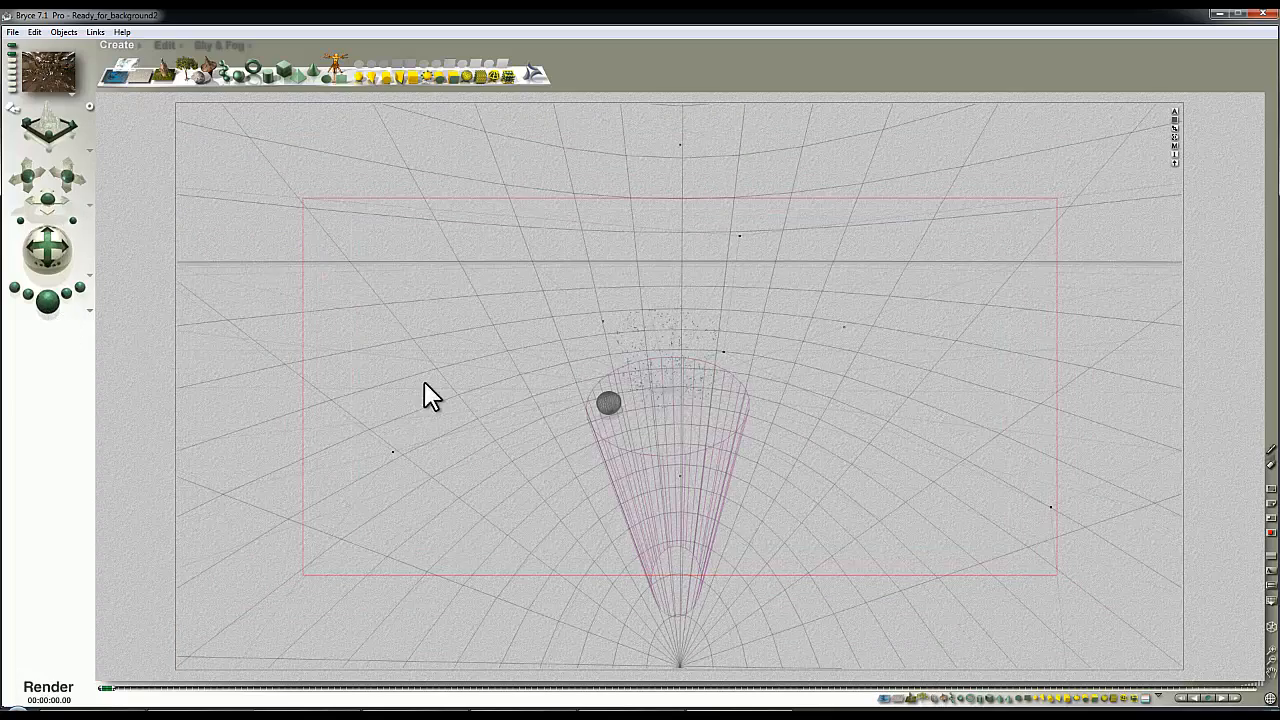
Test-render the metallic tower and rocks against the warehouse backdrop.
click(48, 692)
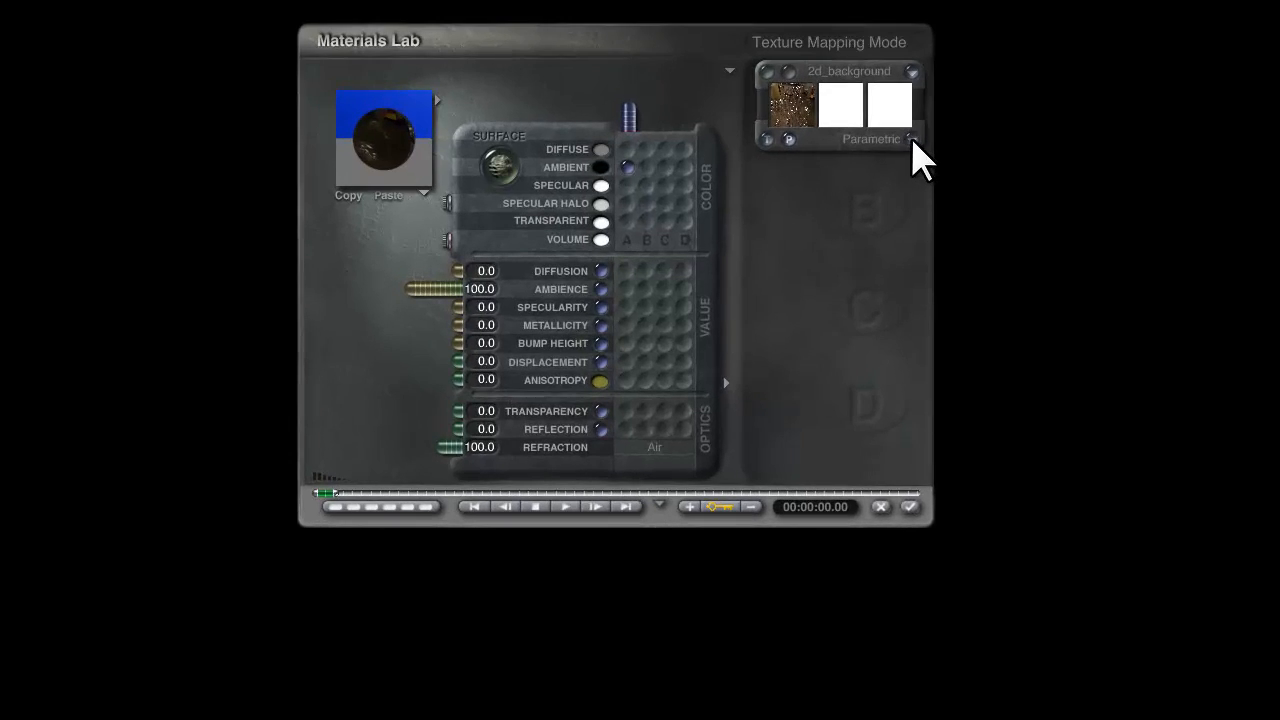
Disable Pict Interpolation in the 2d_background texture's mapping options so the backdrop isn't smoothed.
click(878, 138)
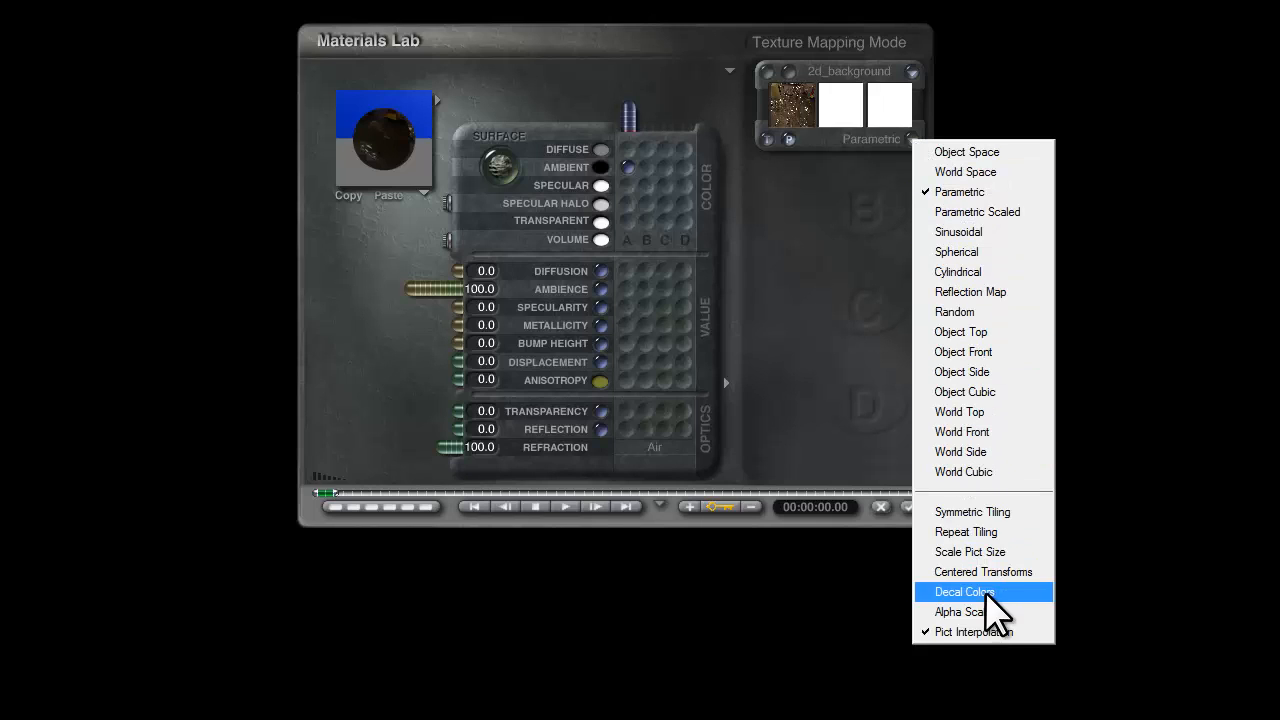
mouse_move(974, 632)
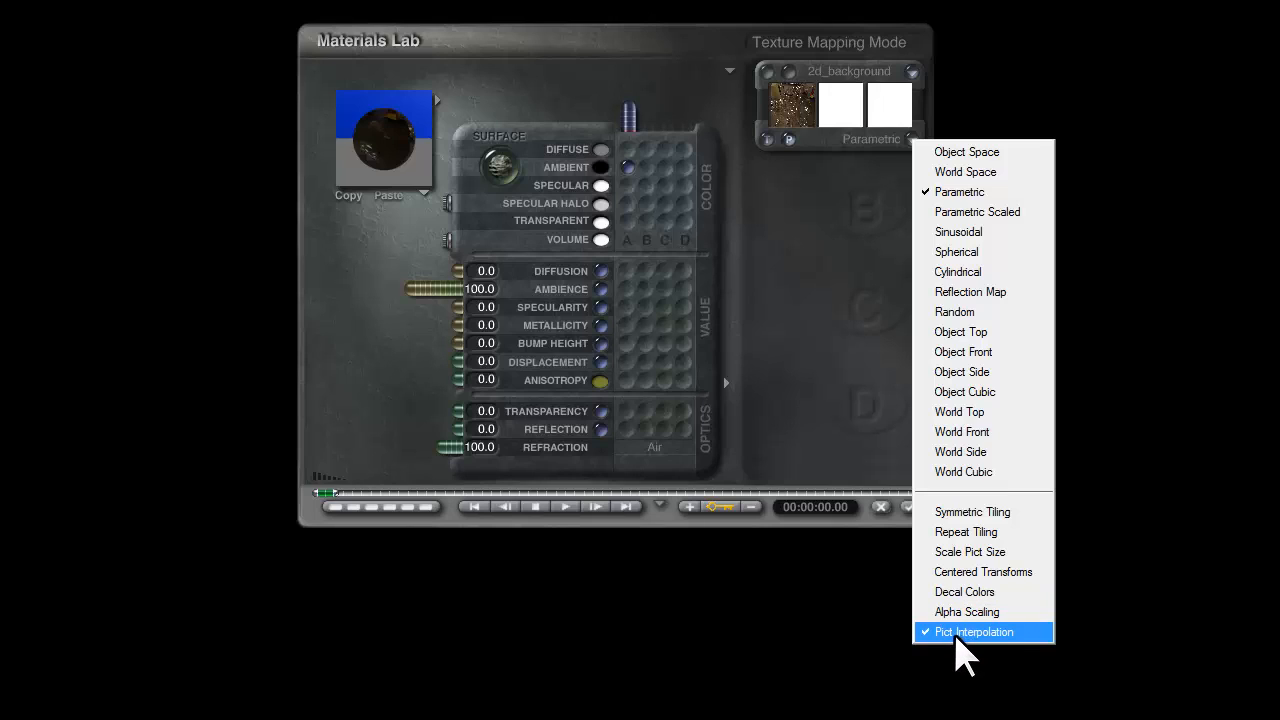
click(972, 632)
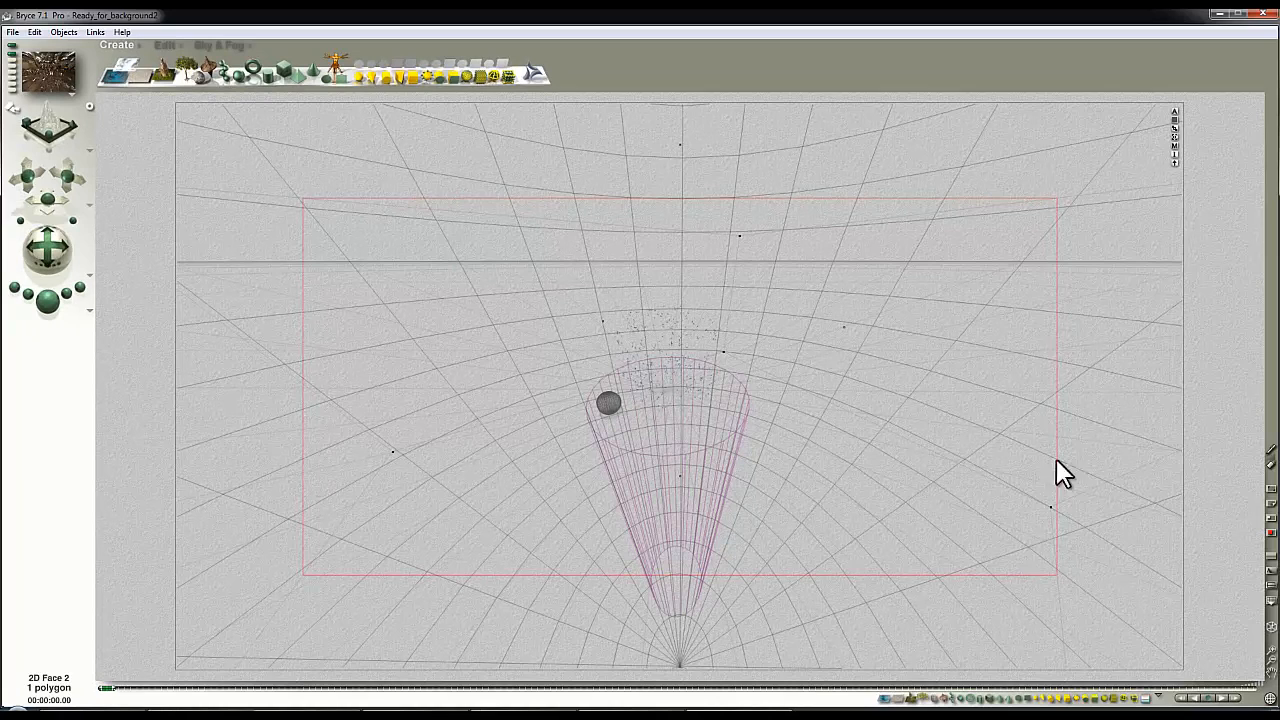
mouse_move(680, 580)
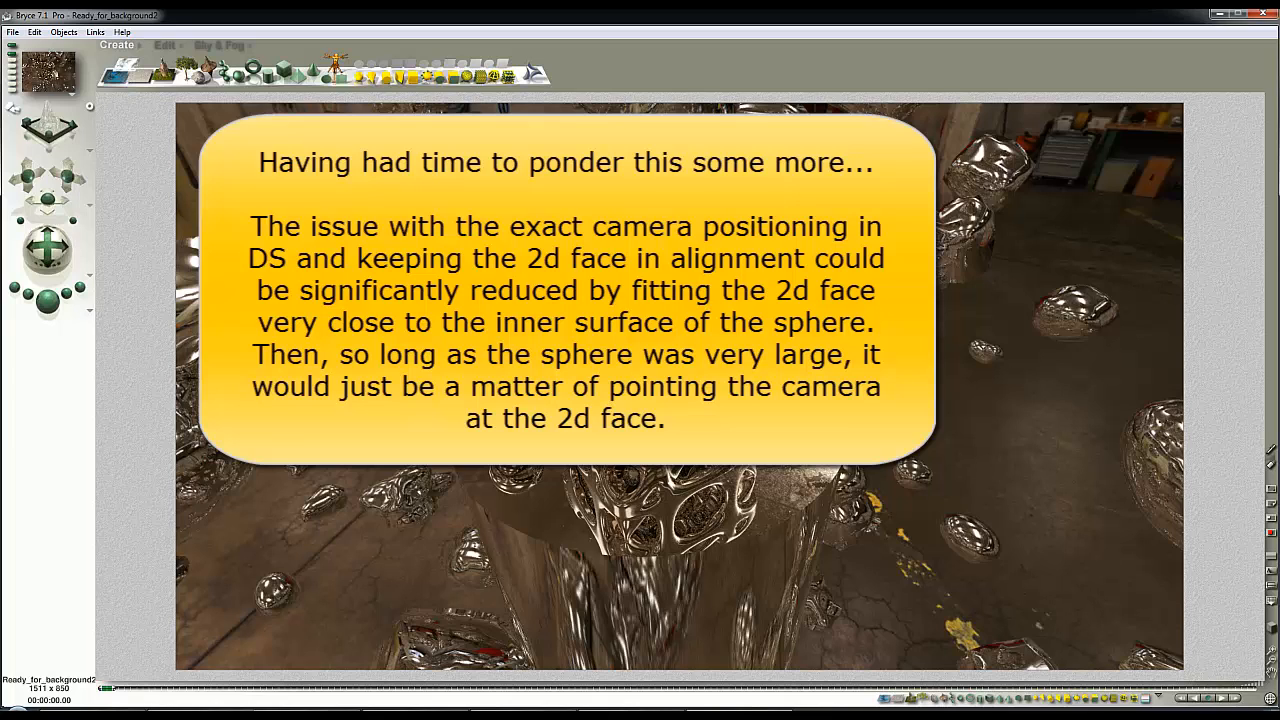
mouse_move(1240, 272)
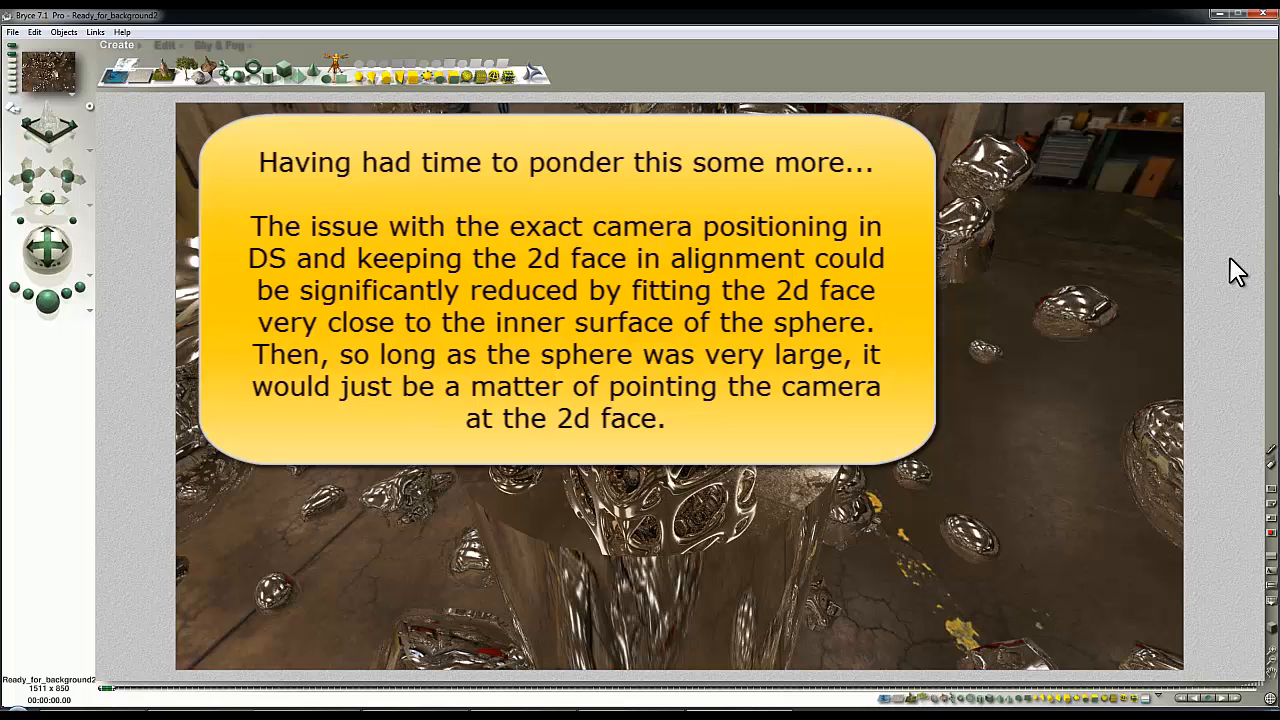